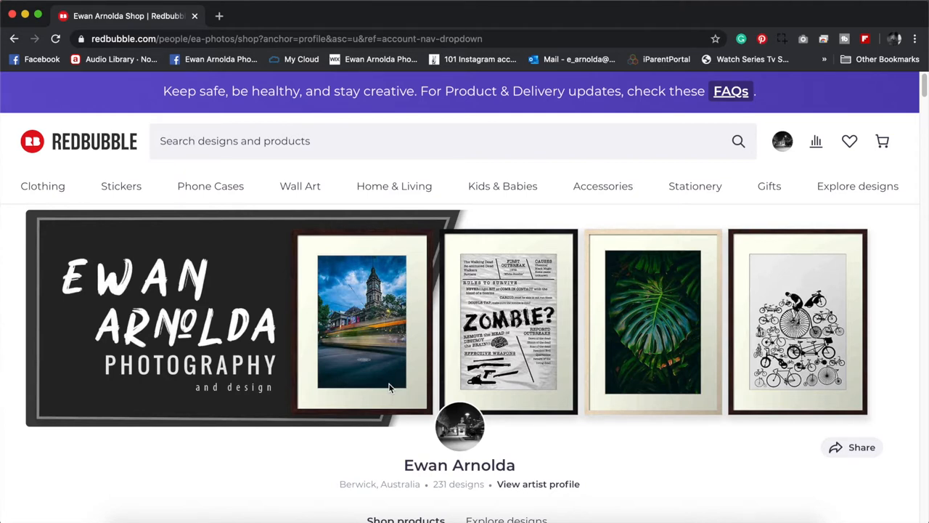
mouse_move(377, 388)
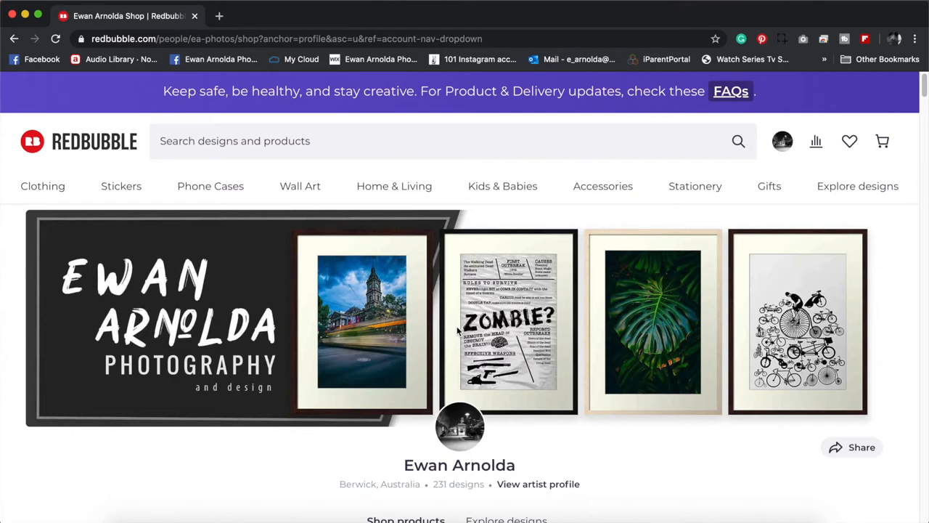
mouse_move(459, 332)
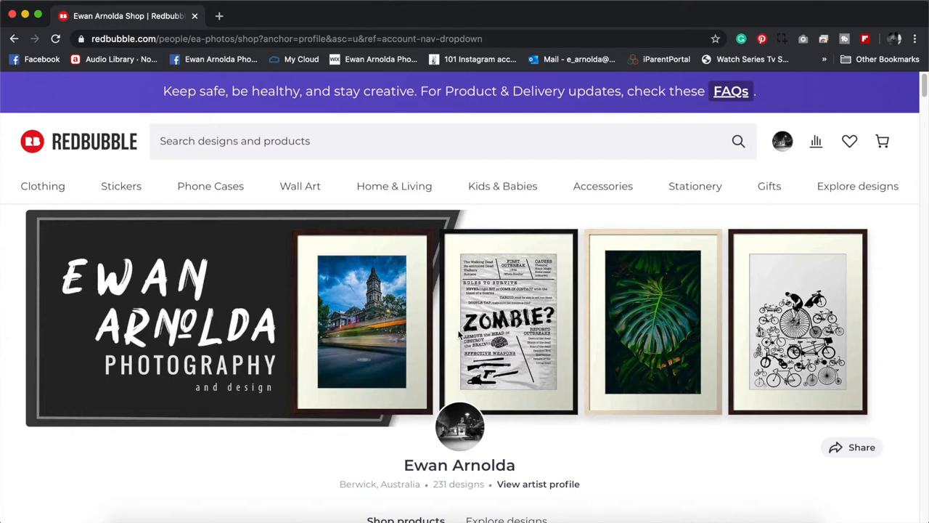
mouse_move(464, 334)
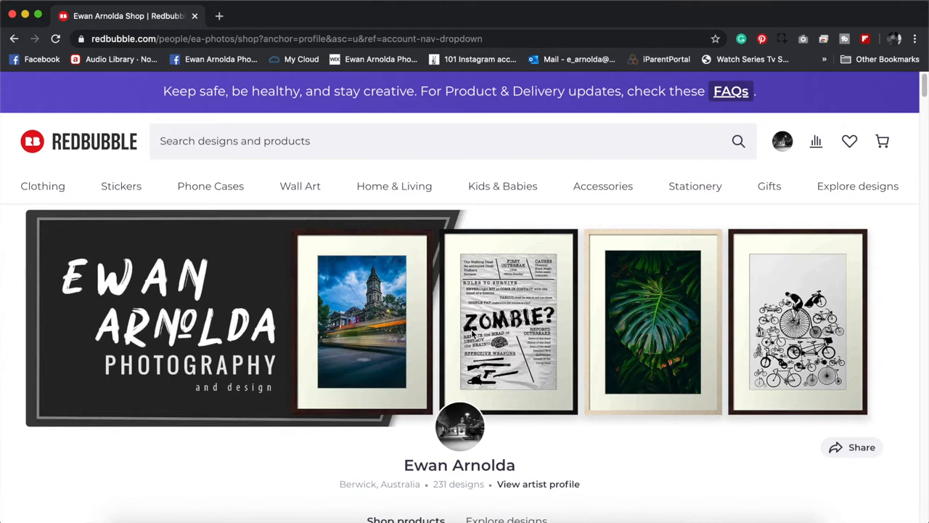
mouse_move(653, 260)
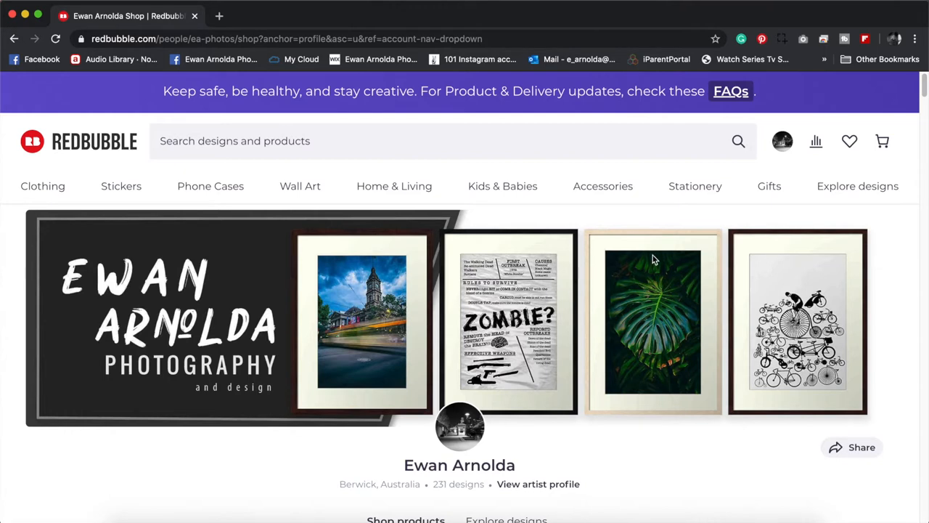
mouse_move(781, 141)
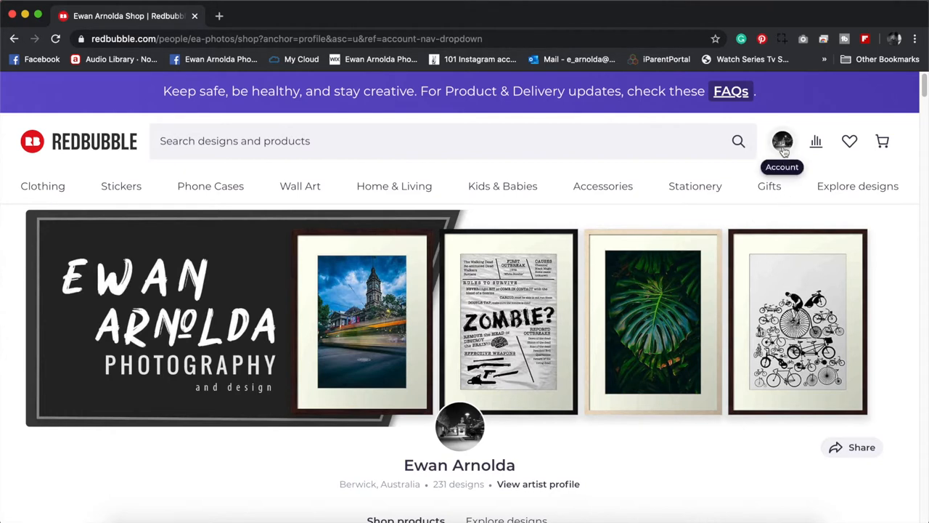
Step: Choose Add New Work from the account avatar menu to reach the new work page
left_click(781, 141)
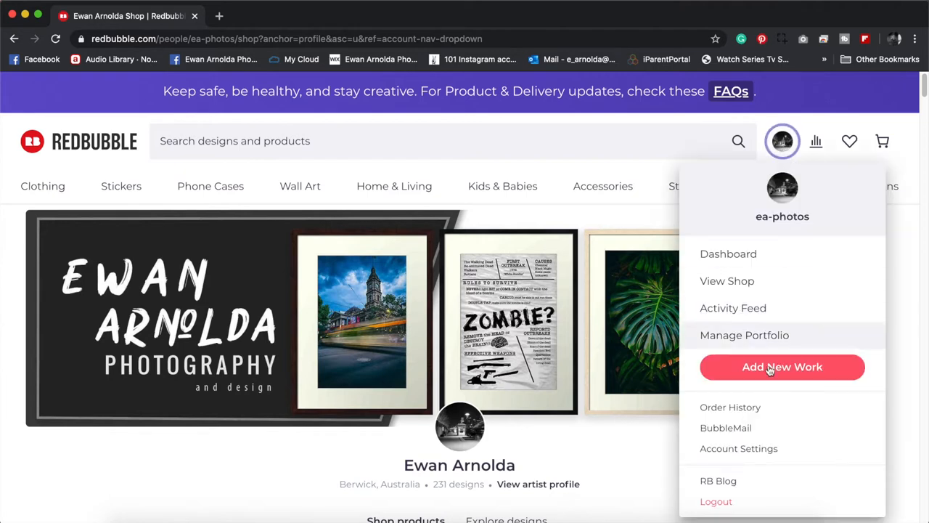
left_click(782, 367)
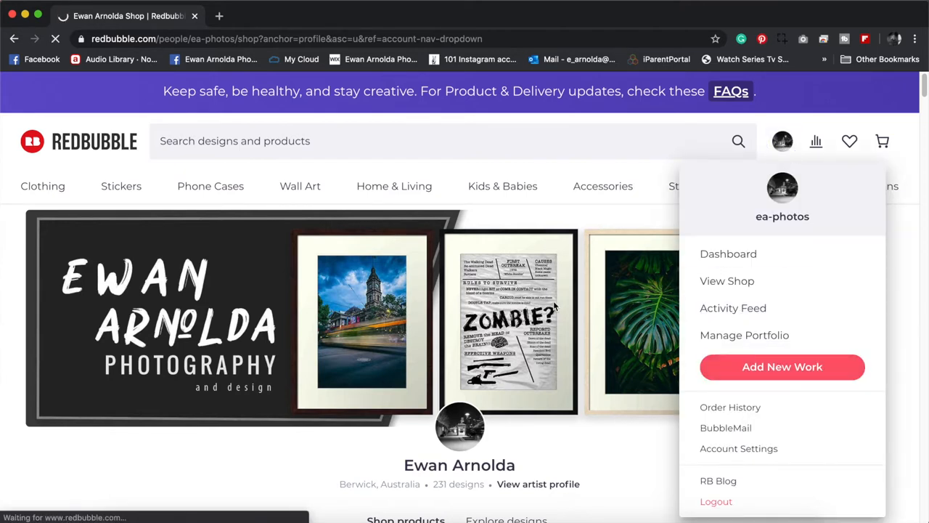
left_click(782, 367)
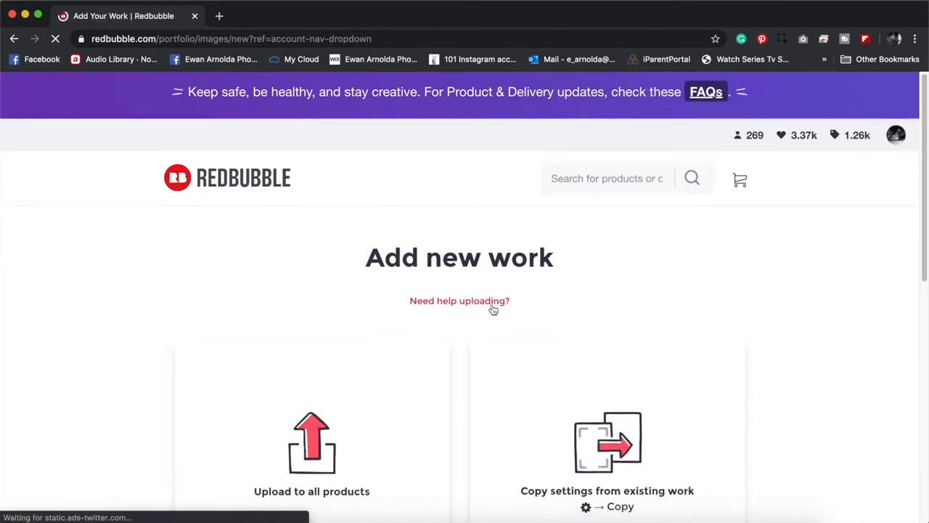
scroll("down", 3)
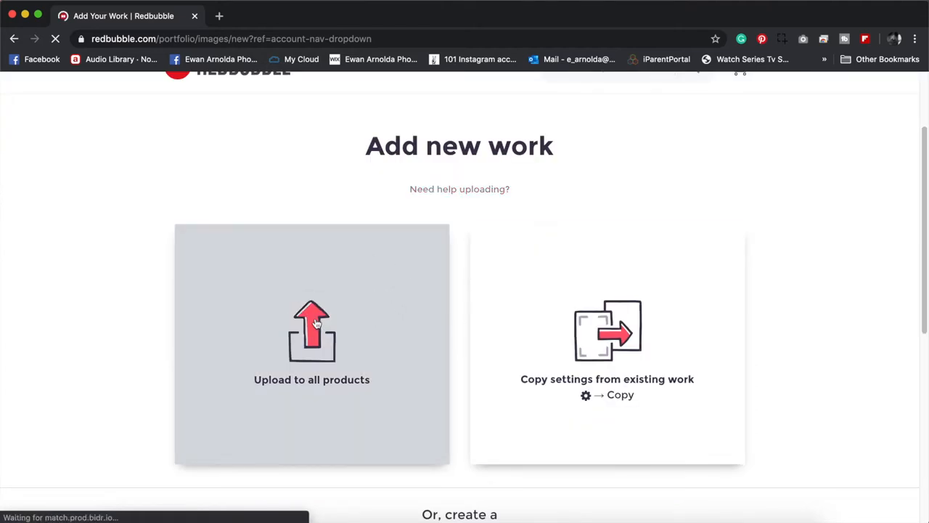
Step: Start an Upload to all products with the Melbourne night cityscape photo
left_click(311, 330)
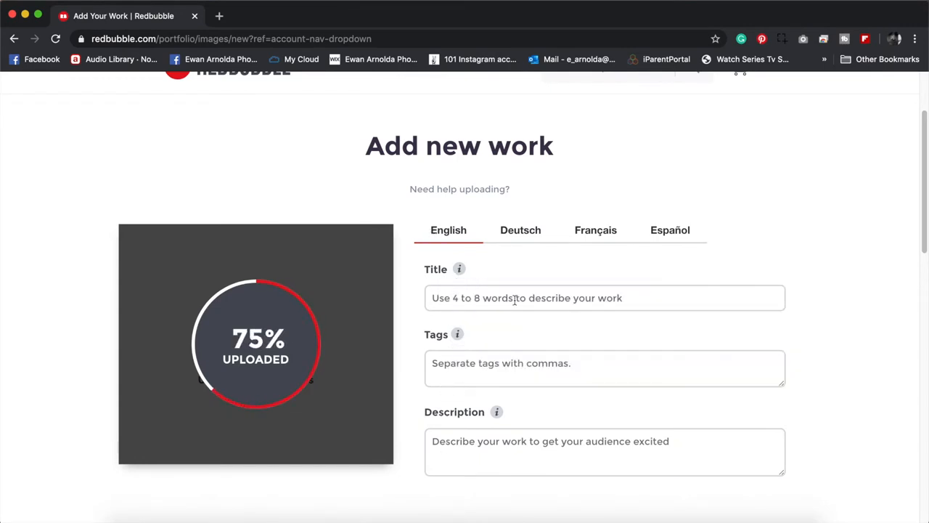
mouse_move(458, 268)
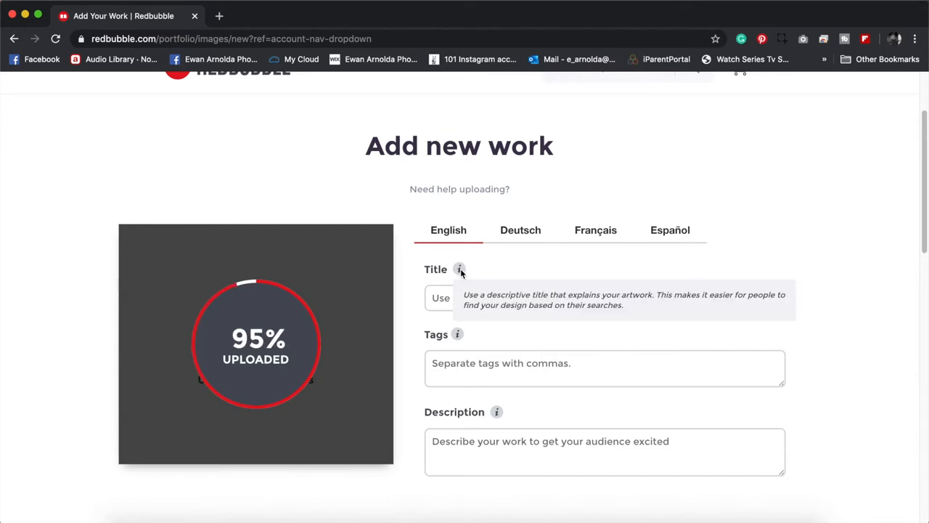
mouse_move(460, 281)
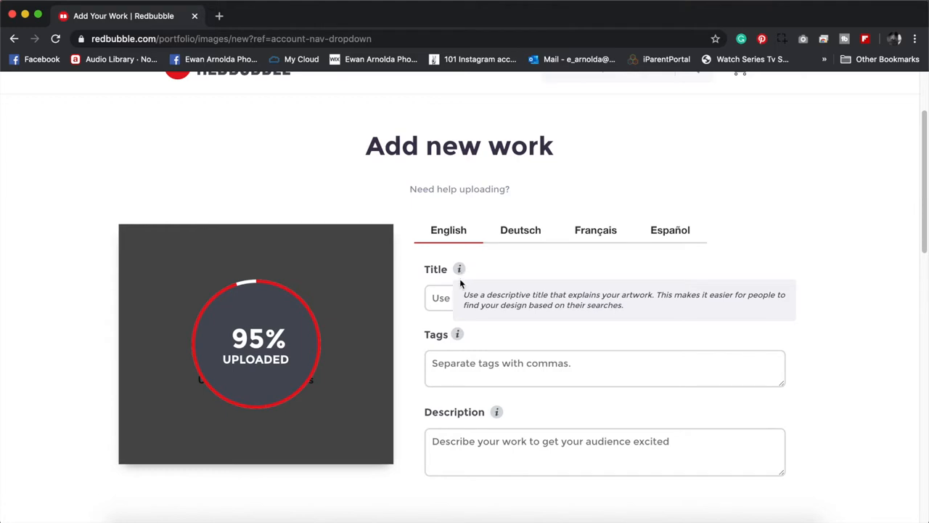
mouse_move(463, 282)
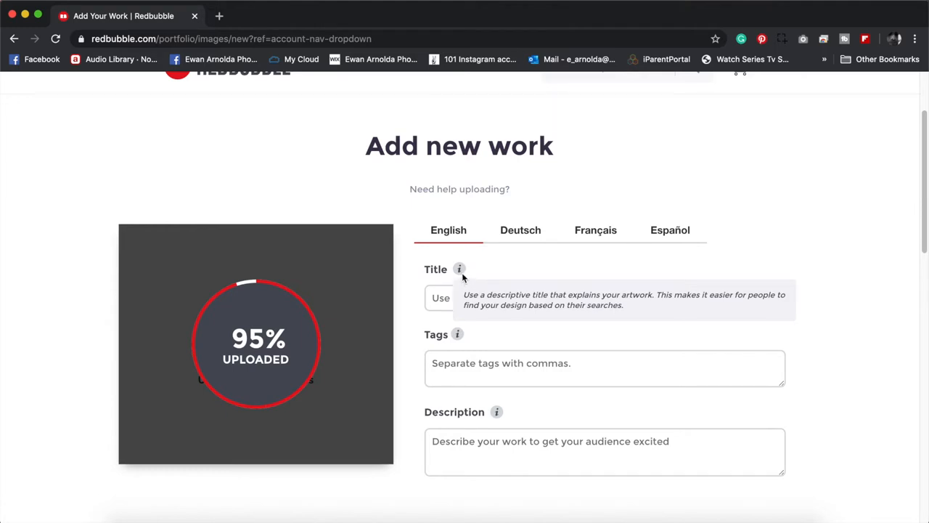
mouse_move(457, 335)
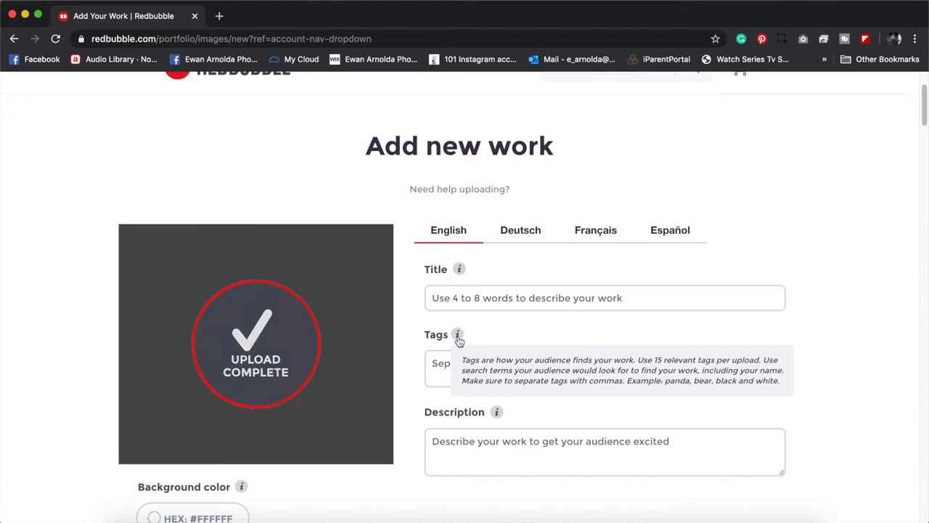
mouse_move(496, 412)
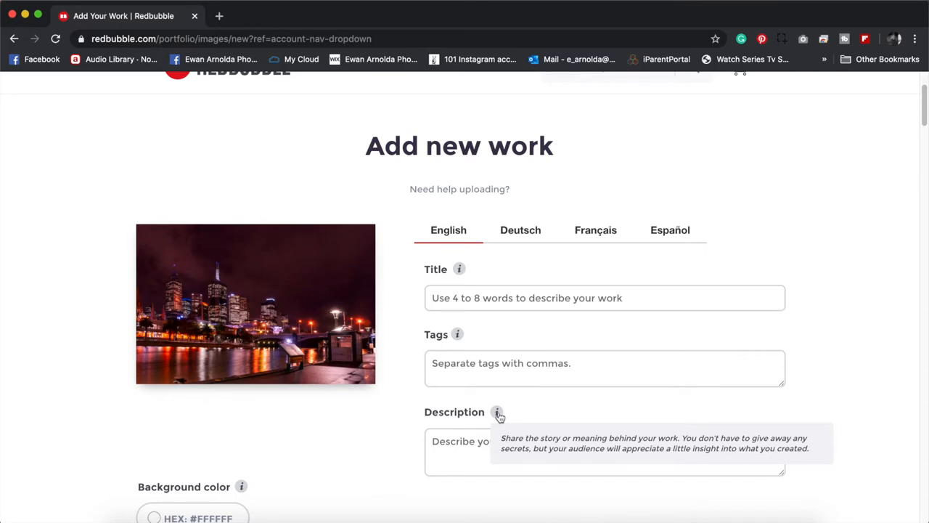
mouse_move(457, 334)
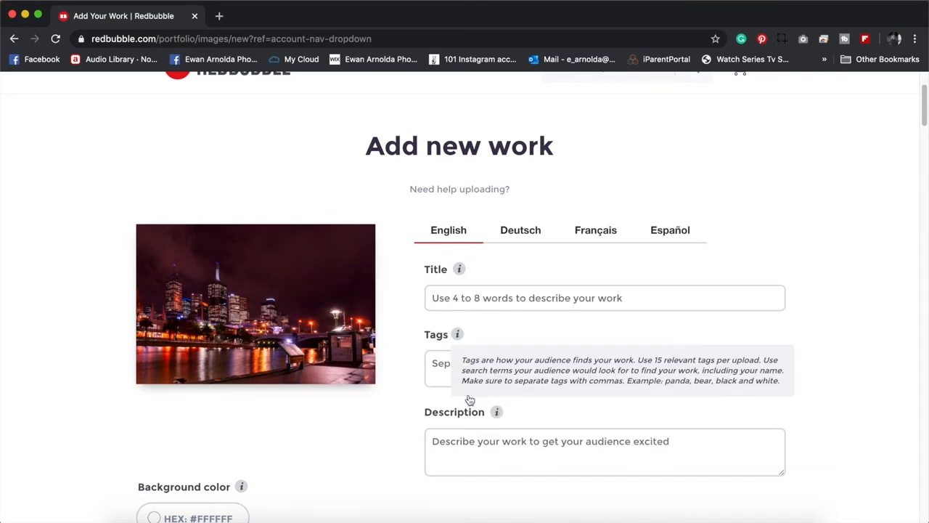
mouse_move(519, 254)
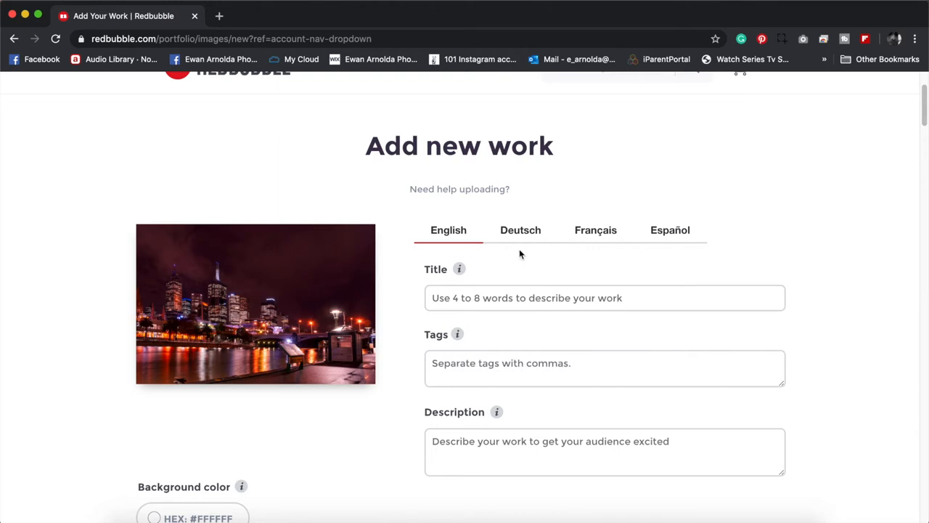
mouse_move(523, 234)
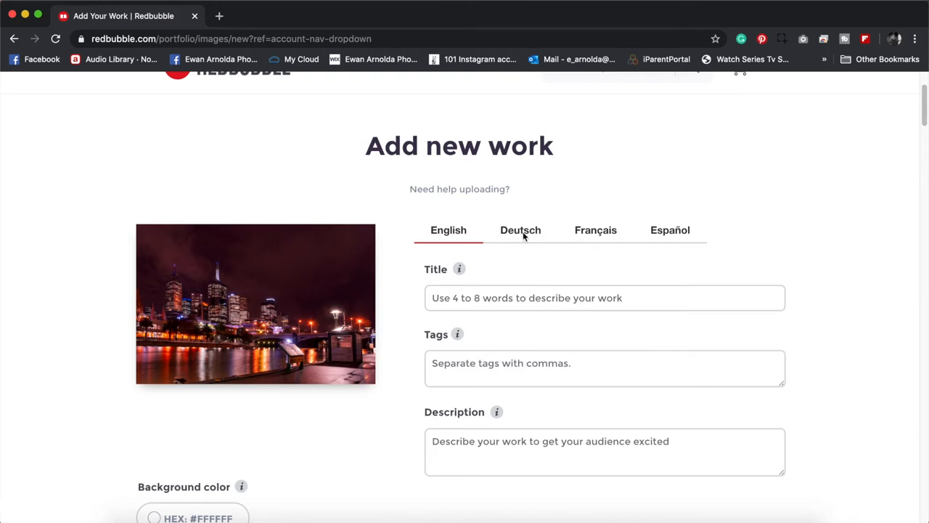
mouse_move(526, 239)
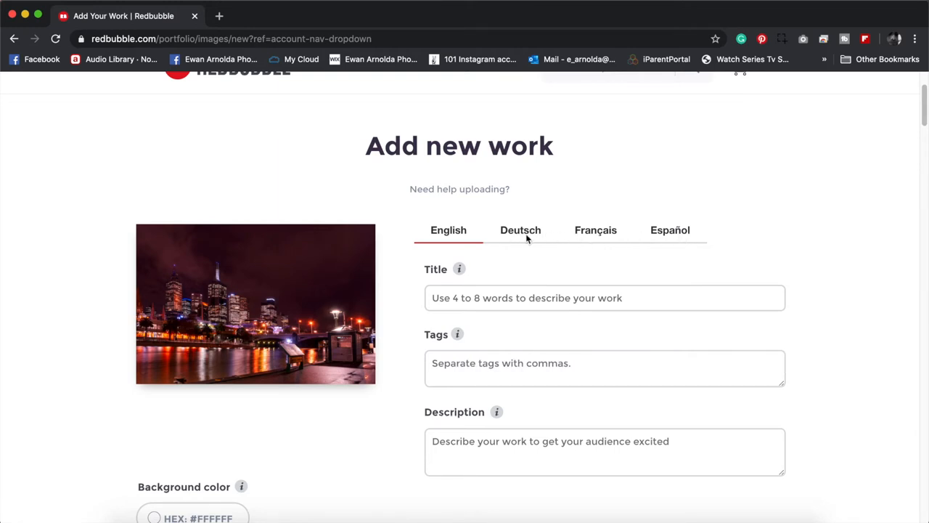
mouse_move(517, 214)
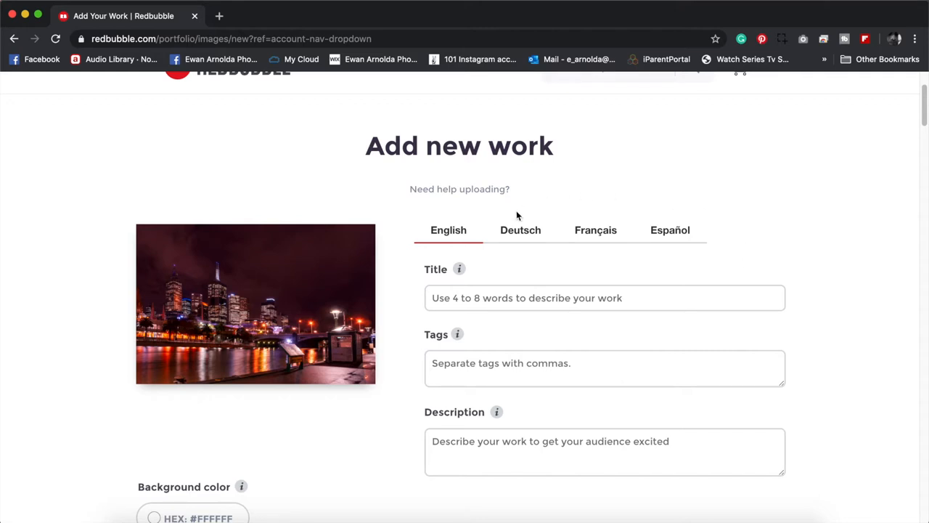
mouse_move(523, 258)
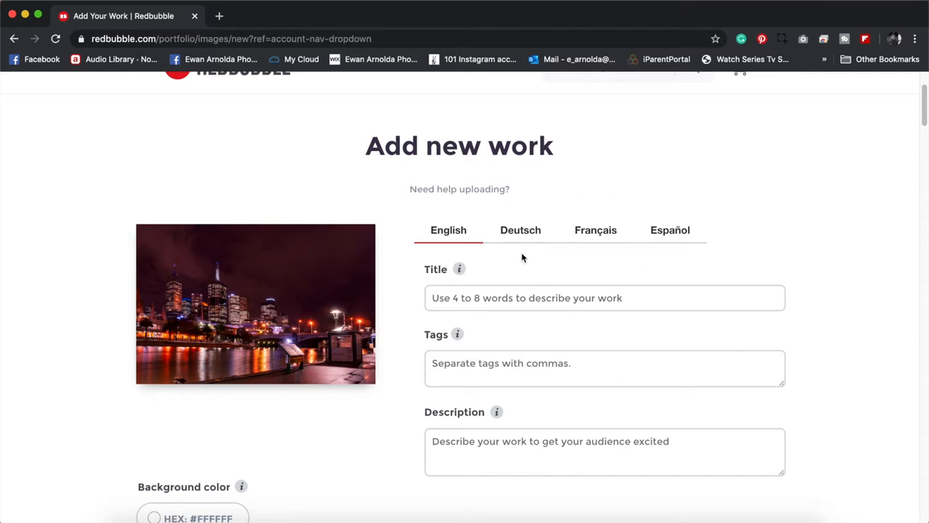
mouse_move(657, 243)
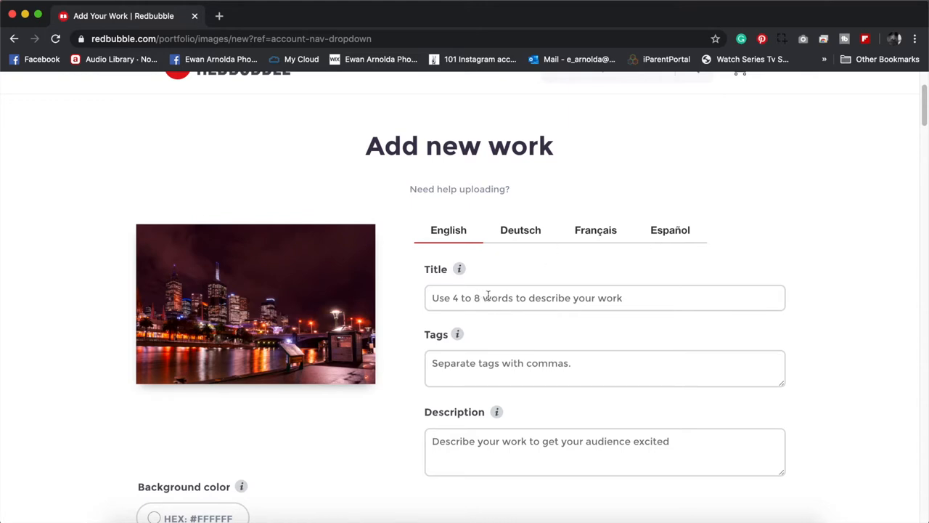
mouse_move(528, 240)
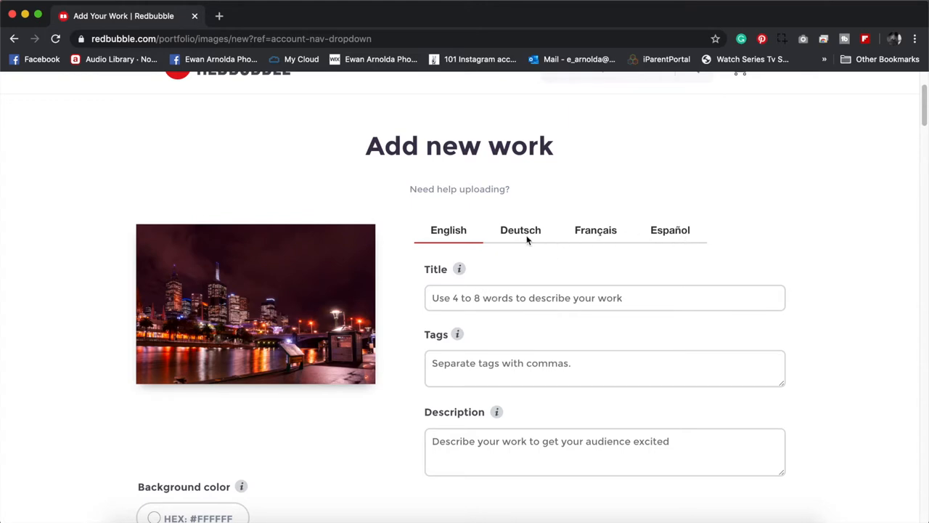
Step: Title the work 'Melbourne City at Night' and tag it melbourne, cityscape, outdoors, architecture
left_click(605, 298)
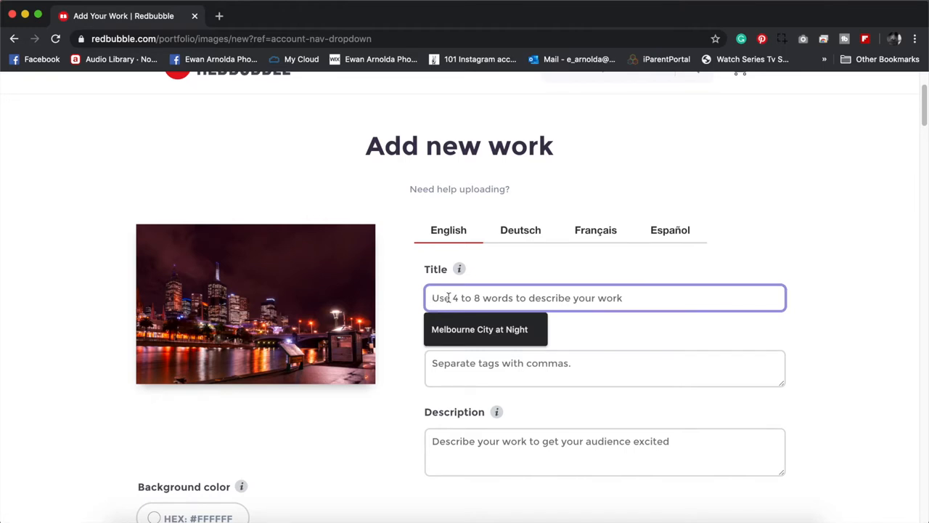
left_click(479, 329)
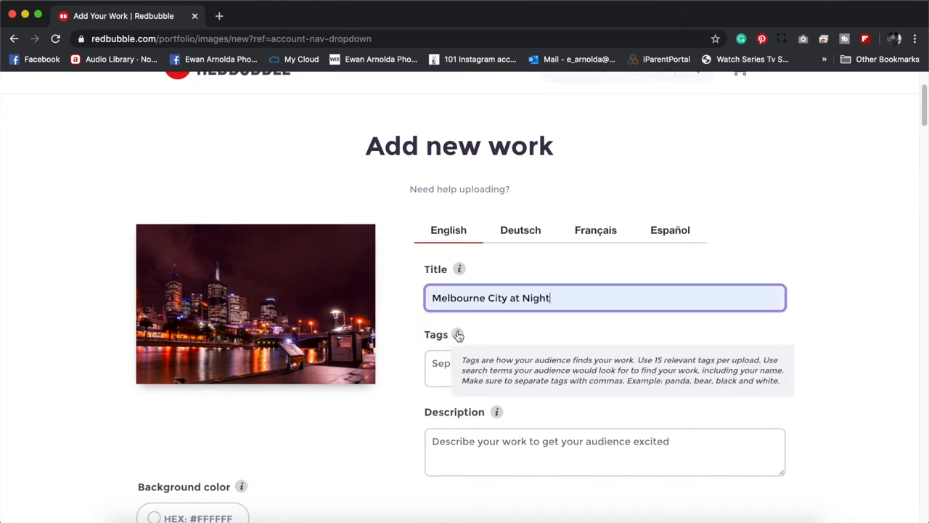
left_click(604, 363)
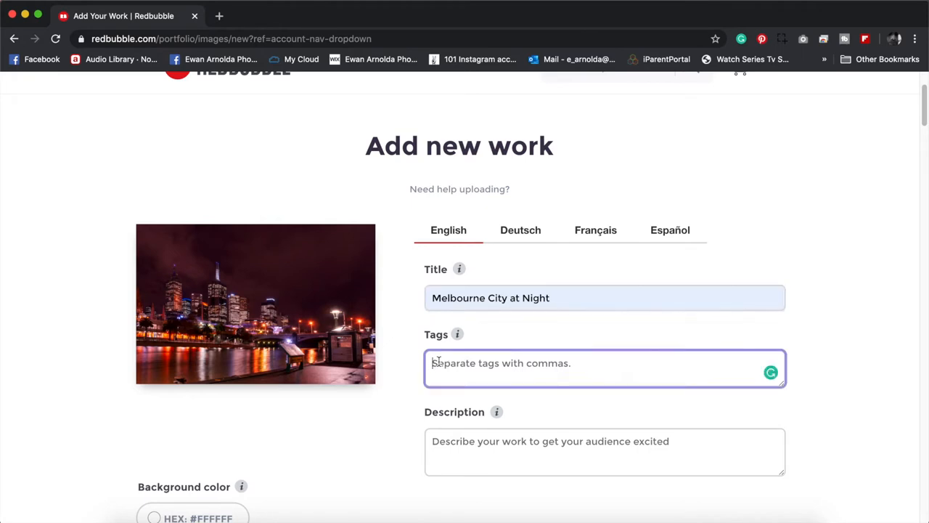
type("melbourne")
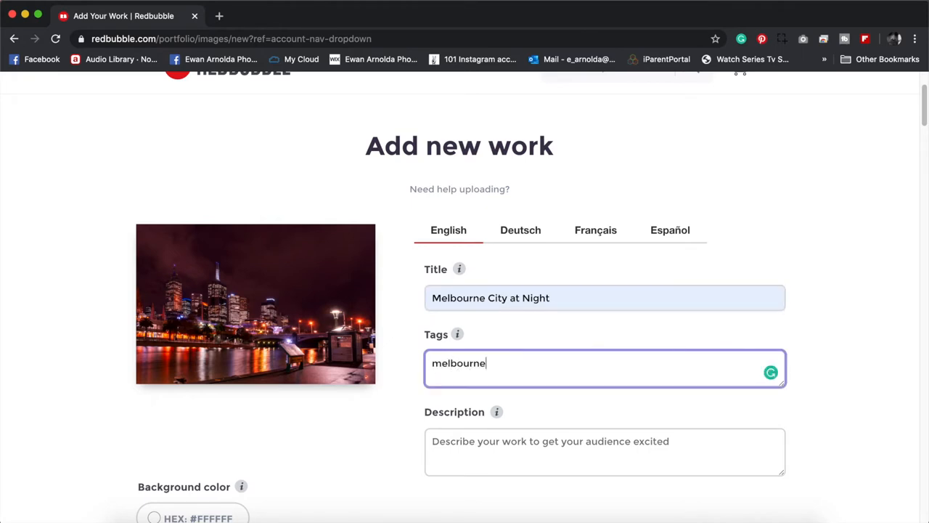
type(", cityscal")
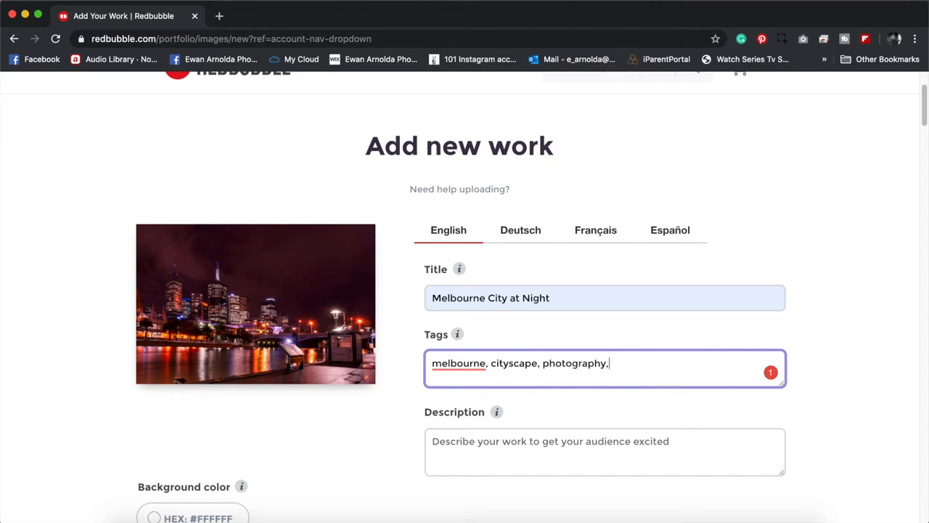
type("o")
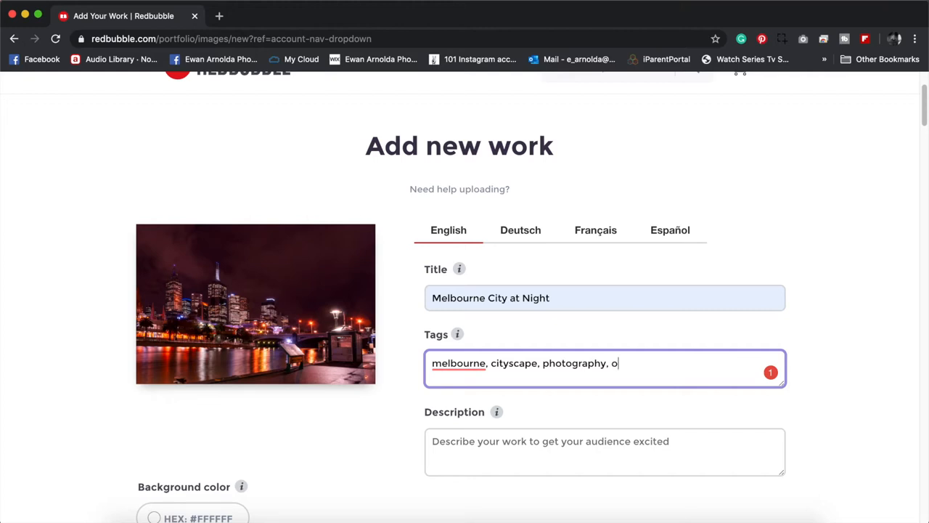
type("utdoors")
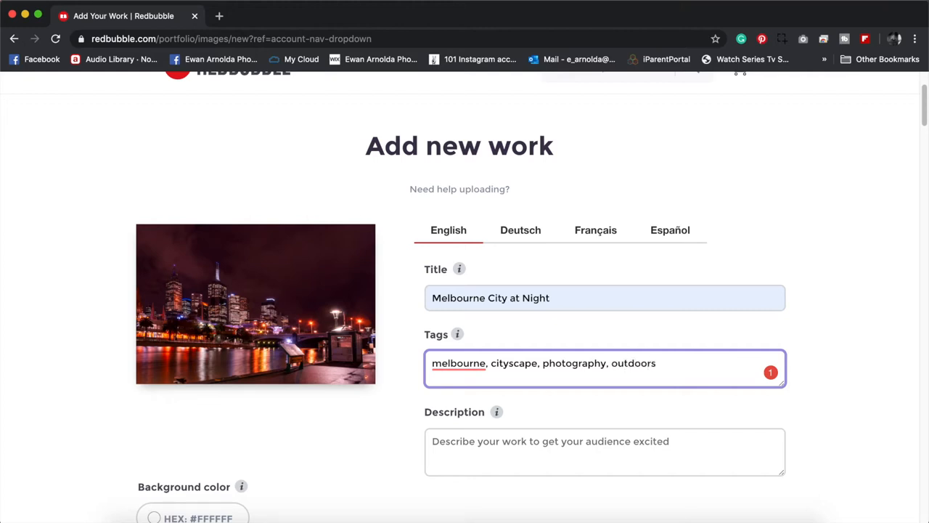
type(", architecture")
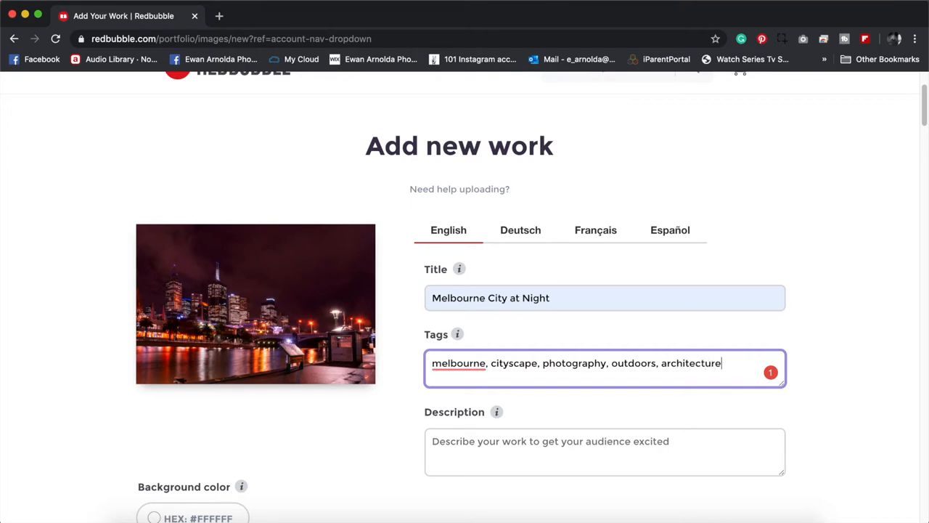
mouse_move(398, 372)
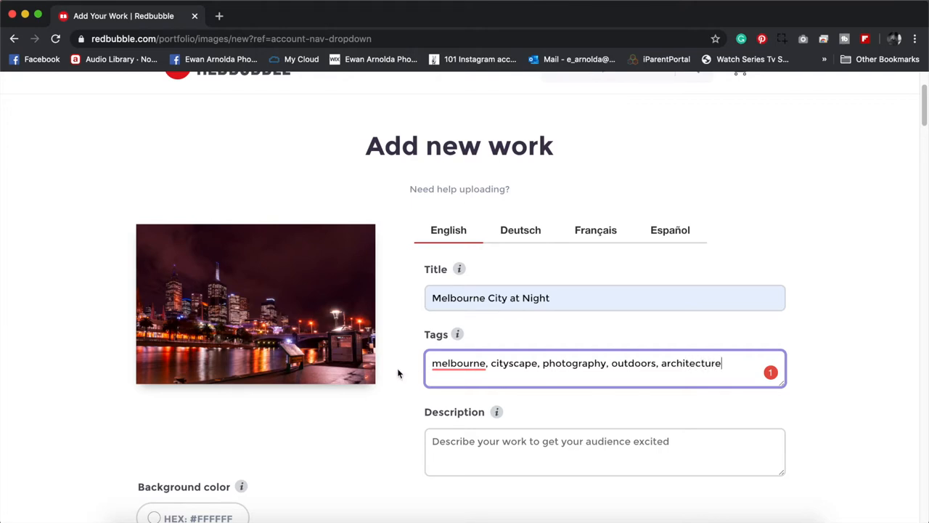
Step: Type 'Beautiful photograph of Melbourne City' into the Description box below the tags
scroll("down", 3)
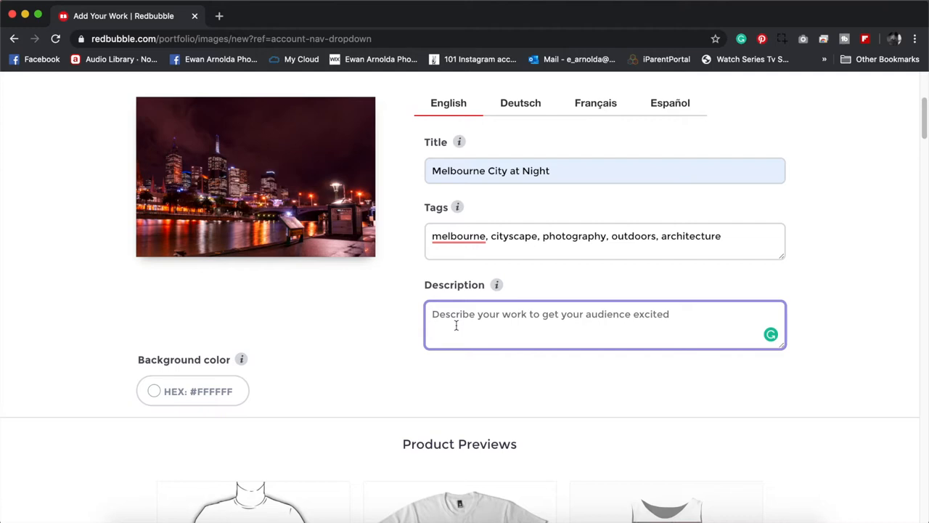
mouse_move(457, 328)
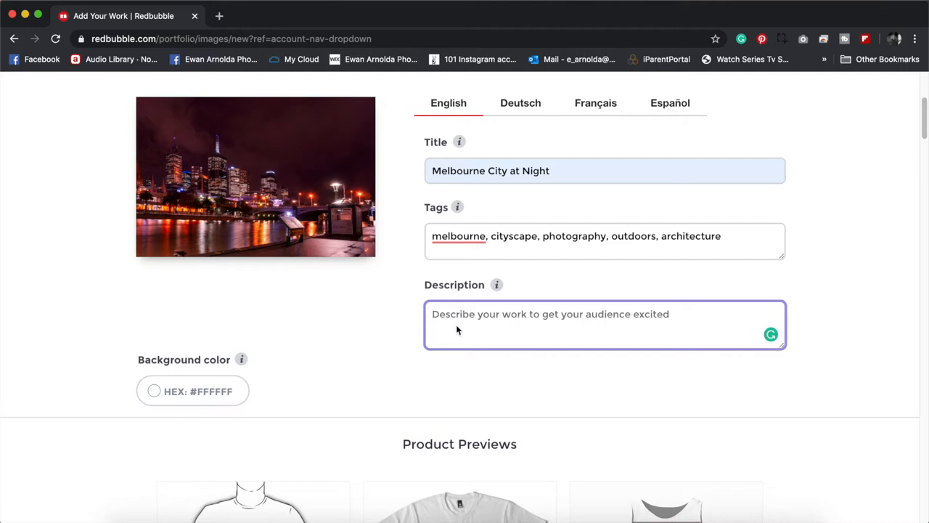
type("Beautiful")
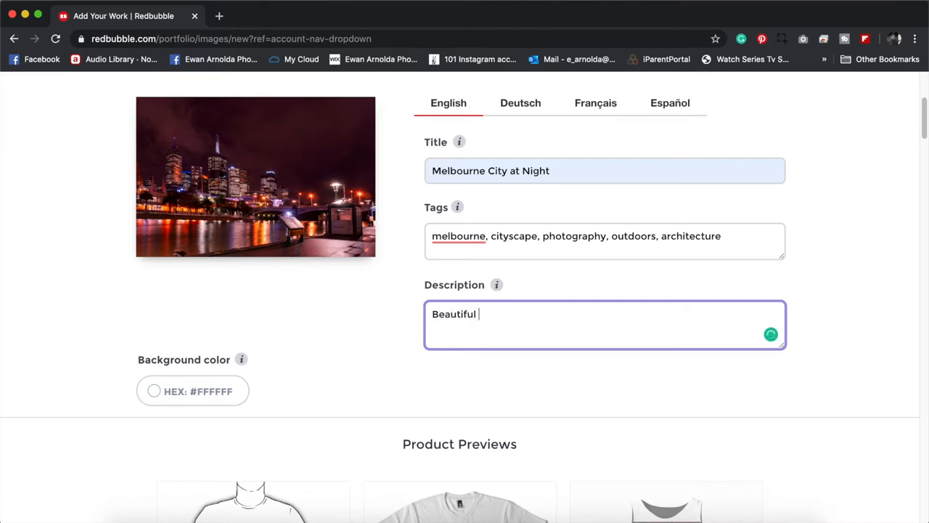
type("photograph of Melbourne City")
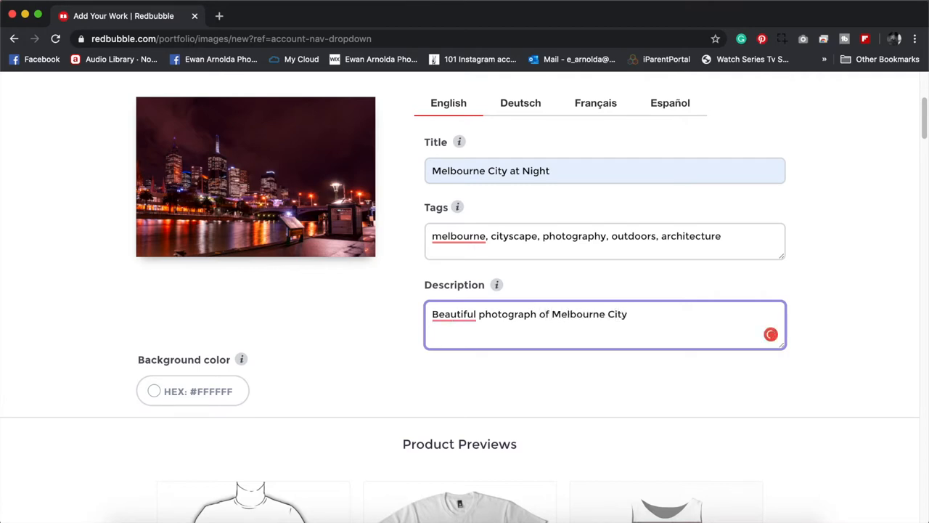
mouse_move(566, 372)
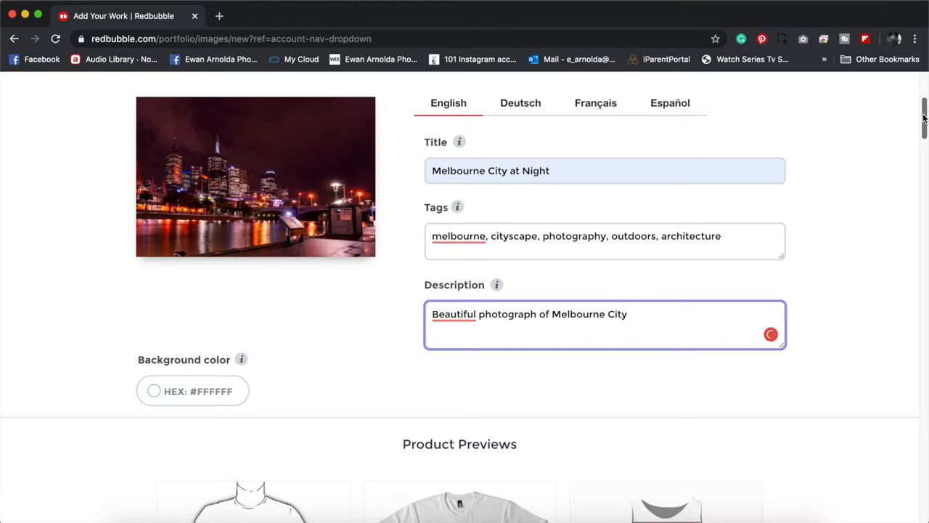
Step: Disable the Standard Print Clothing and Large Print Clothing product groups in Product Previews
scroll("down", 3)
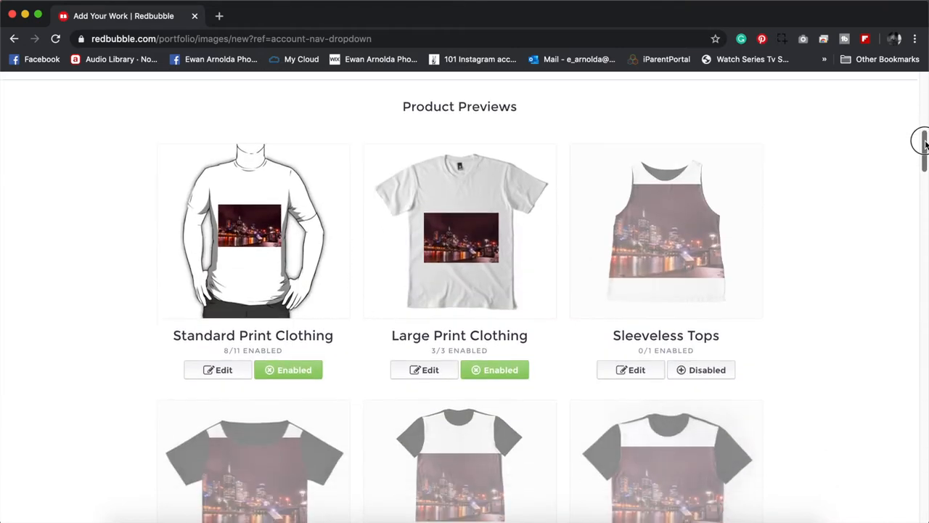
scroll("down", 3)
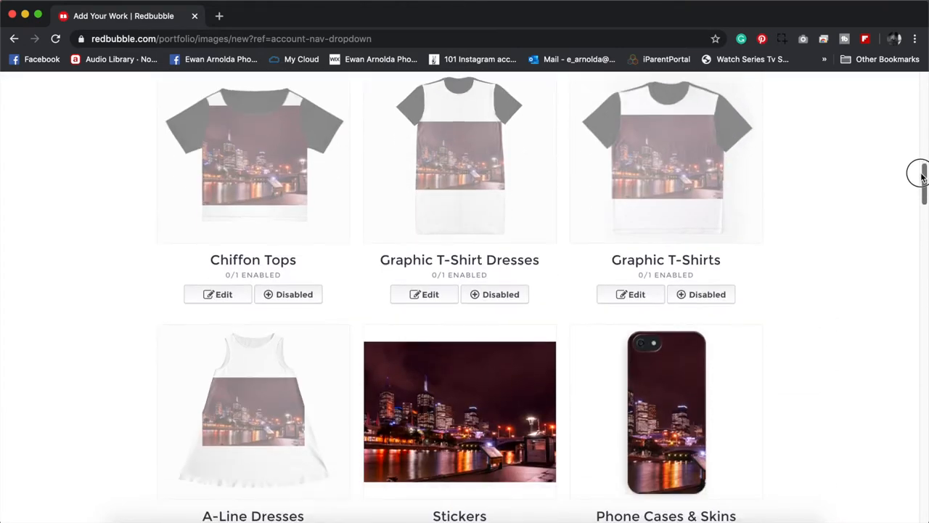
scroll("down", 3)
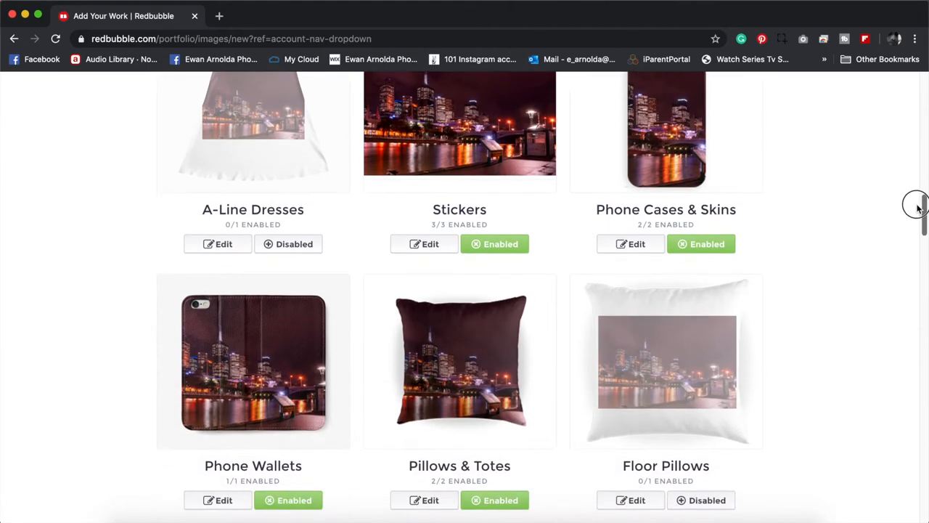
scroll("down", 3)
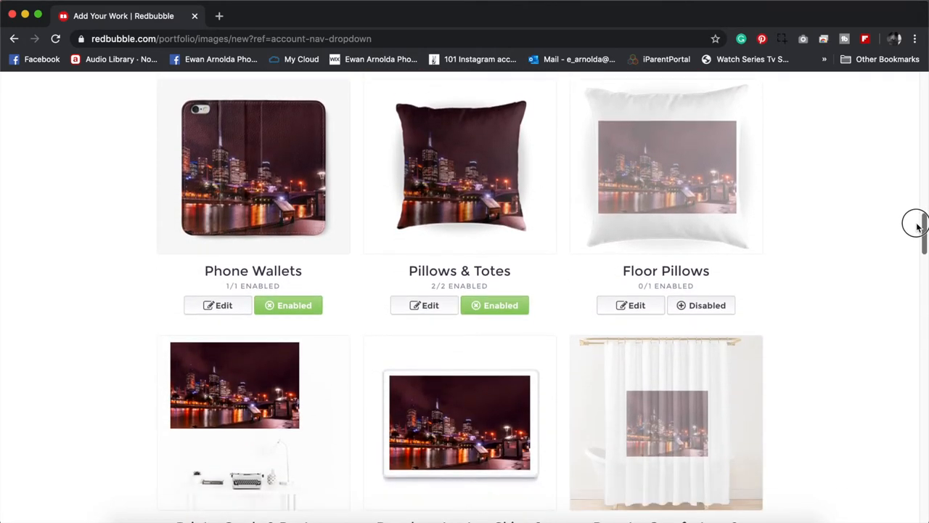
scroll("down", 3)
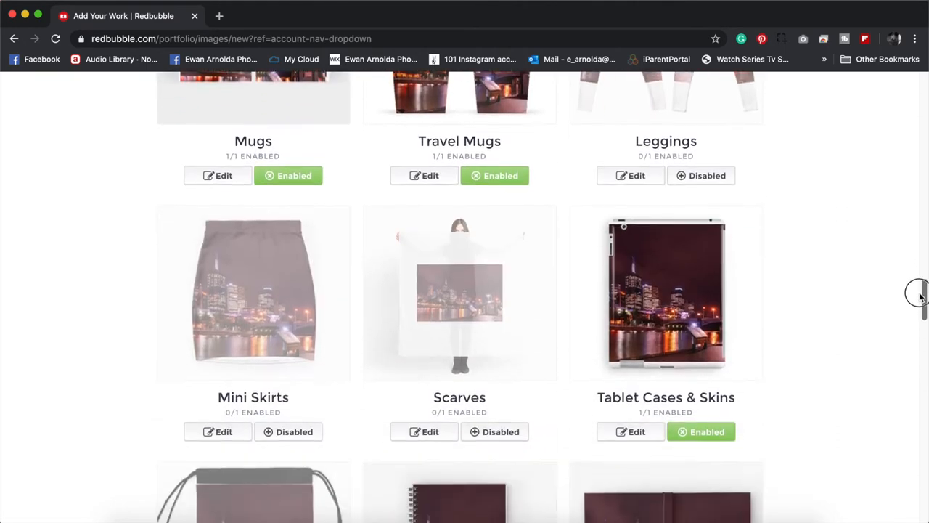
scroll("down", 3)
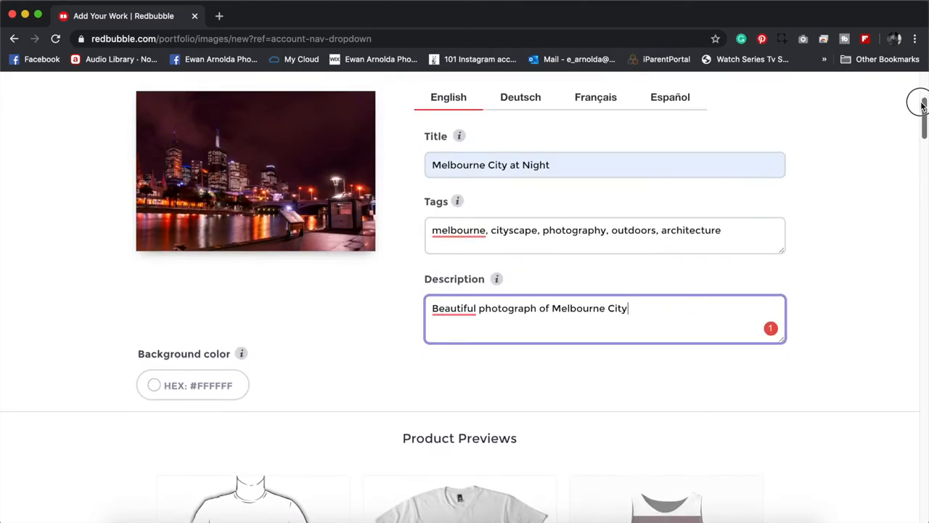
scroll("down", 3)
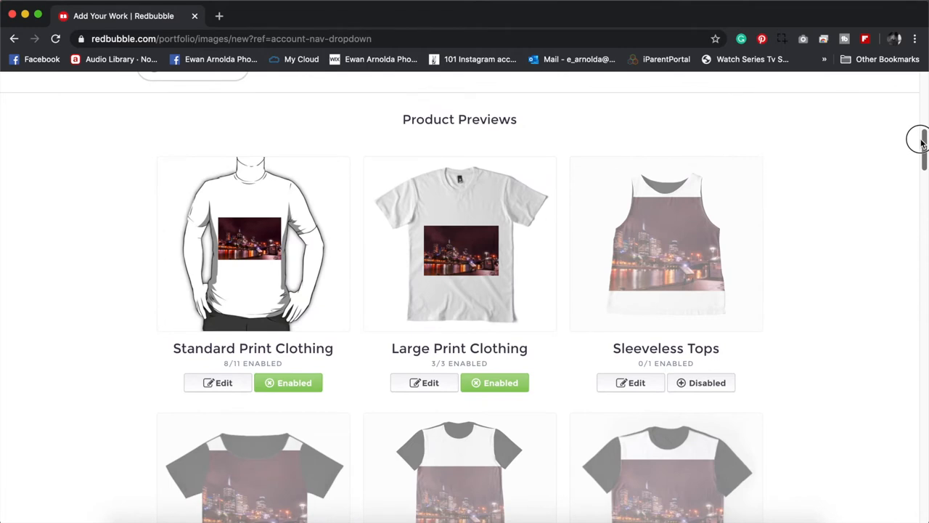
mouse_move(865, 321)
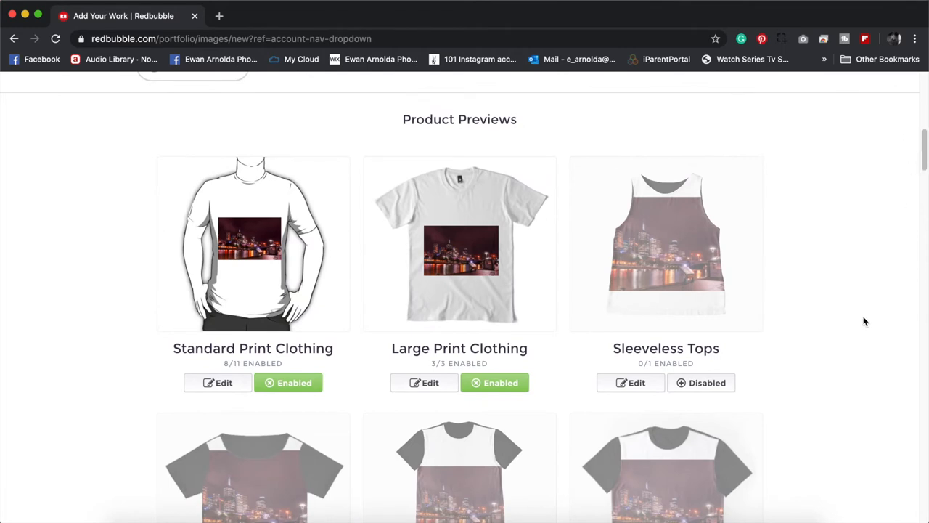
scroll("down", 3)
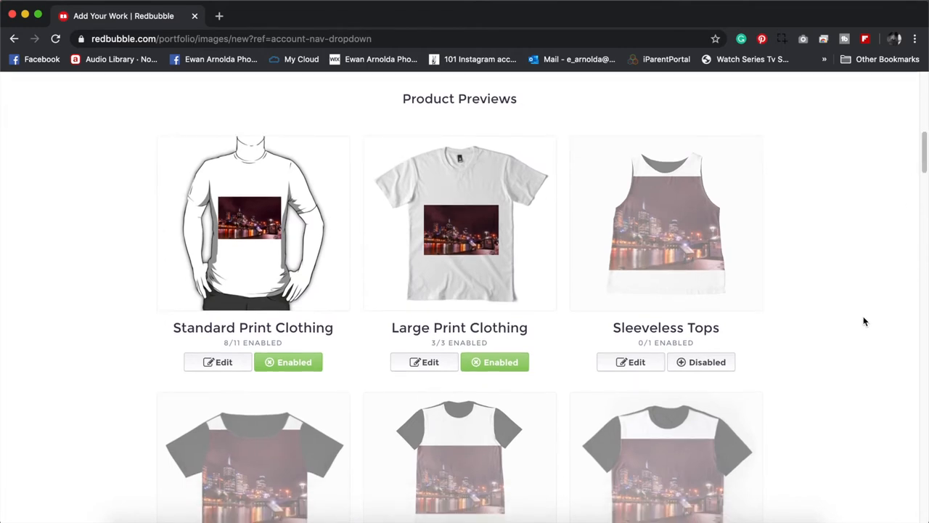
mouse_move(287, 242)
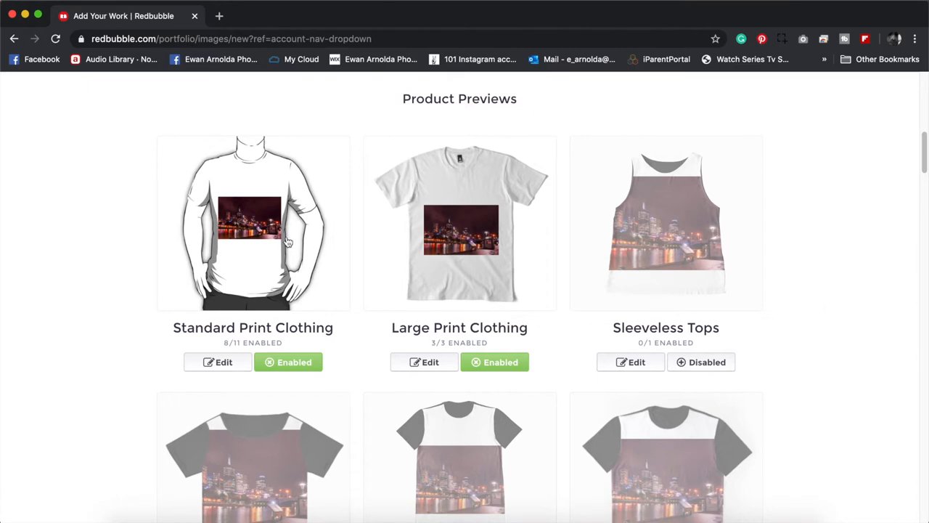
mouse_move(546, 254)
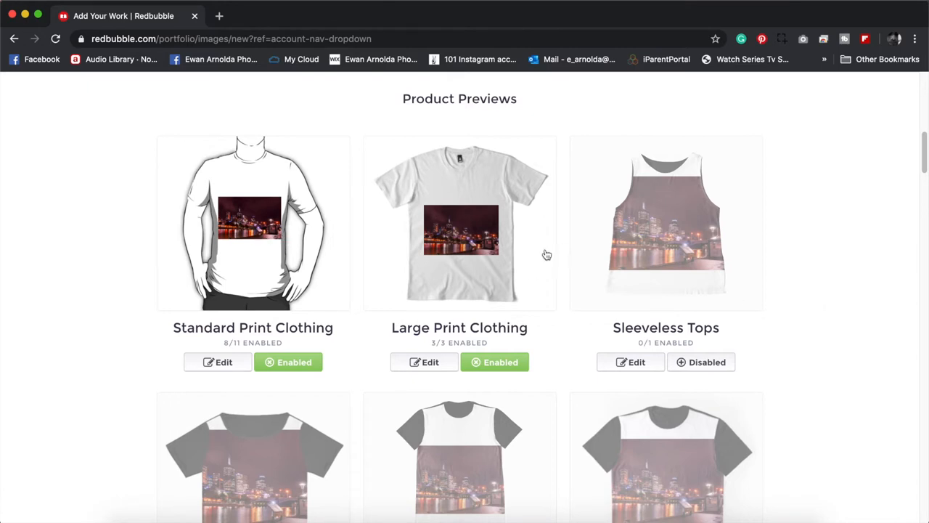
mouse_move(331, 272)
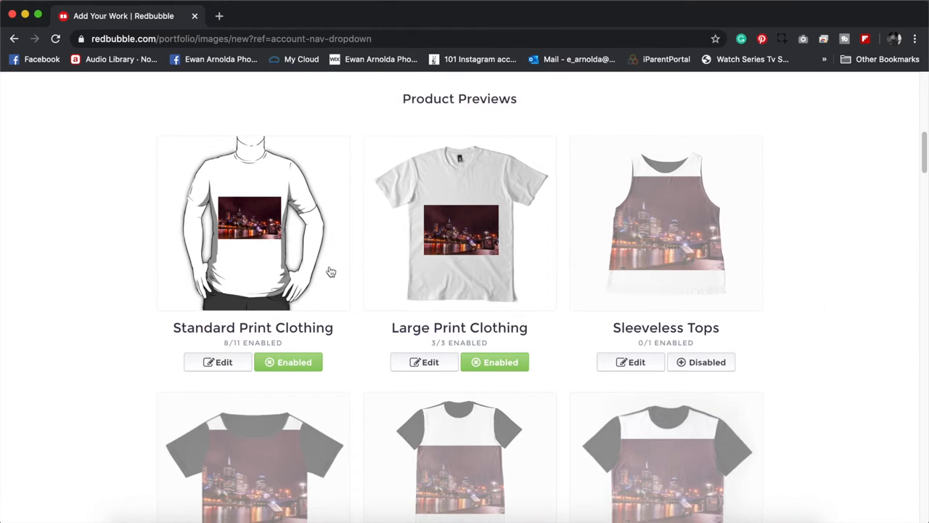
left_click(288, 361)
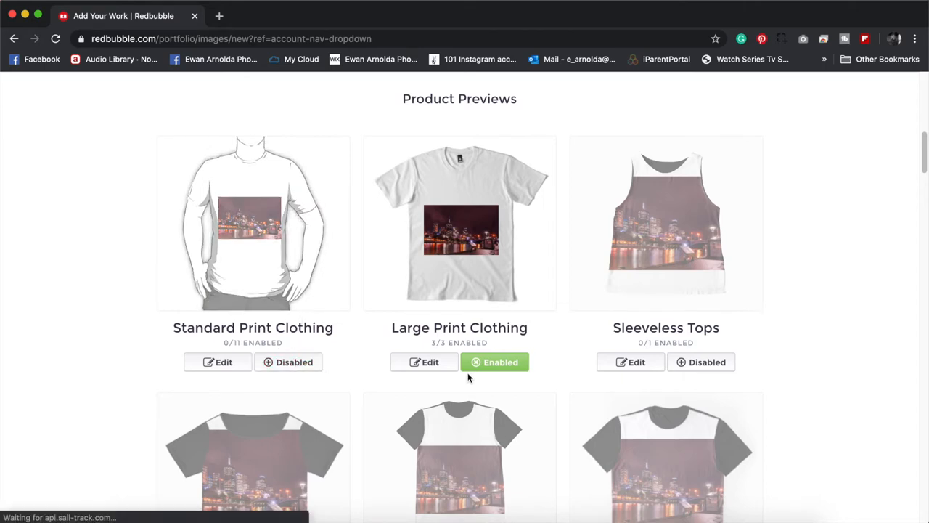
left_click(495, 362)
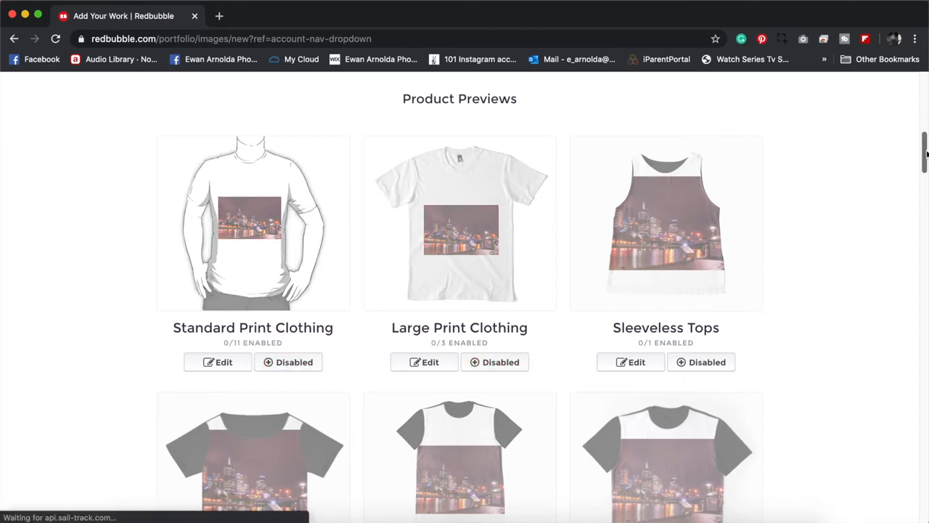
scroll("down", 3)
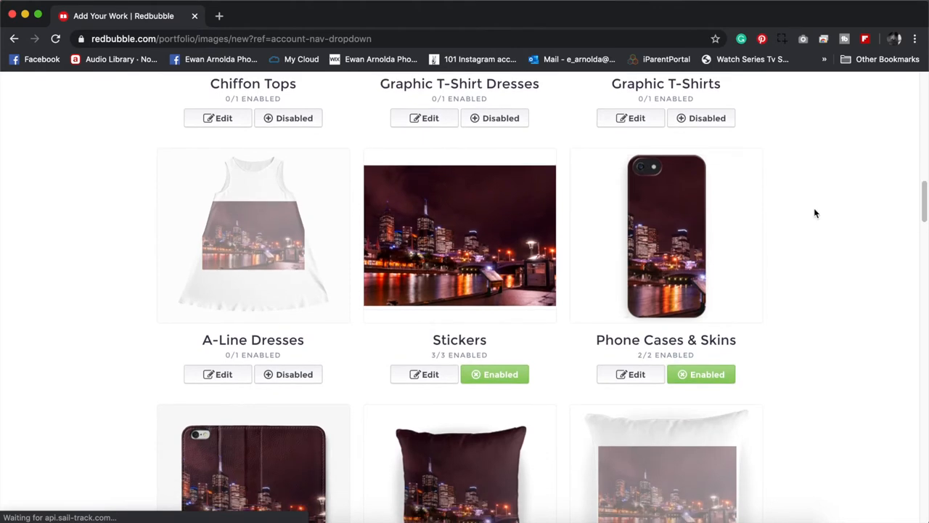
mouse_move(283, 282)
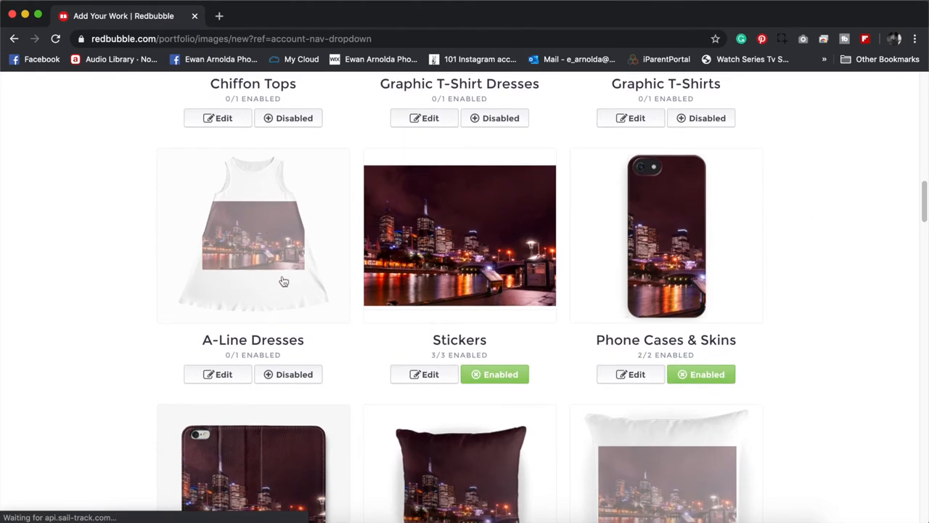
mouse_move(461, 291)
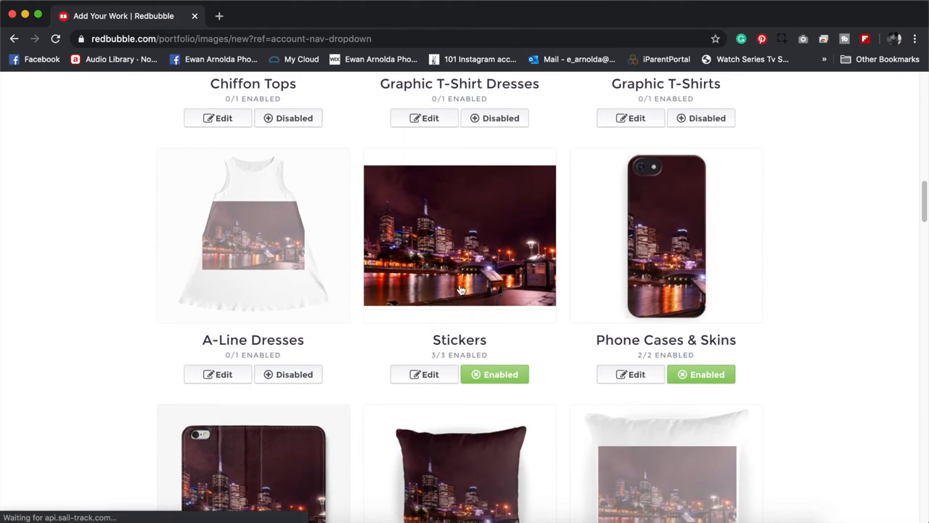
mouse_move(668, 300)
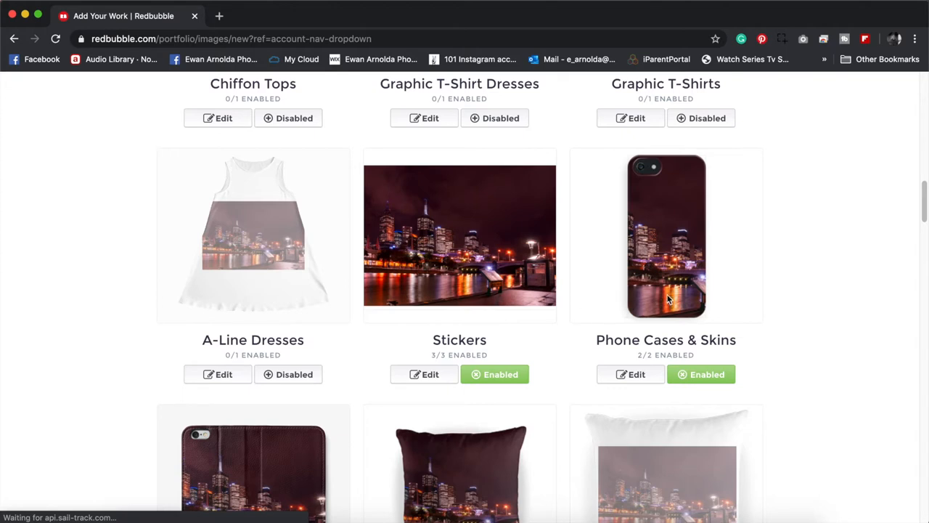
mouse_move(649, 295)
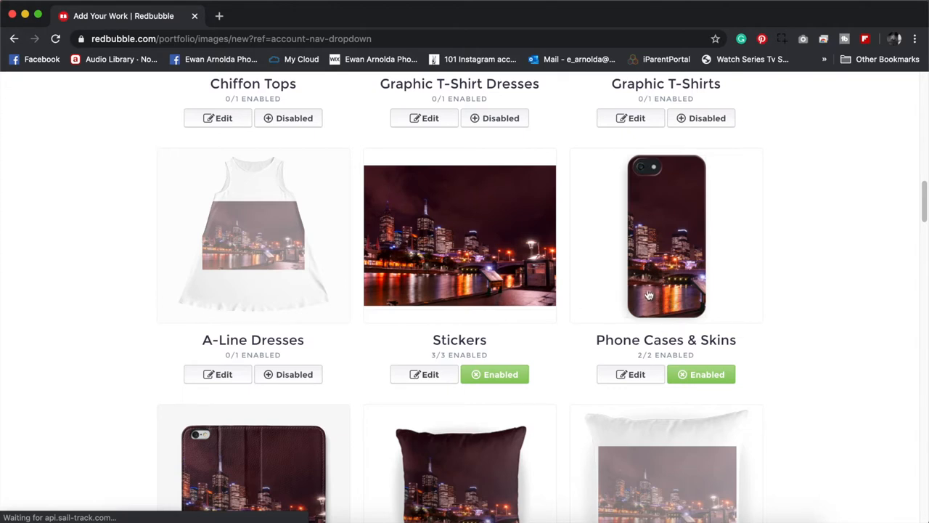
mouse_move(648, 326)
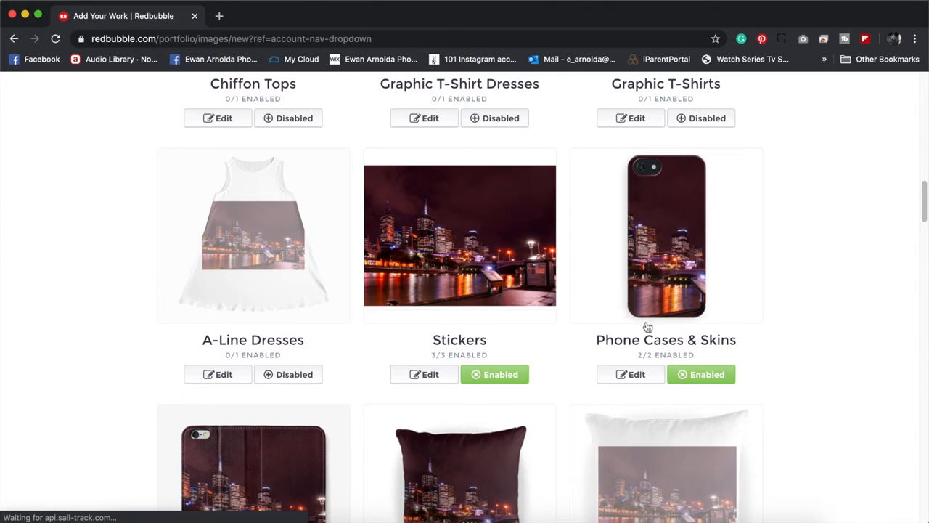
scroll("down", 3)
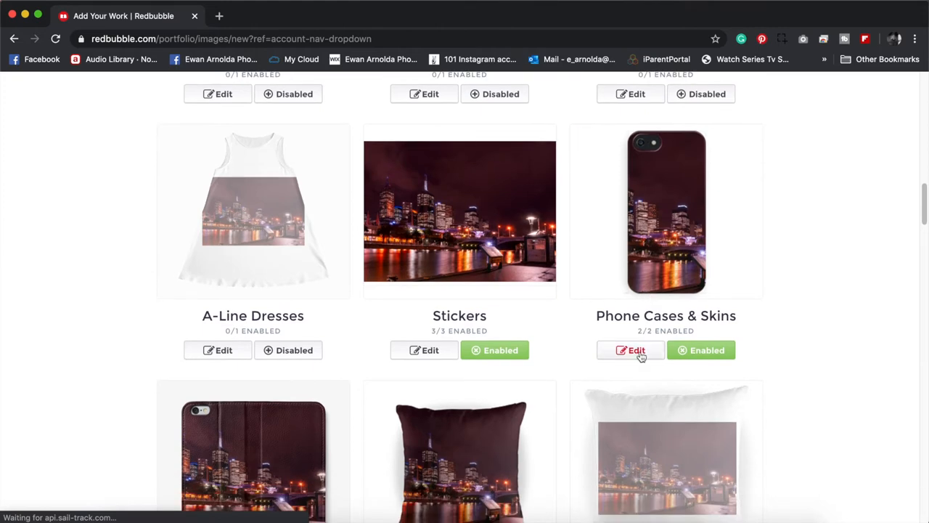
mouse_move(666, 216)
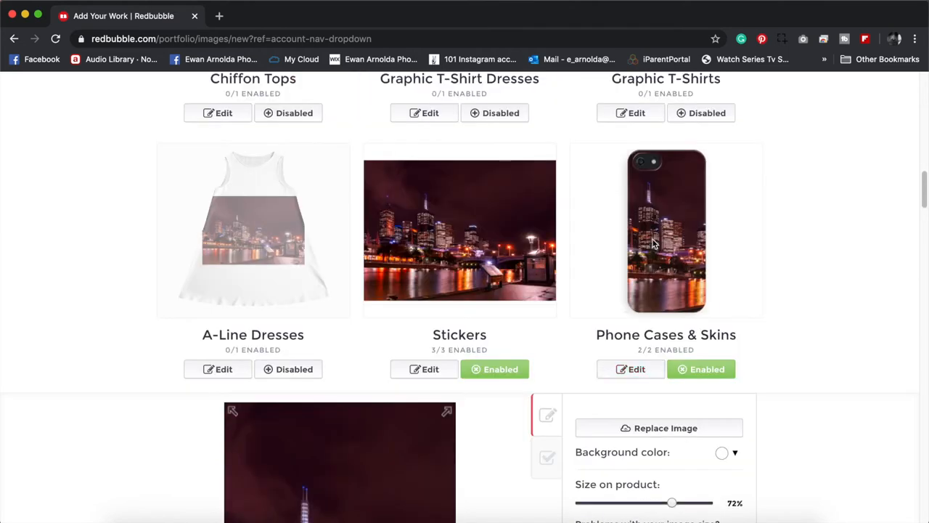
Step: Adjust the phone case Size on product slider from 72% to 77%
scroll("down", 3)
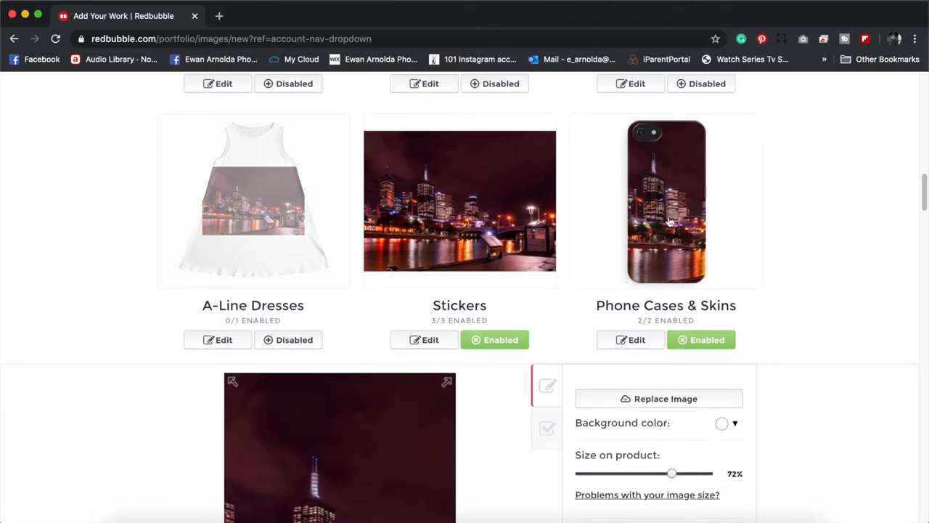
scroll("down", 3)
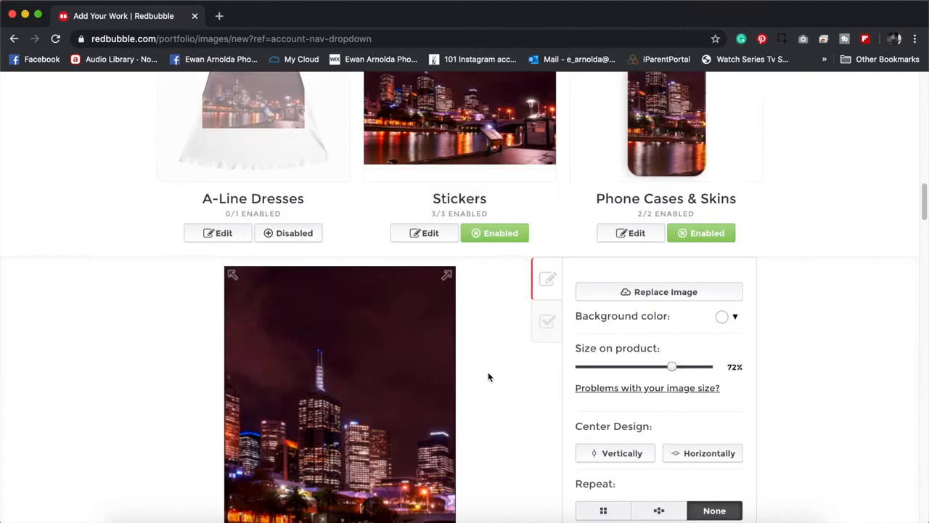
mouse_move(644, 366)
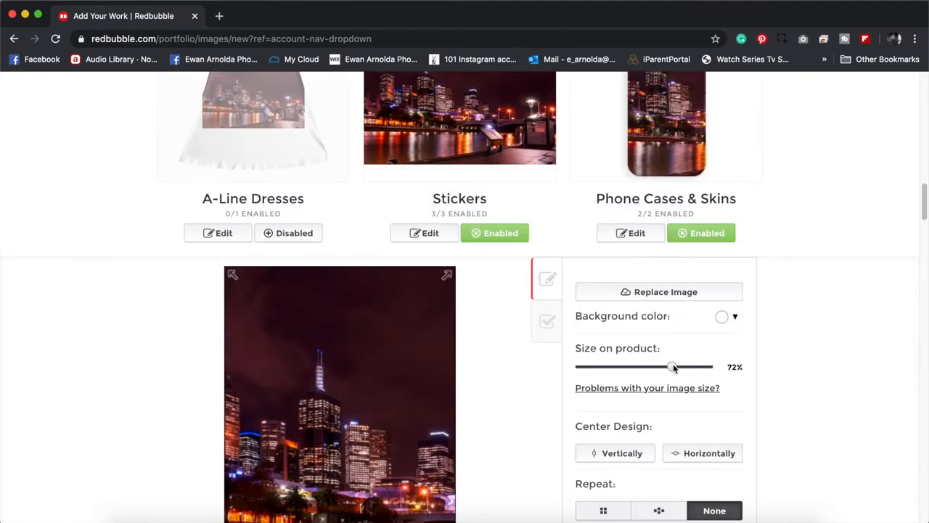
left_click_drag(671, 366, 662, 366)
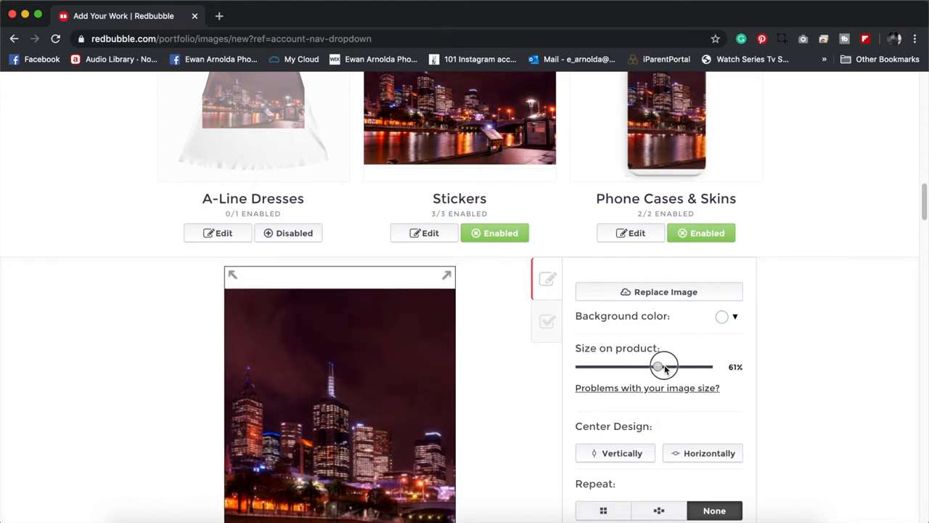
left_click_drag(663, 367, 678, 367)
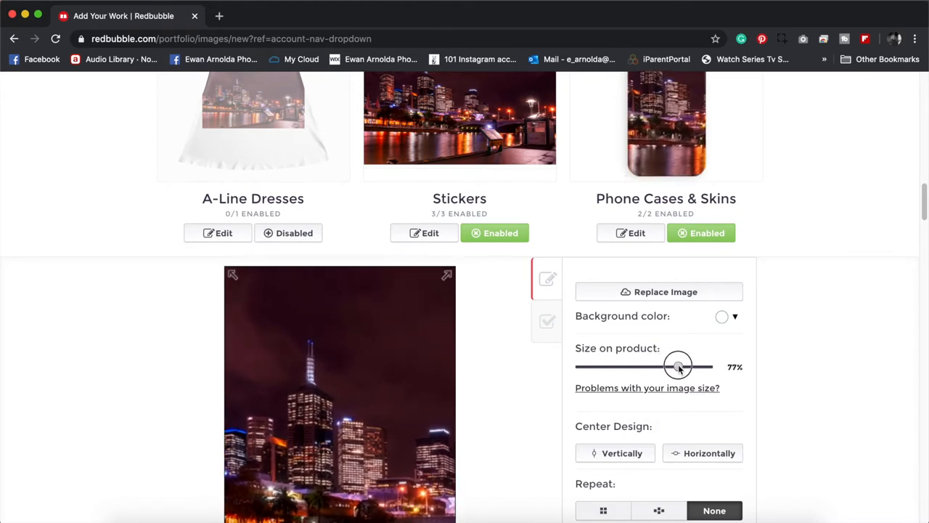
scroll("down", 3)
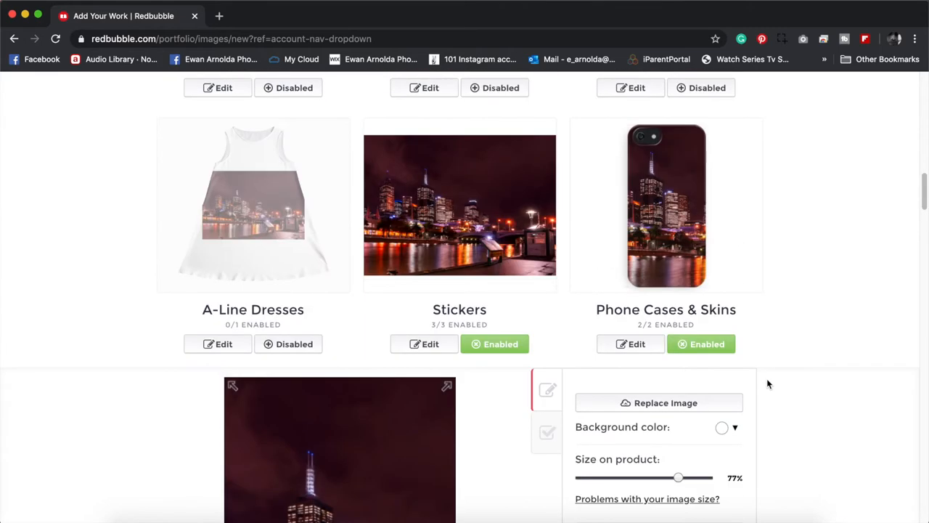
Step: Scroll down the product list to the Prints, Cards & Posters group
scroll("down", 3)
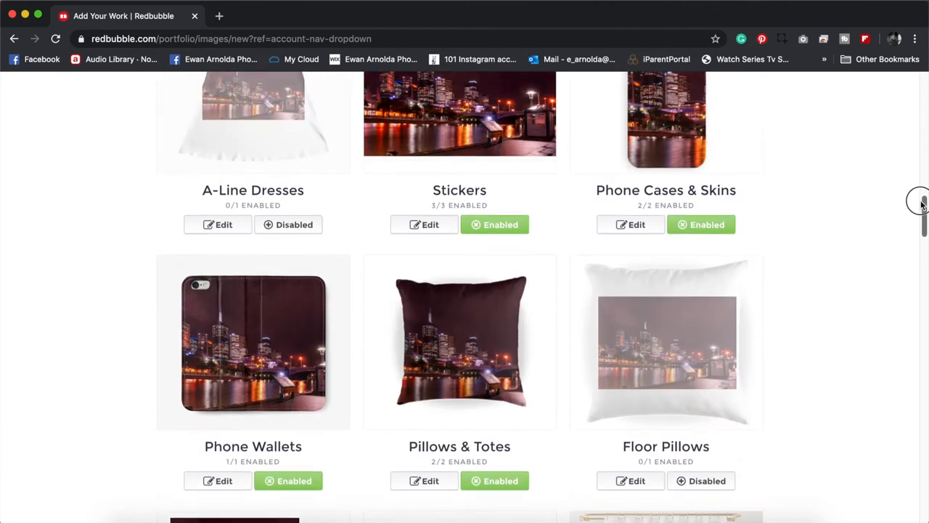
scroll("down", 3)
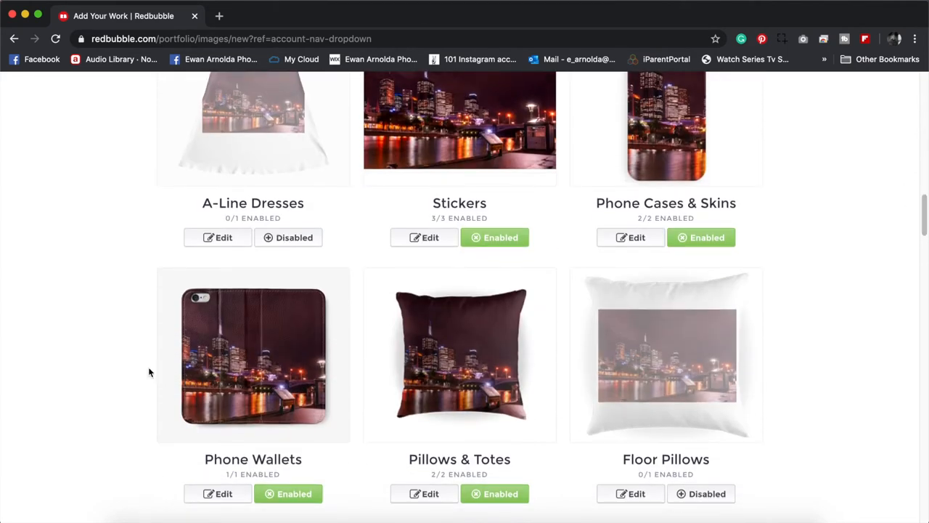
mouse_move(368, 403)
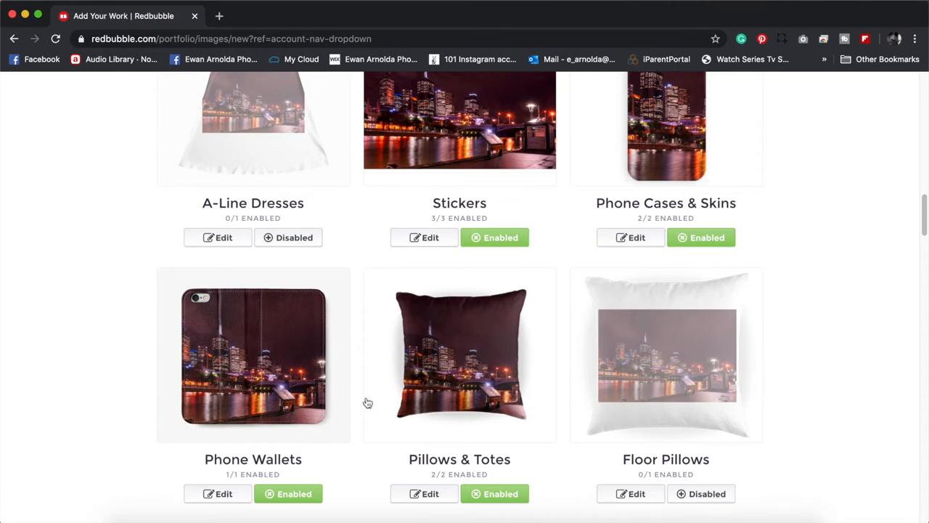
mouse_move(503, 464)
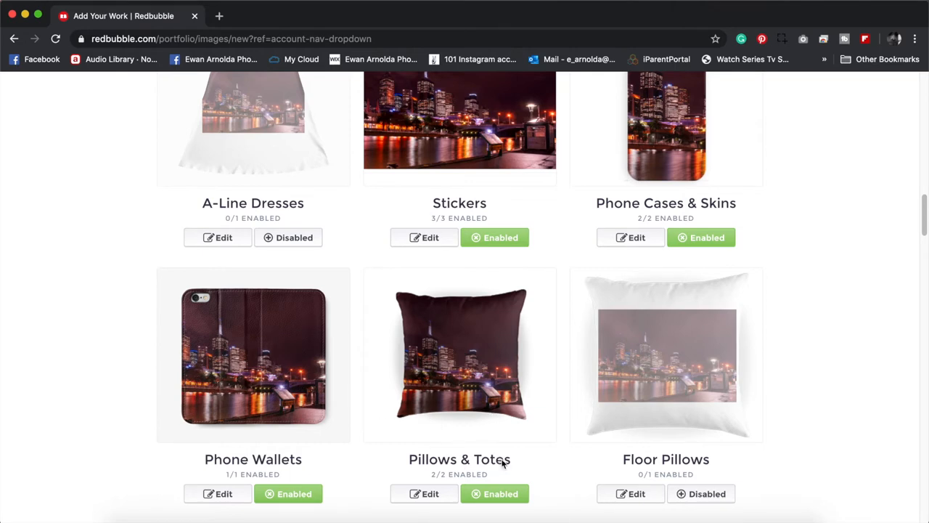
mouse_move(818, 286)
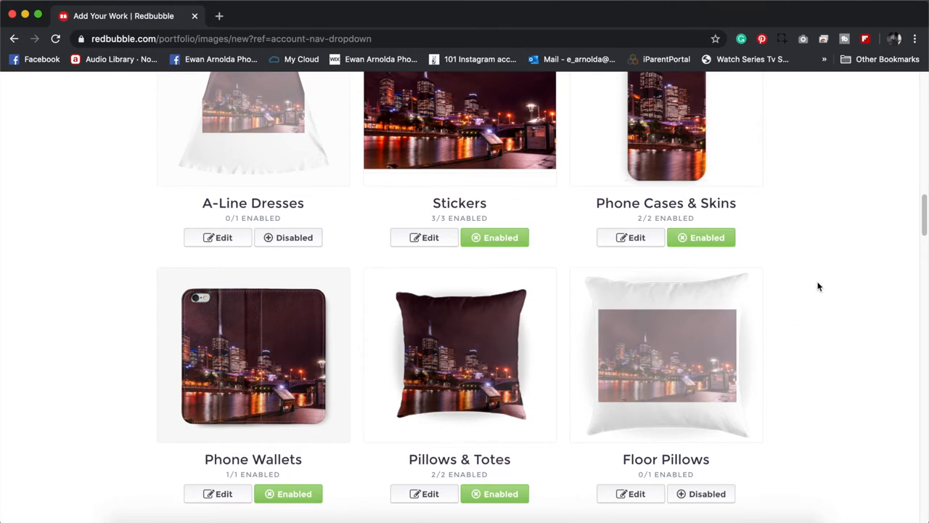
scroll("down", 3)
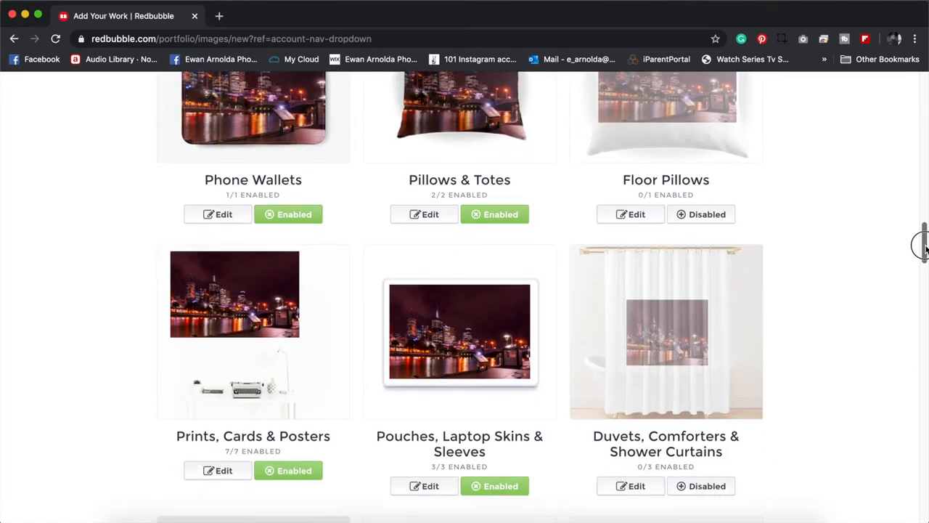
scroll("down", 3)
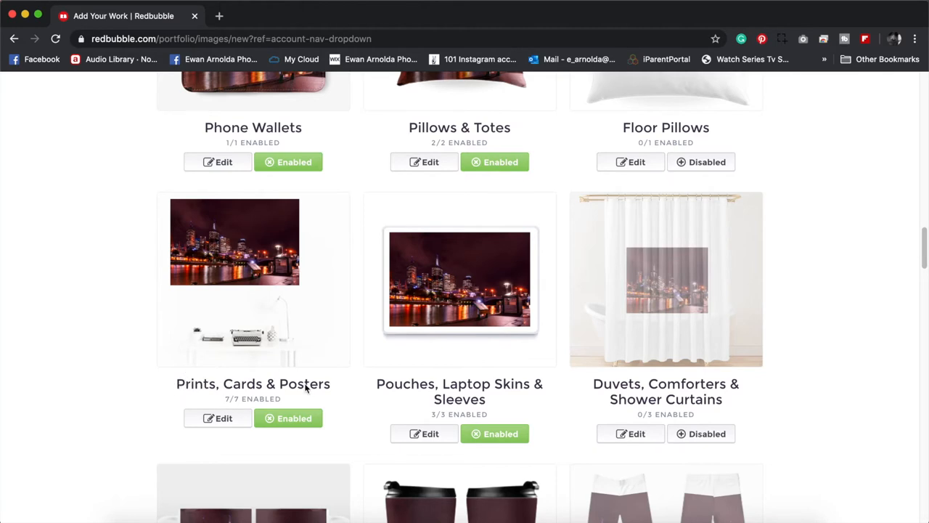
Step: Open Prints, Cards & Posters availability and toggle Cards and Metal Print, keeping 7/7 enabled
scroll("down", 3)
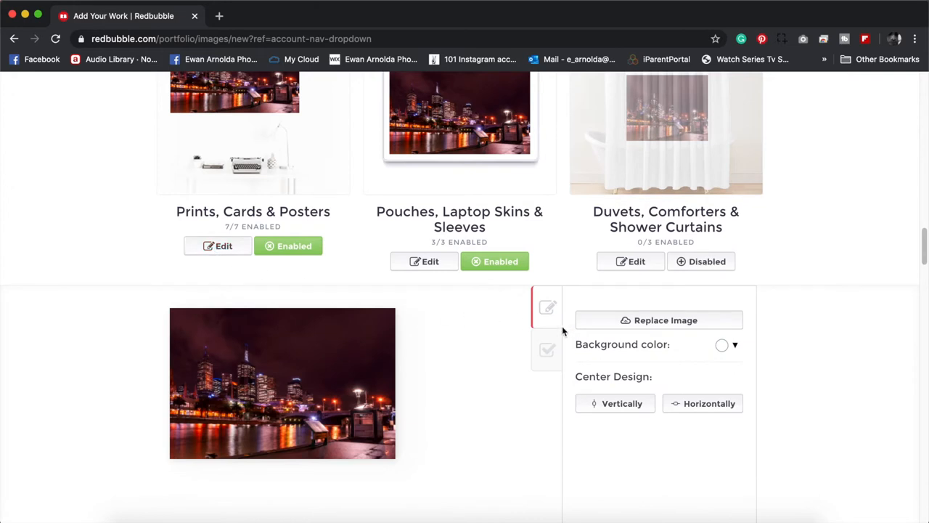
mouse_move(553, 347)
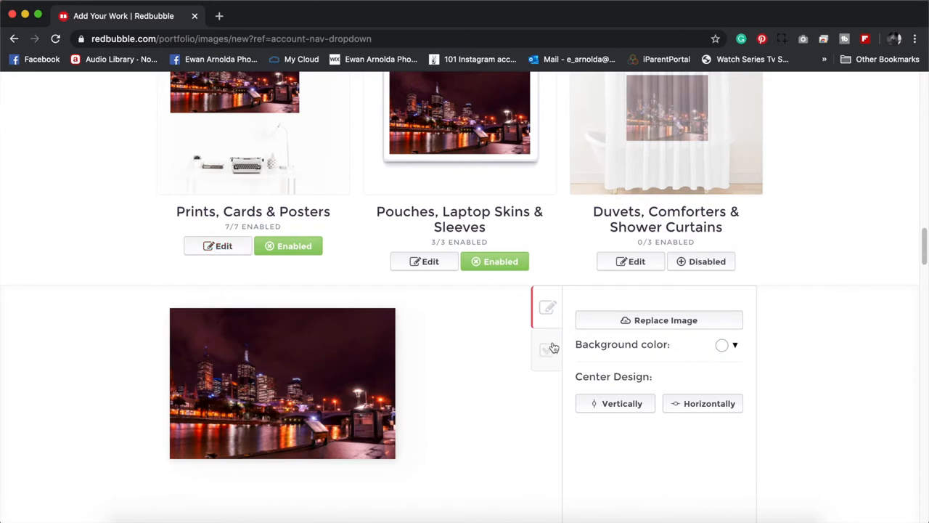
left_click(548, 349)
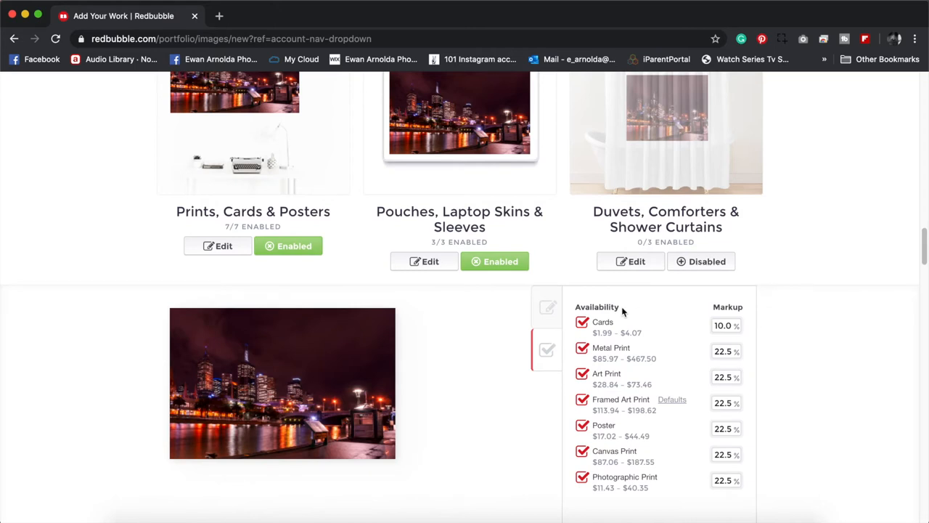
mouse_move(612, 322)
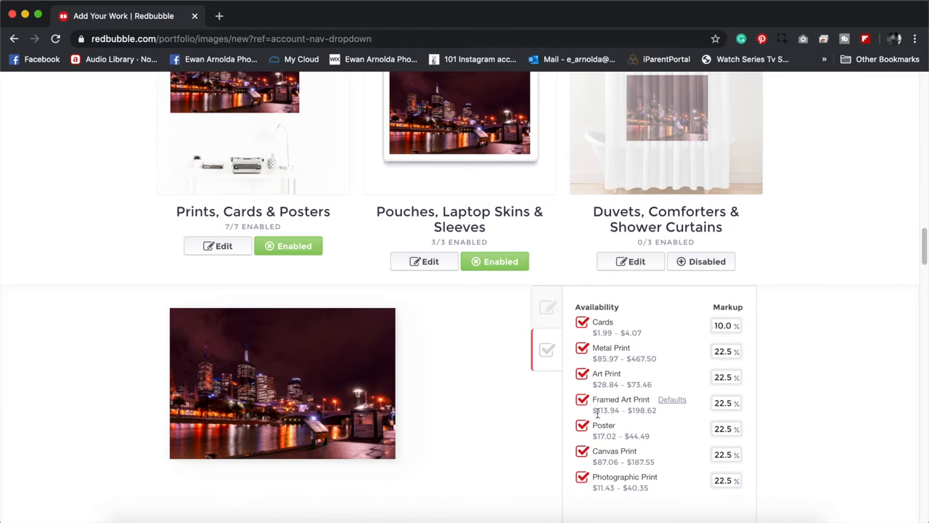
mouse_move(649, 398)
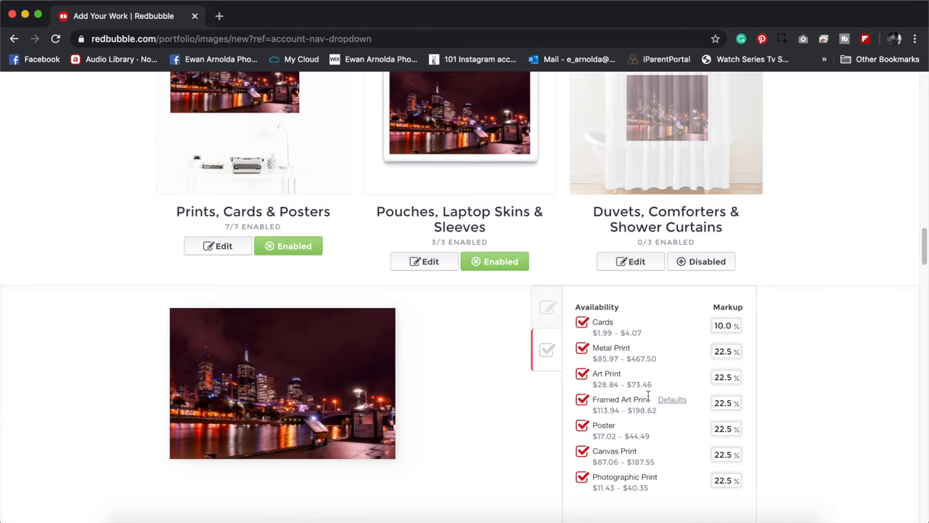
left_click(581, 322)
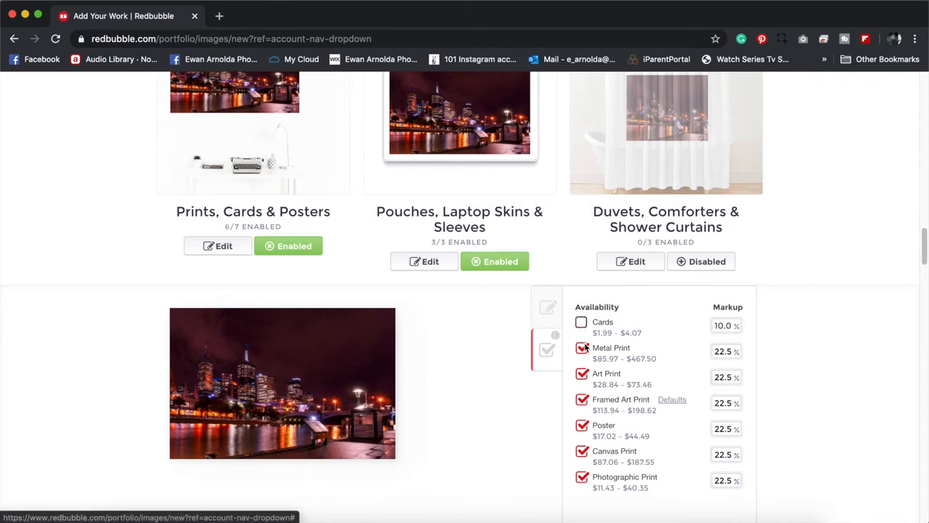
left_click(580, 348)
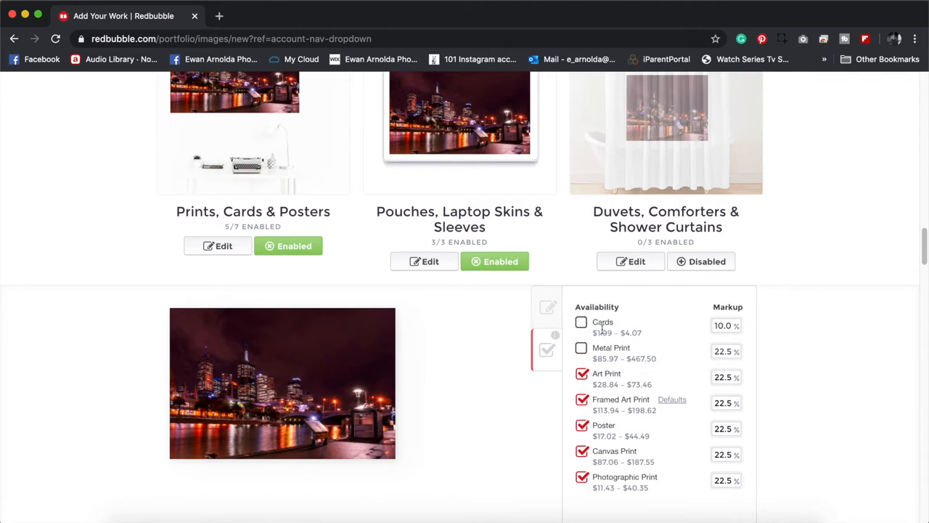
left_click(580, 322)
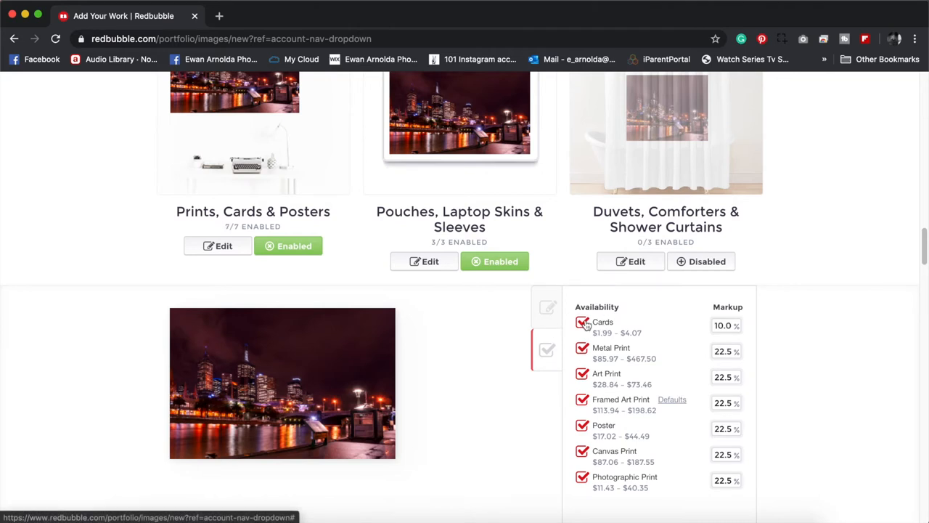
mouse_move(582, 322)
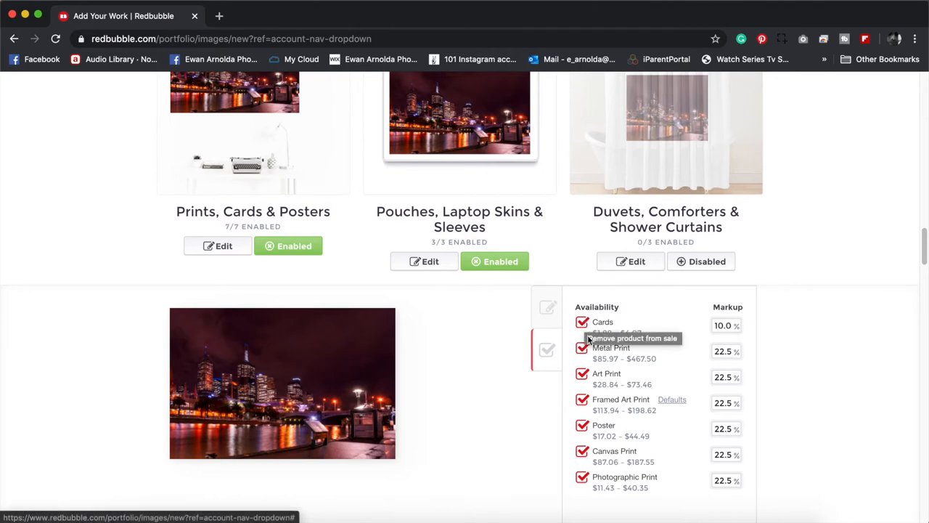
mouse_move(752, 502)
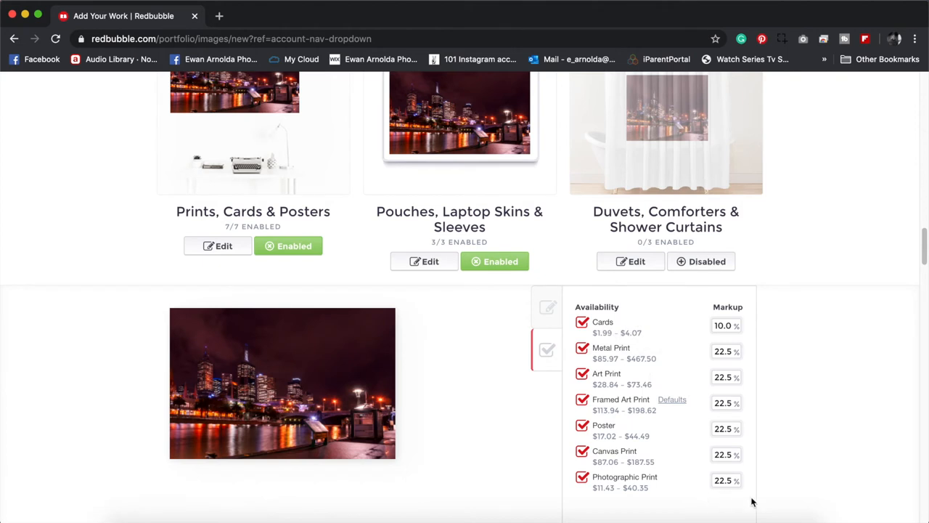
scroll("down", 3)
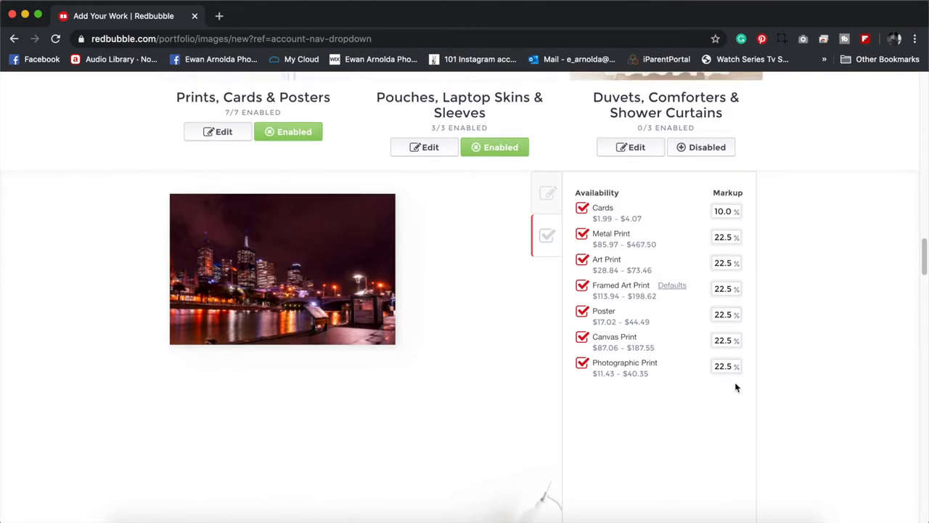
mouse_move(739, 382)
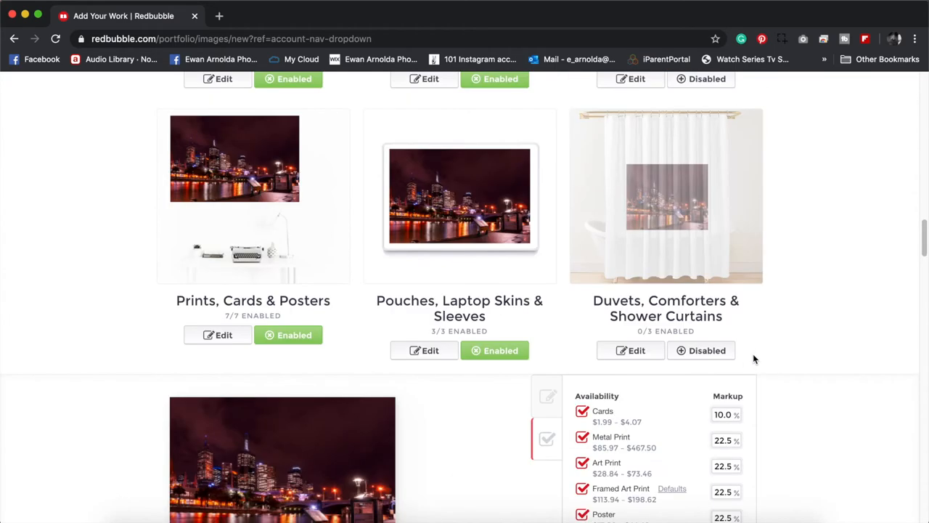
scroll("down", 3)
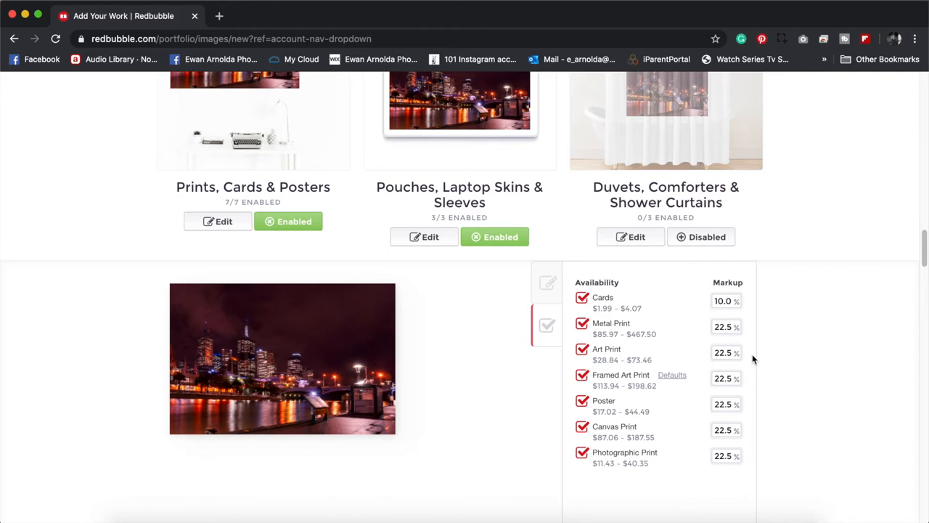
scroll("down", 3)
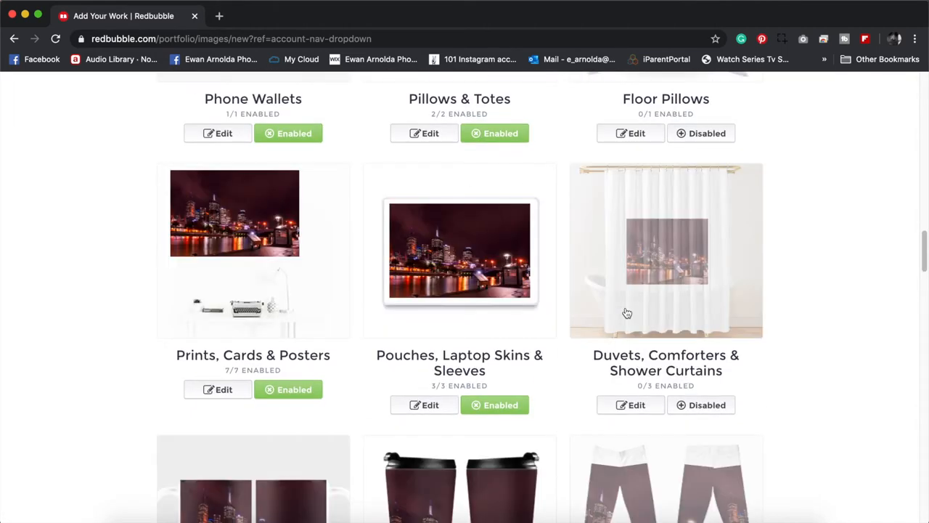
scroll("down", 3)
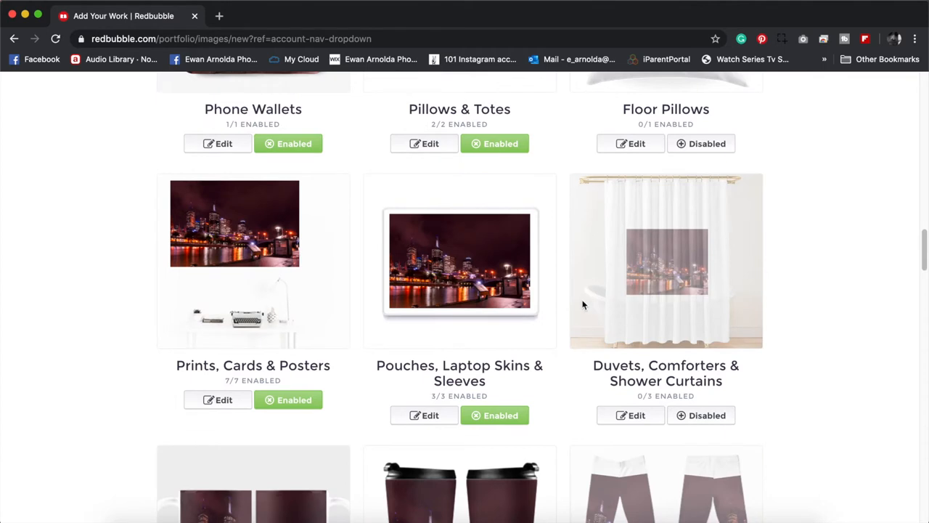
mouse_move(459, 265)
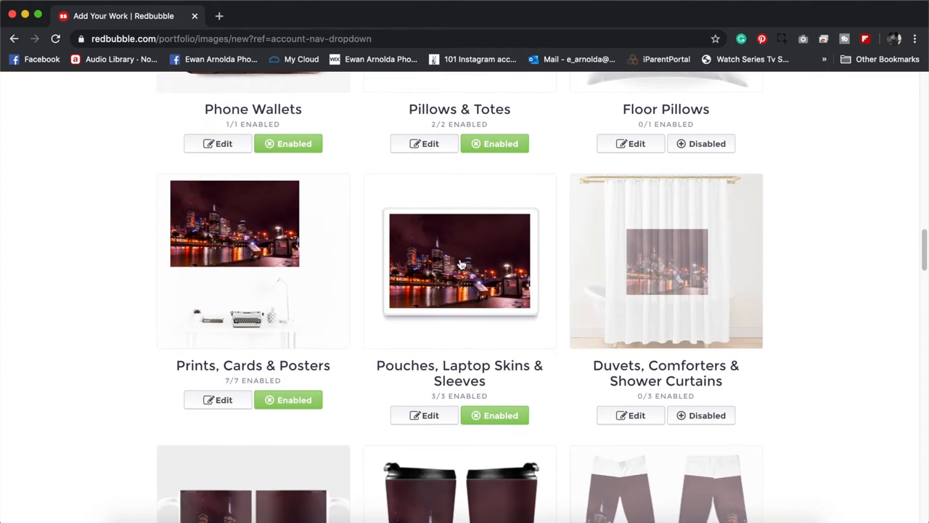
mouse_move(469, 263)
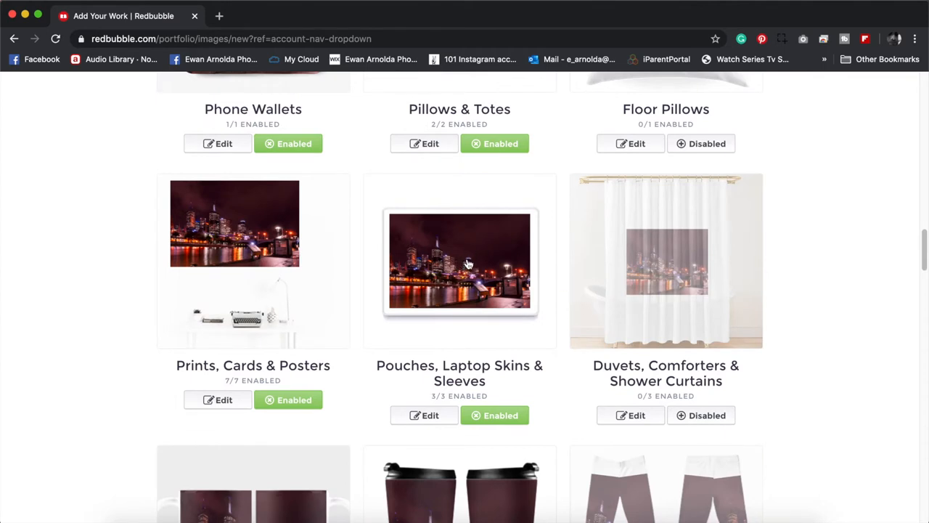
mouse_move(534, 226)
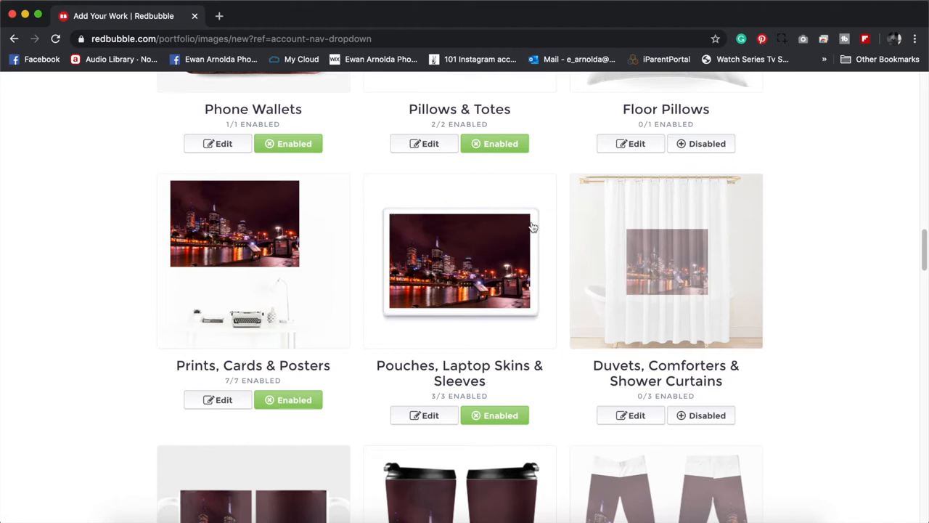
mouse_move(541, 238)
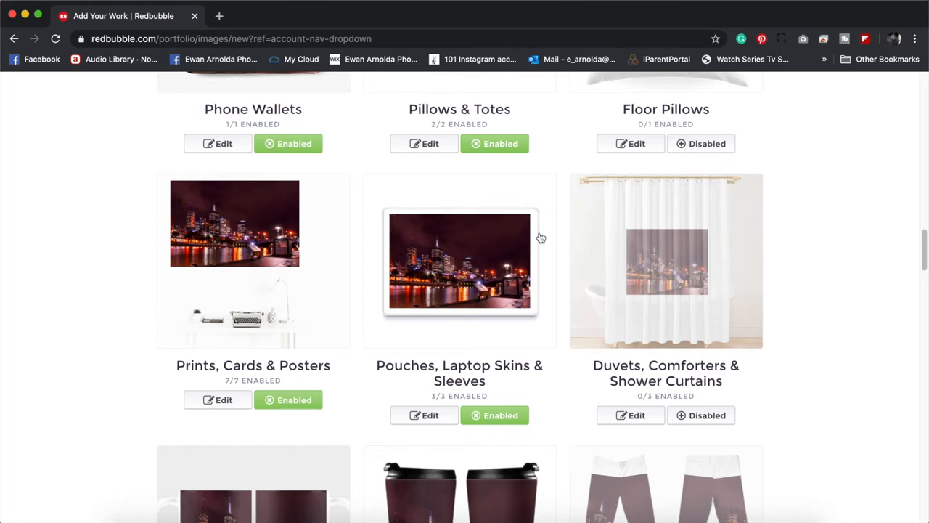
scroll("down", 3)
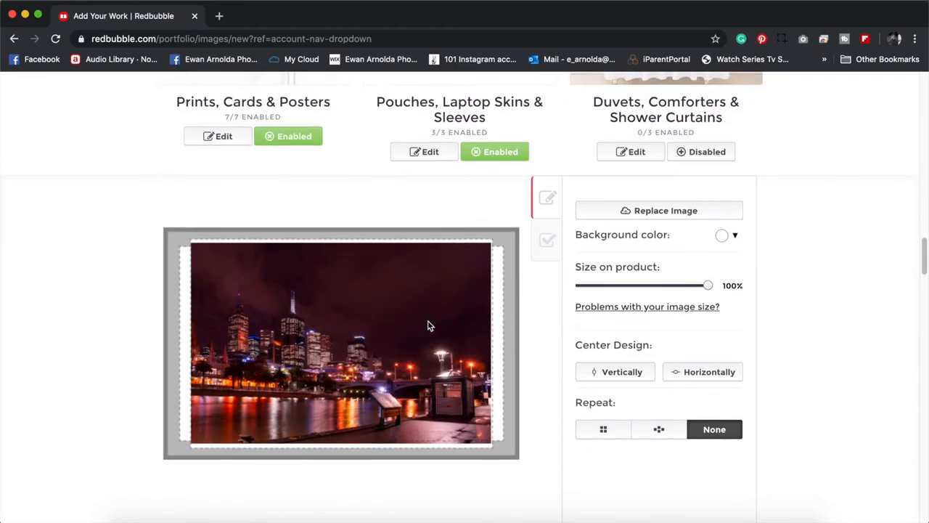
Step: Set the Pouches, Laptop Skins & Sleeves design to a tiled grid repeat
scroll("down", 3)
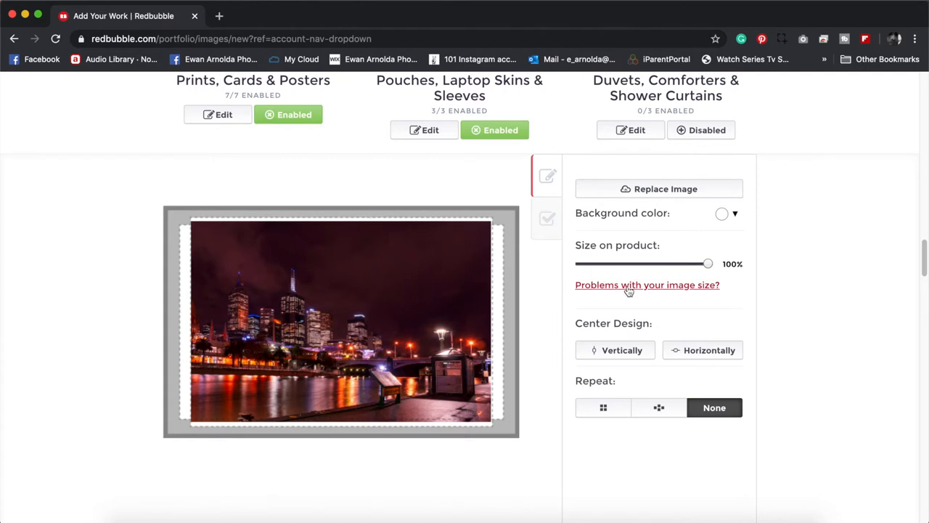
mouse_move(651, 288)
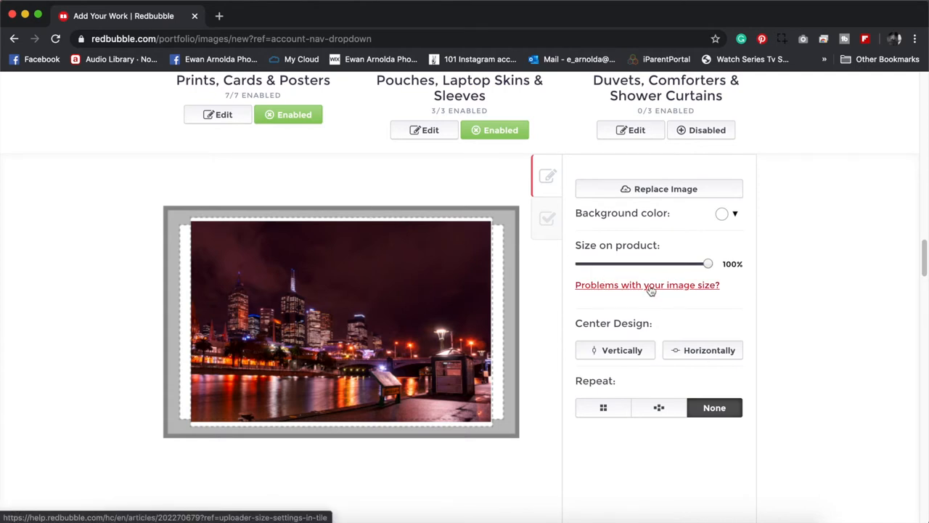
mouse_move(677, 292)
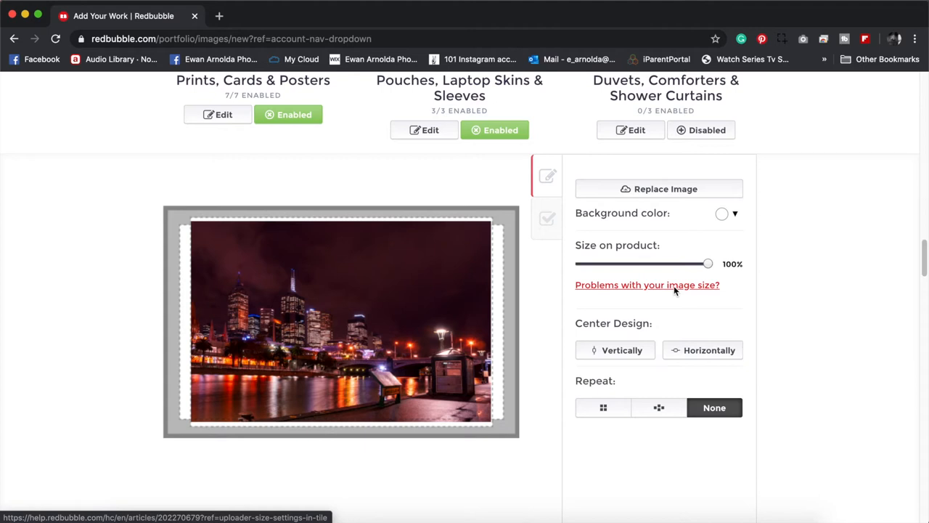
mouse_move(642, 285)
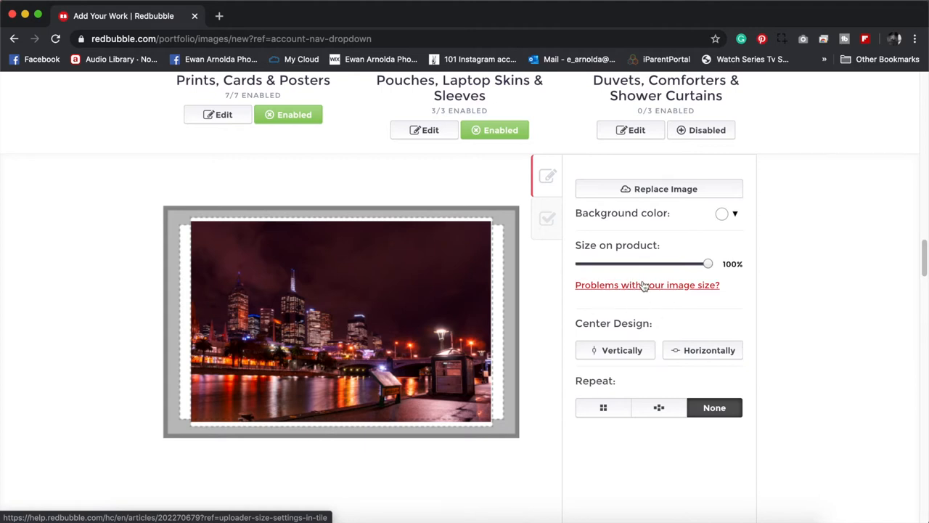
mouse_move(650, 311)
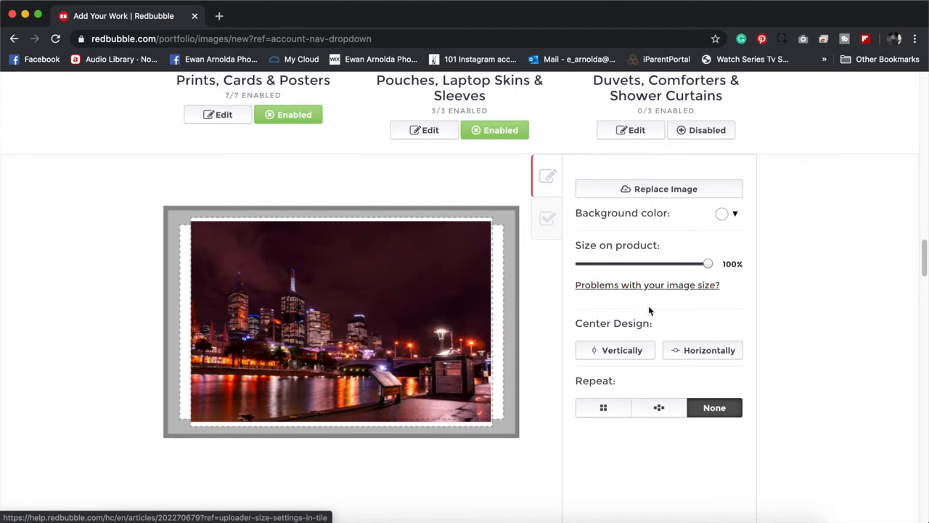
scroll("down", 3)
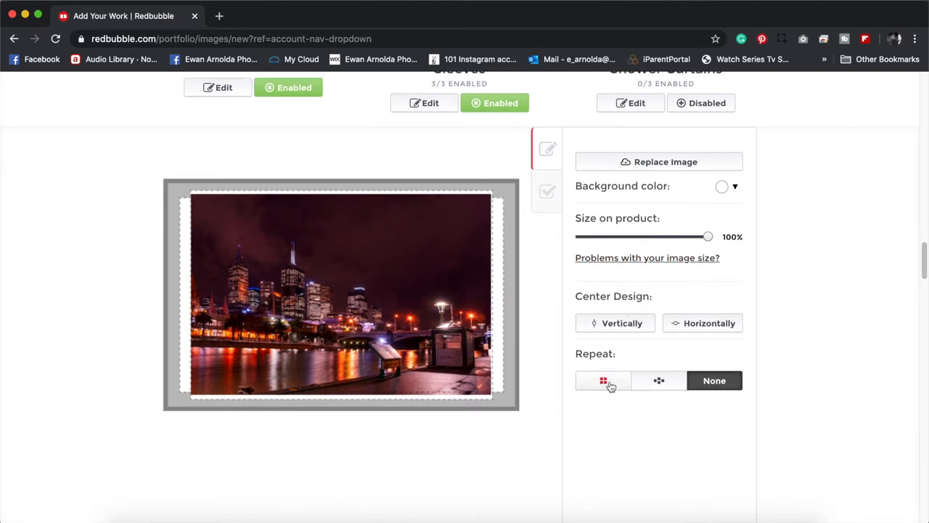
left_click(602, 380)
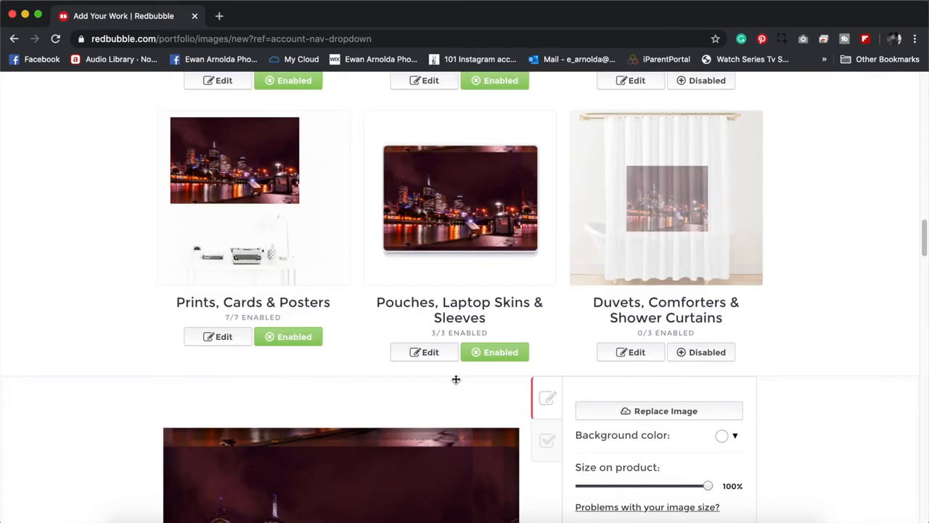
scroll("down", 3)
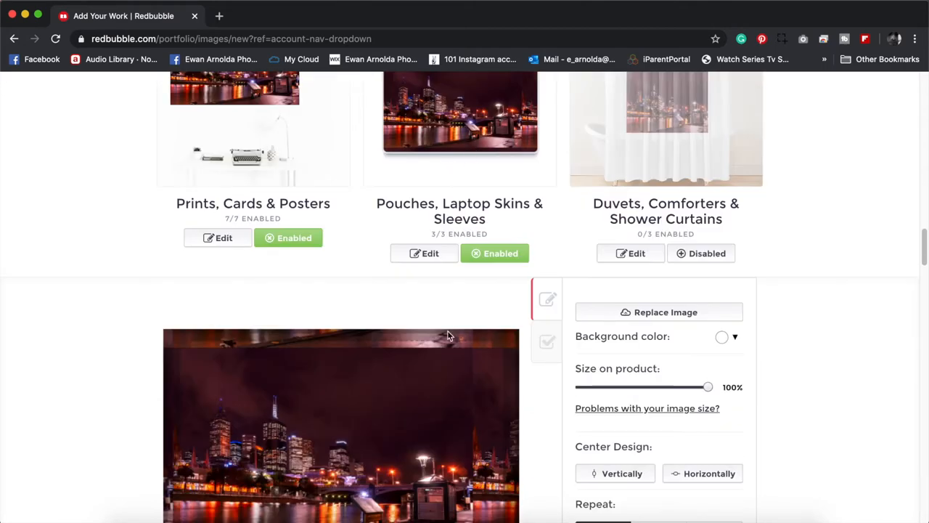
scroll("down", 3)
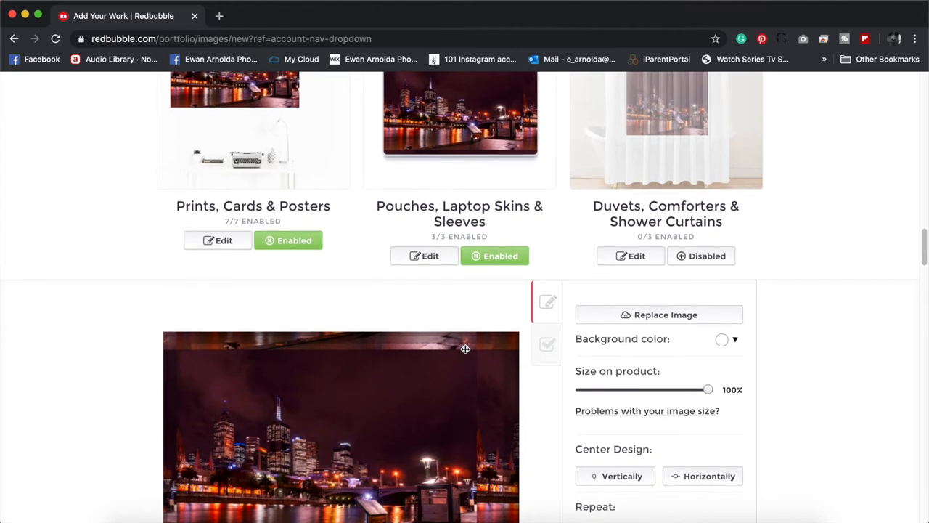
scroll("down", 3)
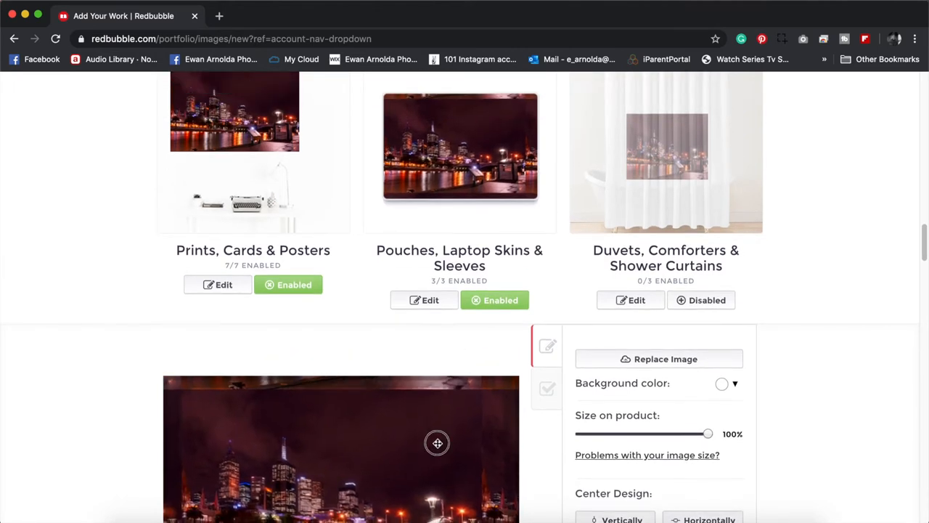
scroll("down", 3)
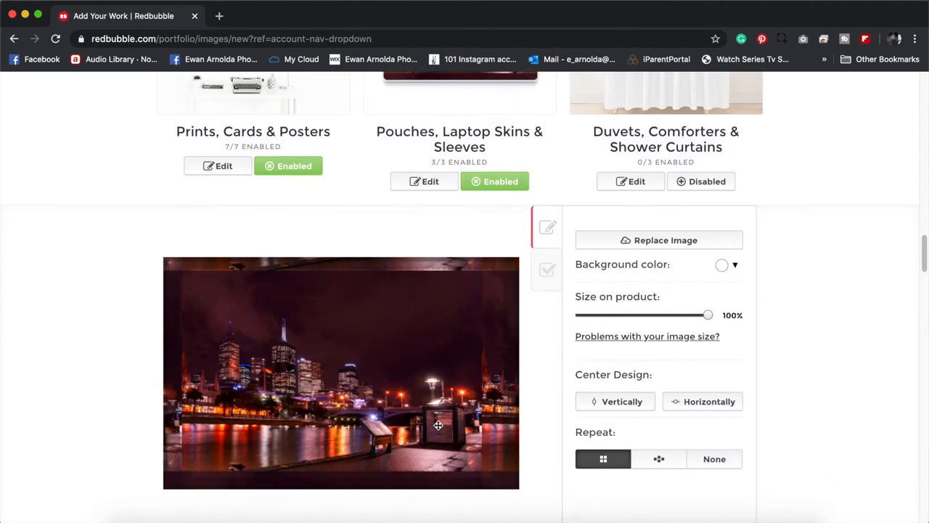
scroll("down", 3)
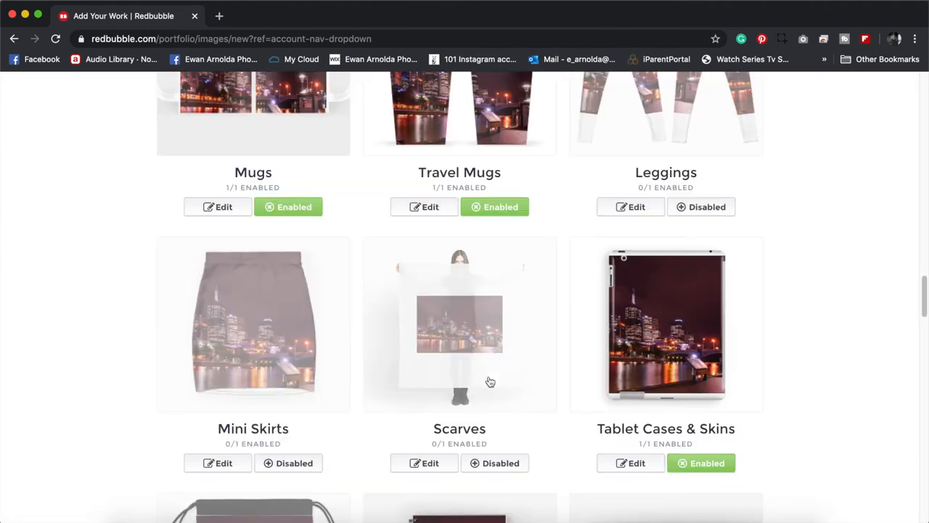
scroll("up", 3)
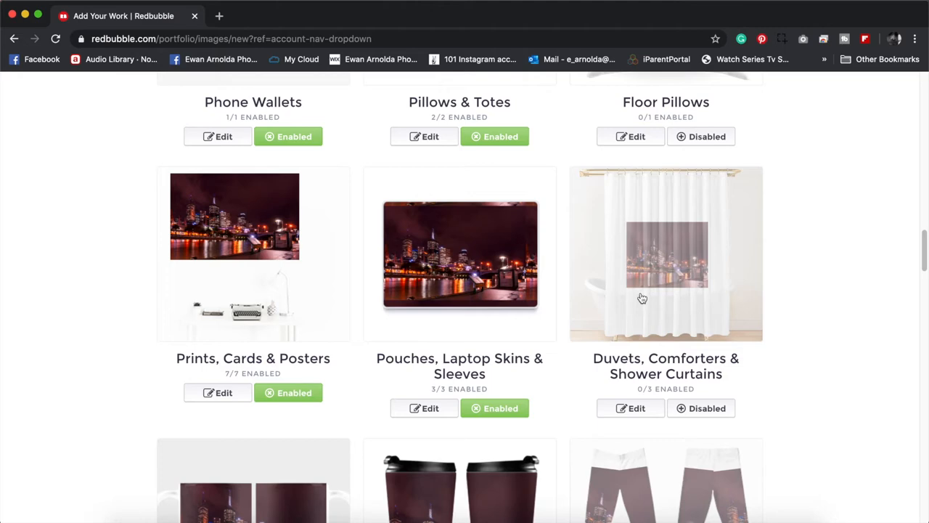
mouse_move(704, 271)
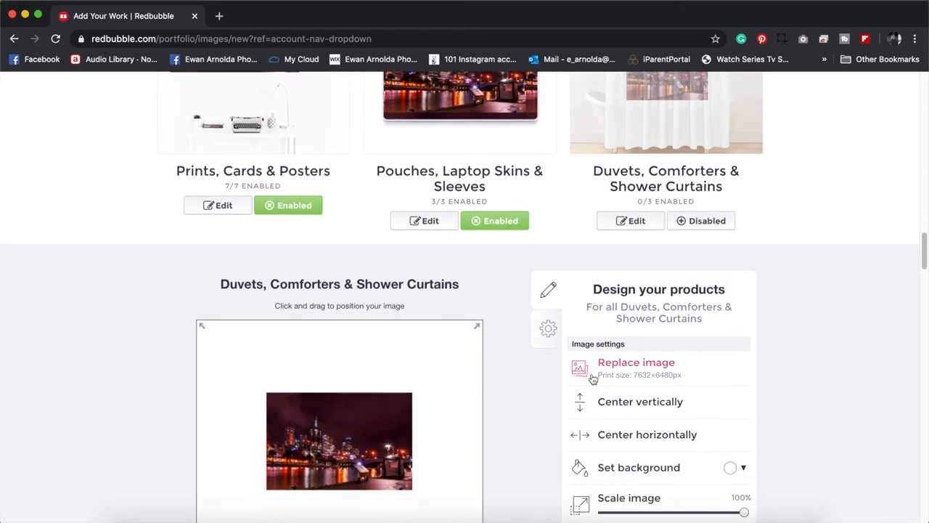
mouse_move(646, 383)
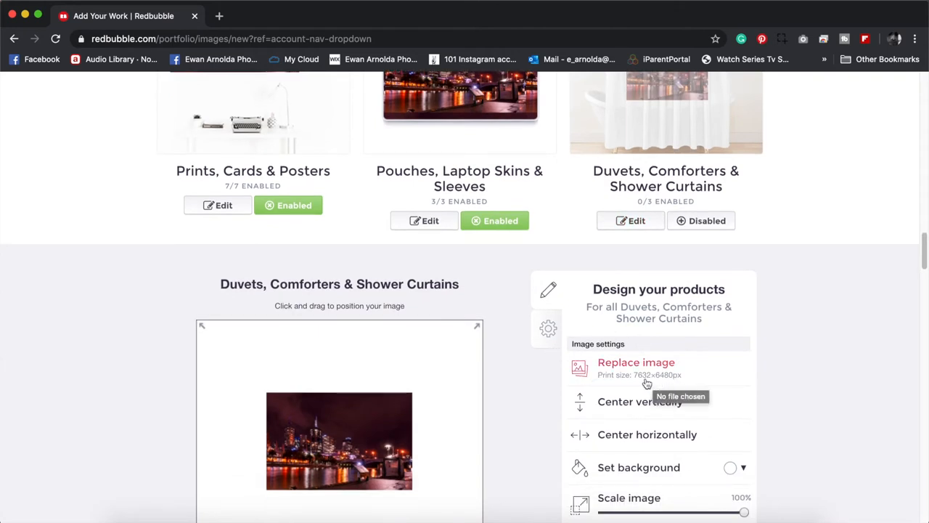
mouse_move(665, 382)
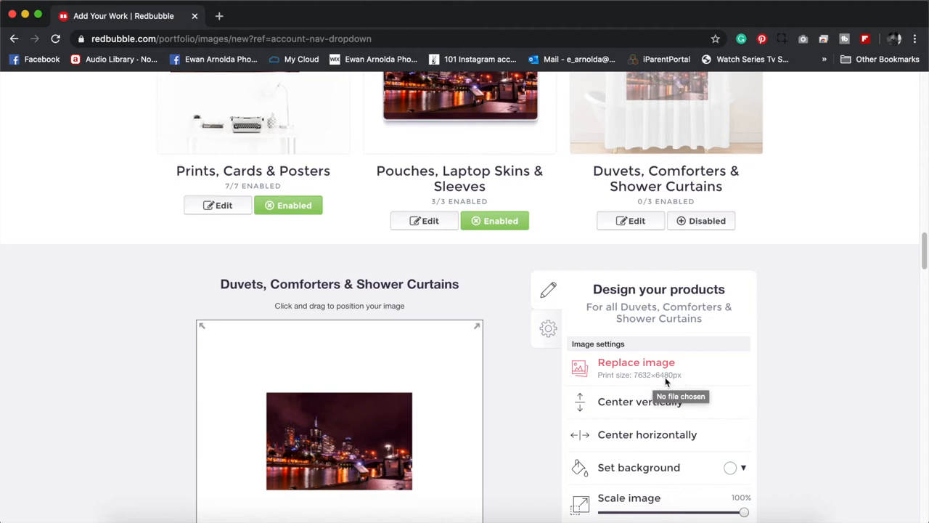
mouse_move(652, 385)
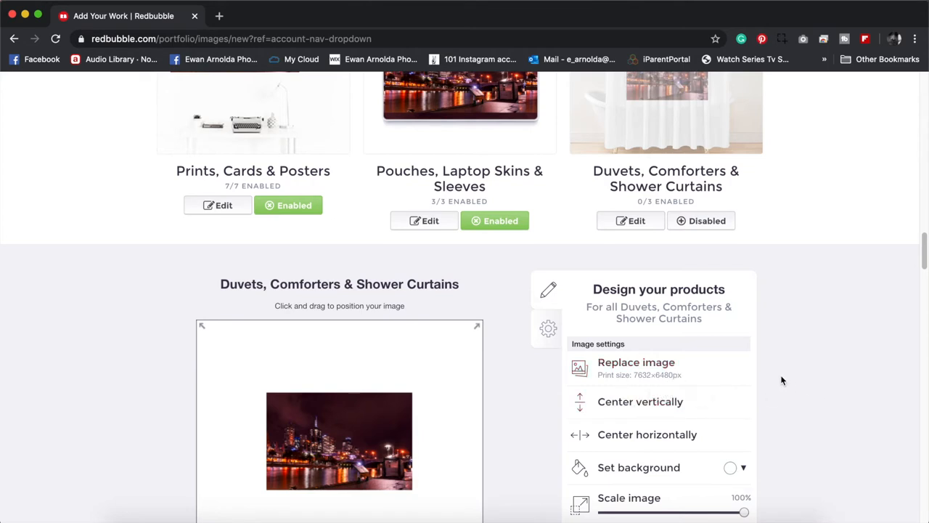
mouse_move(636, 367)
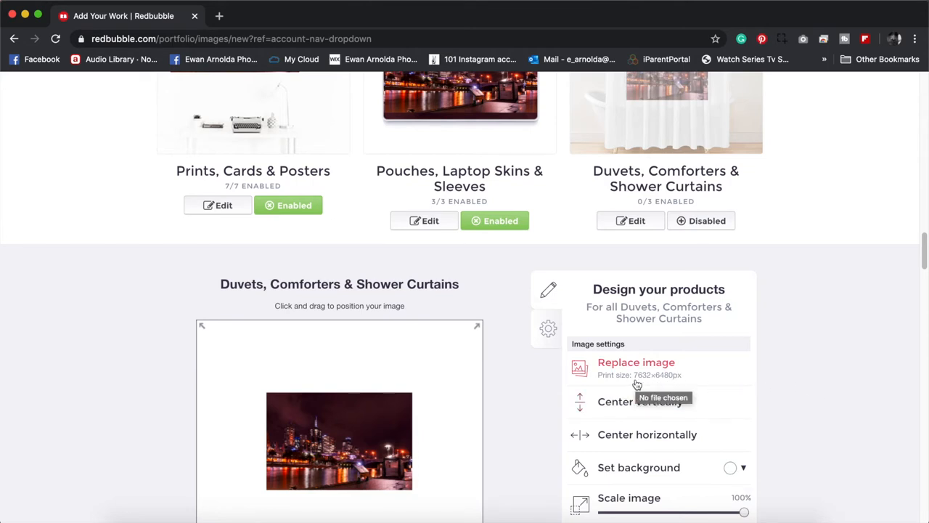
mouse_move(402, 394)
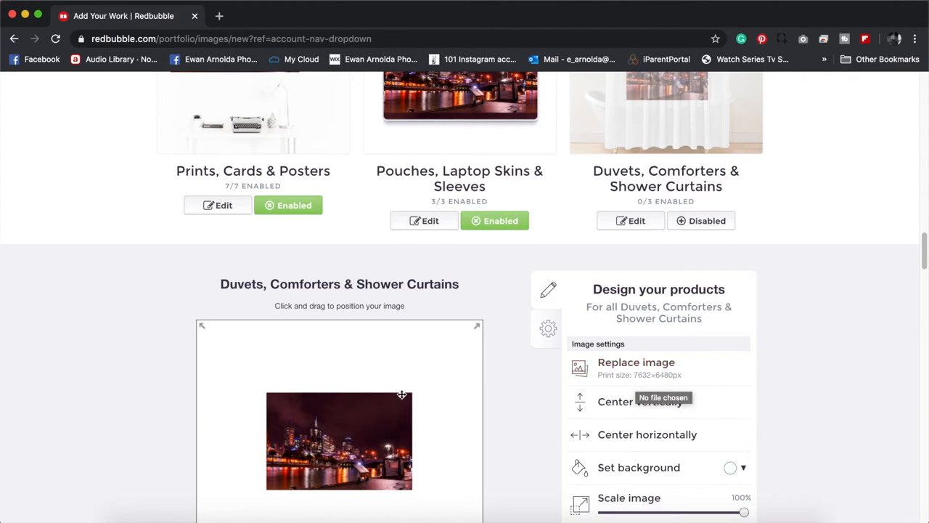
mouse_move(373, 371)
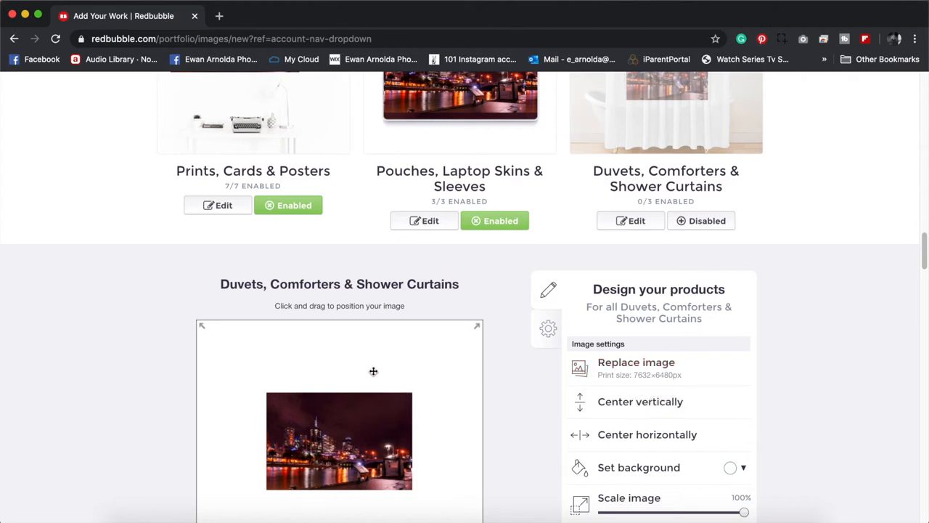
mouse_move(636, 362)
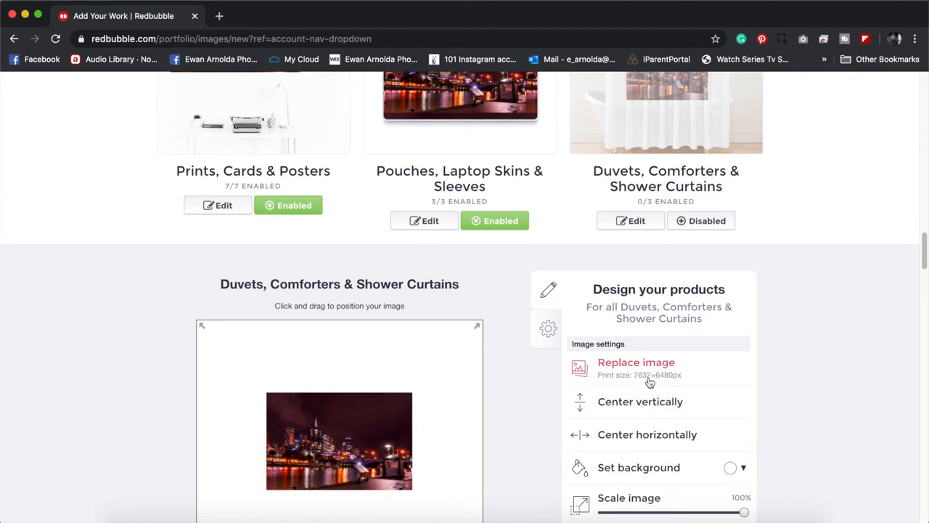
mouse_move(638, 401)
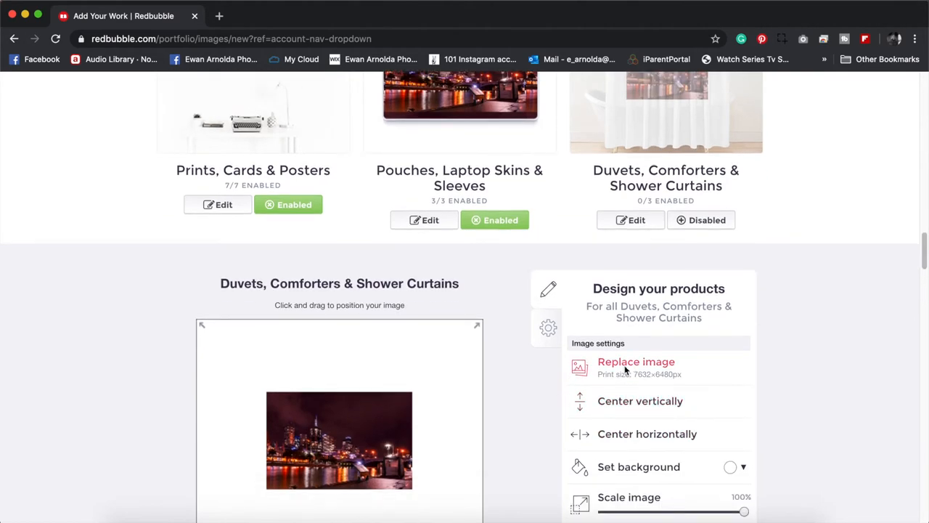
Step: Select red-bubble-tapestry-shower.png as the new shower curtain image
left_click(636, 362)
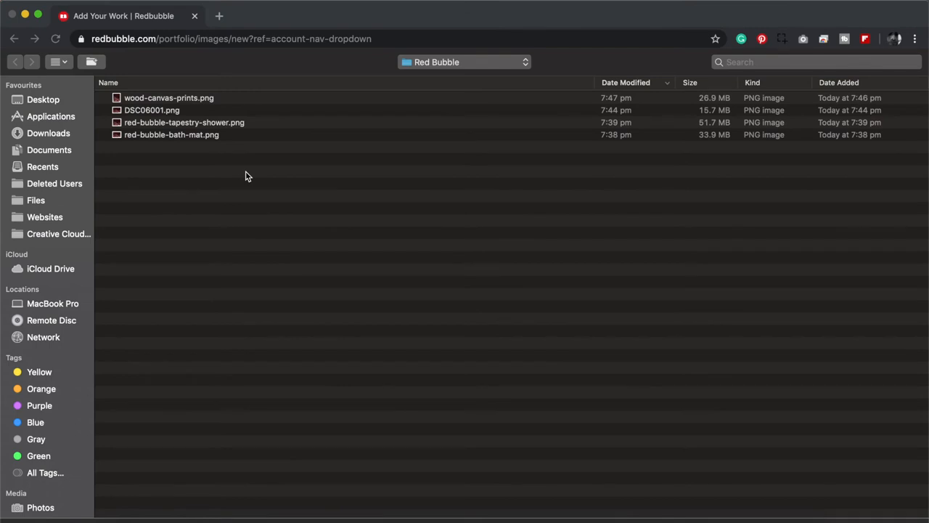
mouse_move(186, 129)
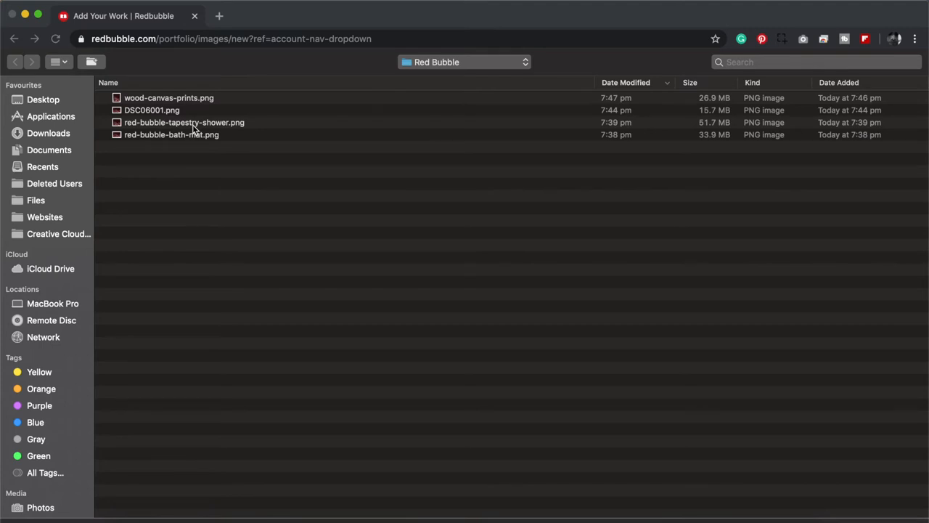
left_click(184, 122)
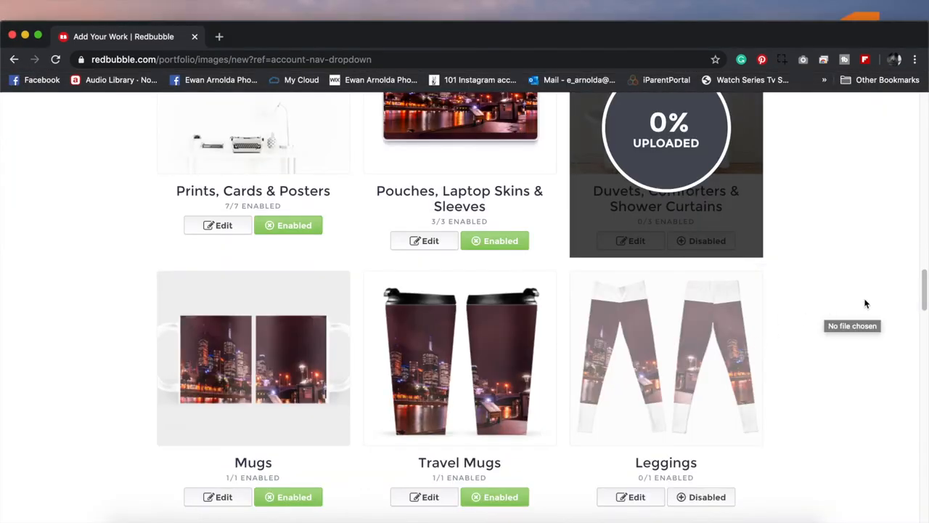
Step: Scroll the product list while the Duvets, Comforters & Shower Curtains upload progresses
scroll("up", 3)
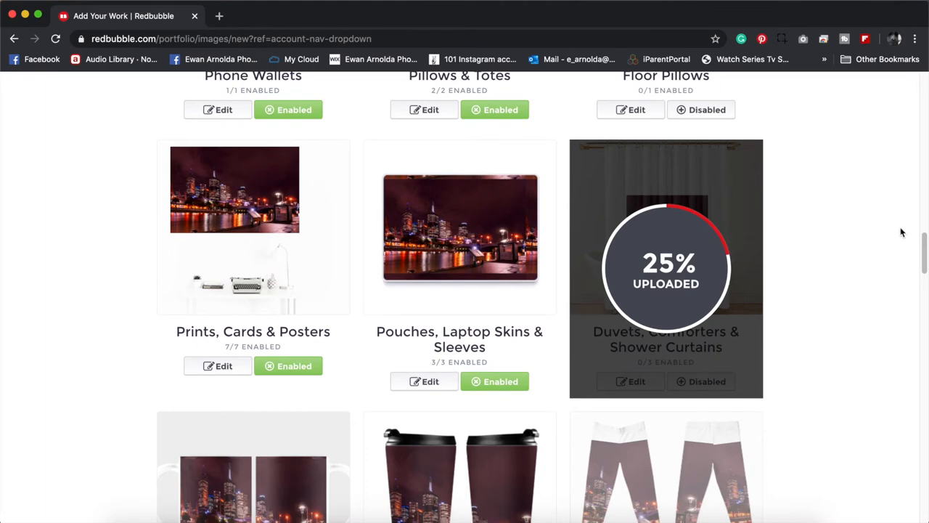
scroll("down", 3)
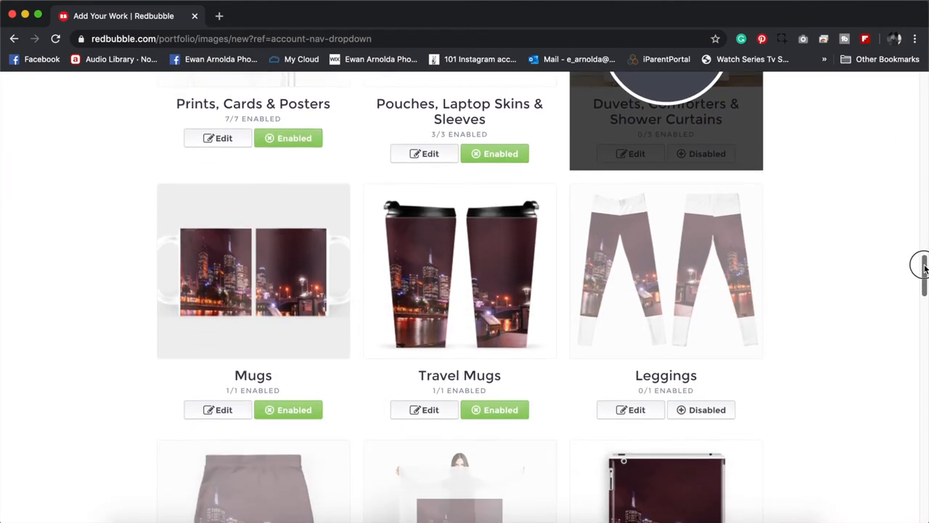
scroll("down", 3)
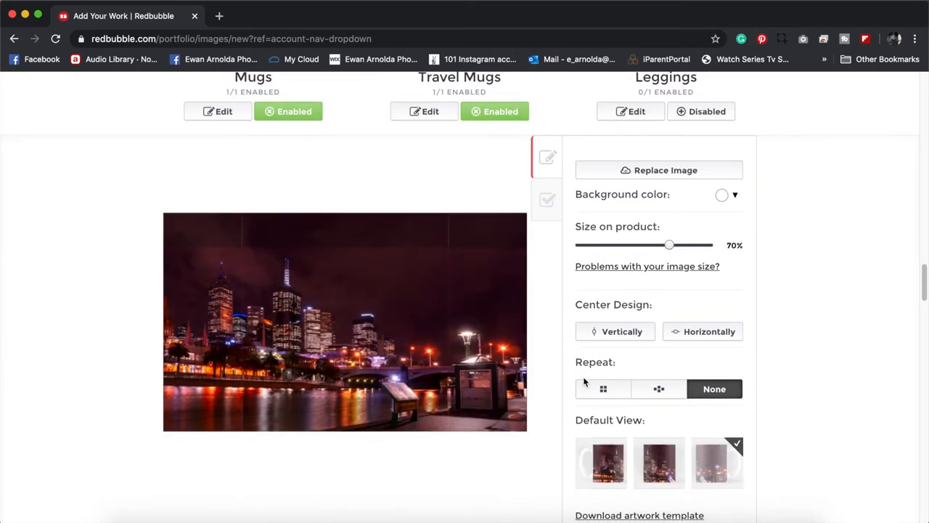
Step: Set the middle mug preview thumbnail as the Mugs default view
scroll("down", 3)
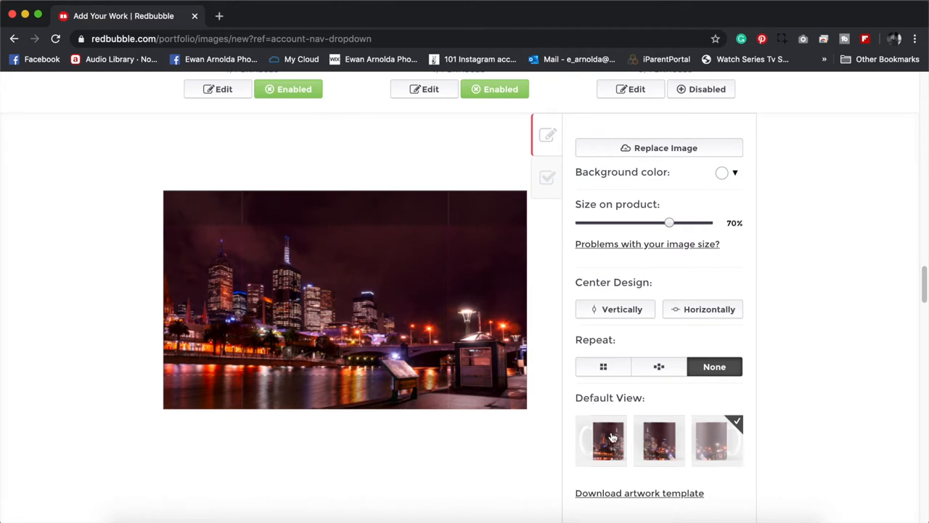
left_click(658, 441)
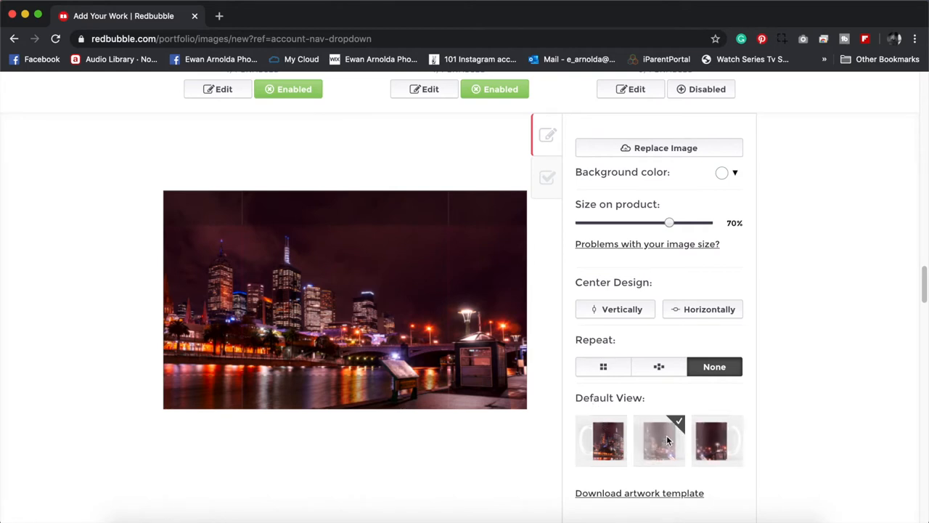
scroll("down", 3)
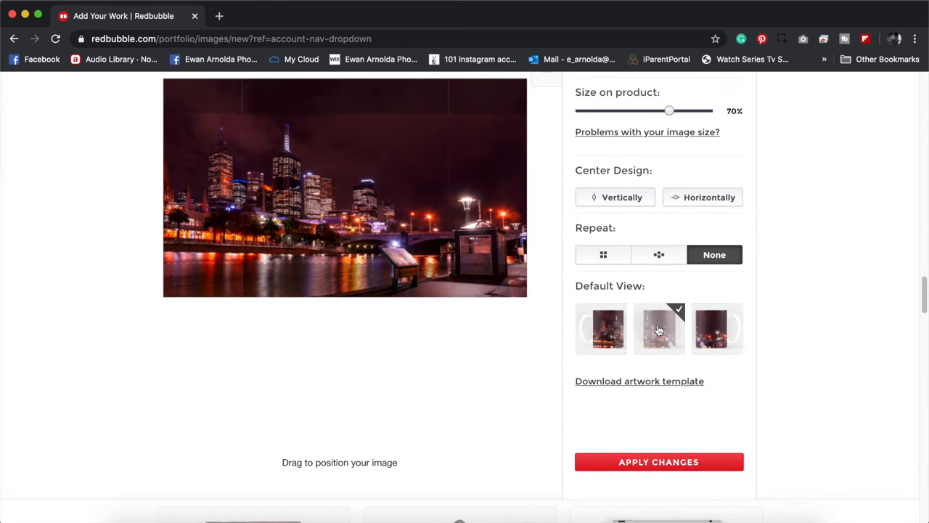
mouse_move(658, 330)
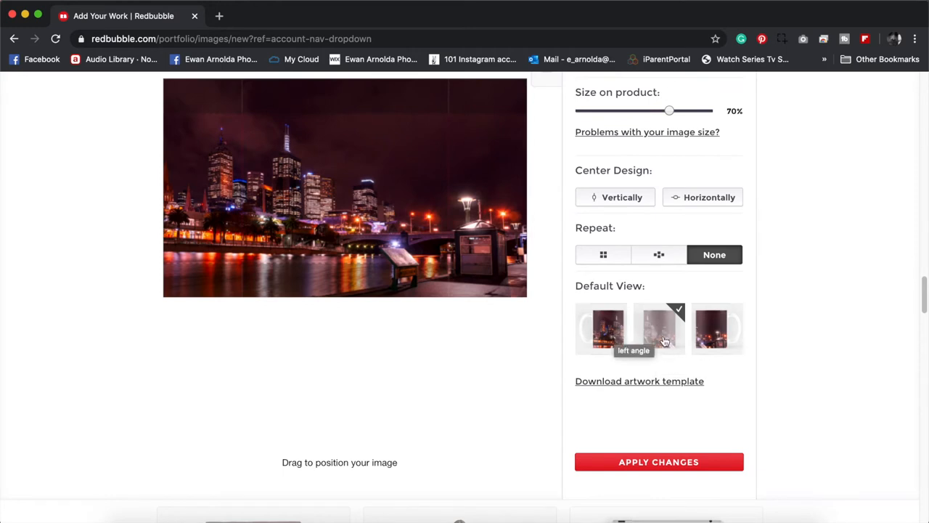
mouse_move(659, 328)
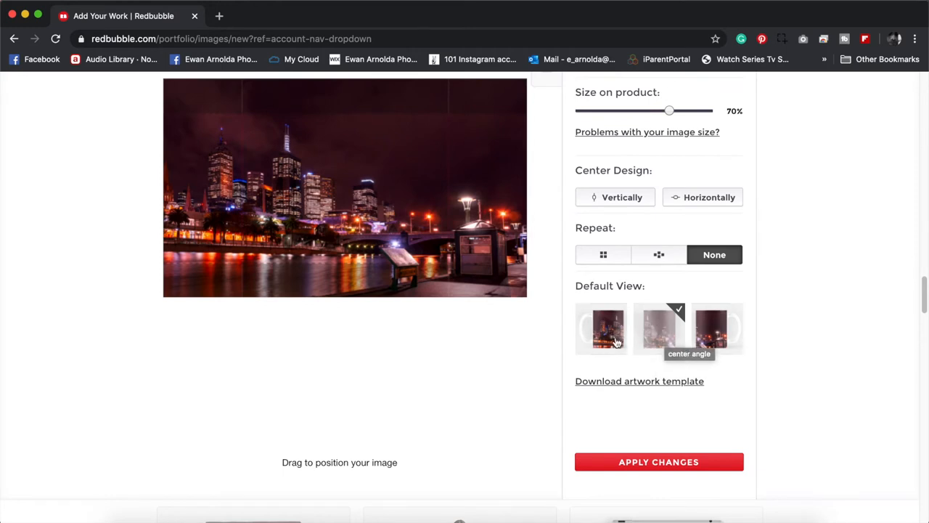
mouse_move(716, 330)
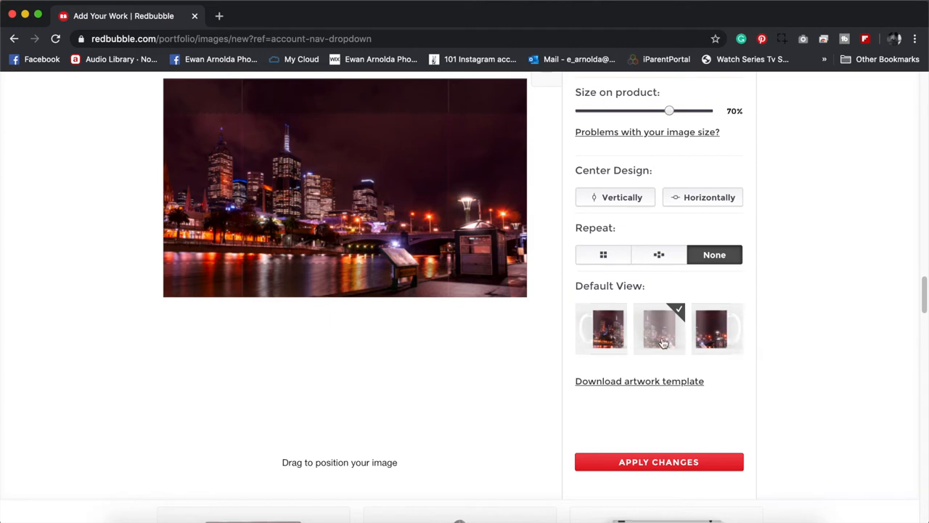
mouse_move(660, 341)
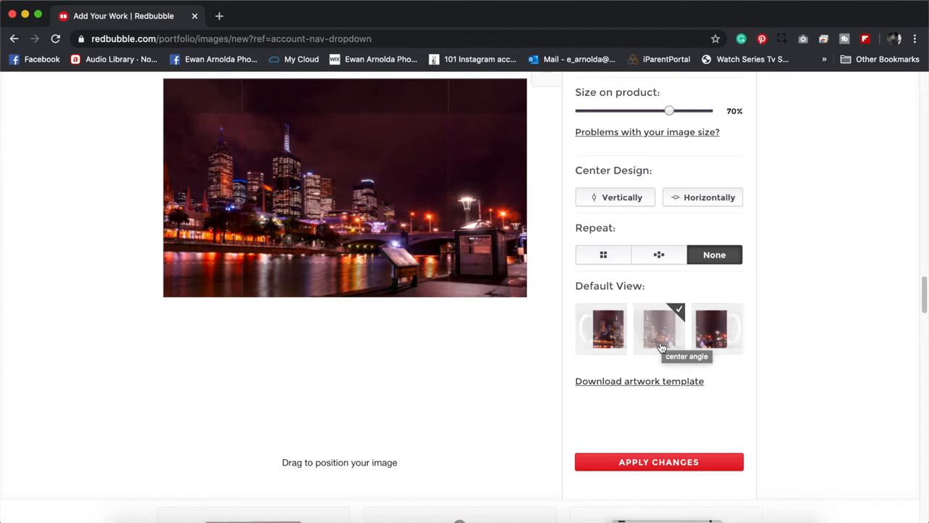
mouse_move(659, 345)
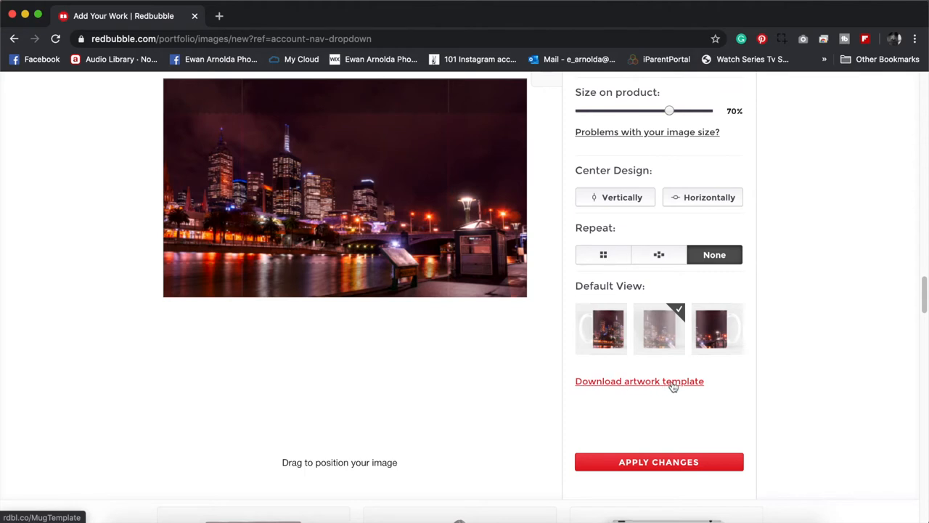
mouse_move(567, 388)
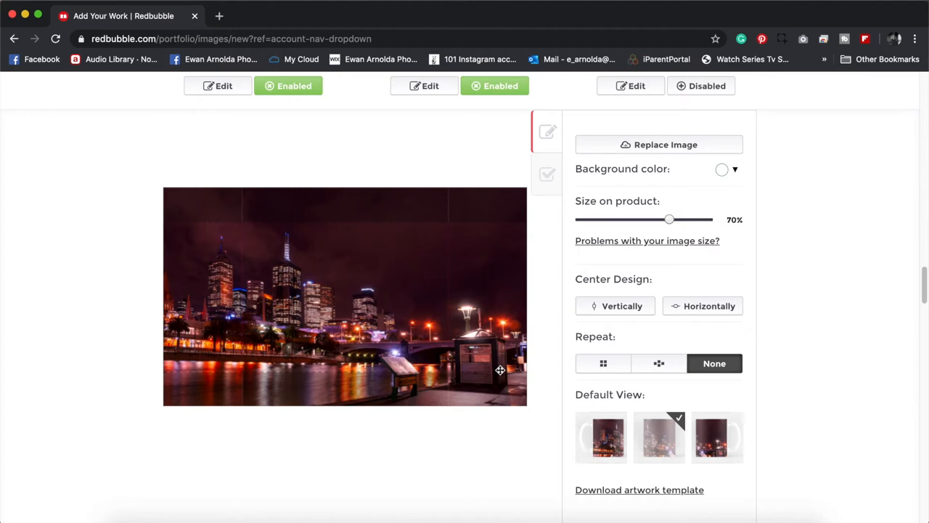
mouse_move(501, 374)
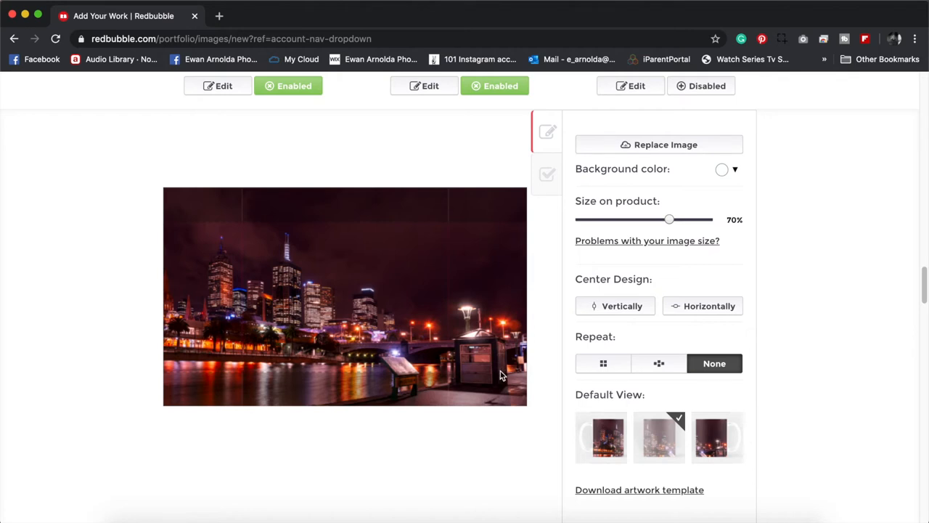
mouse_move(500, 377)
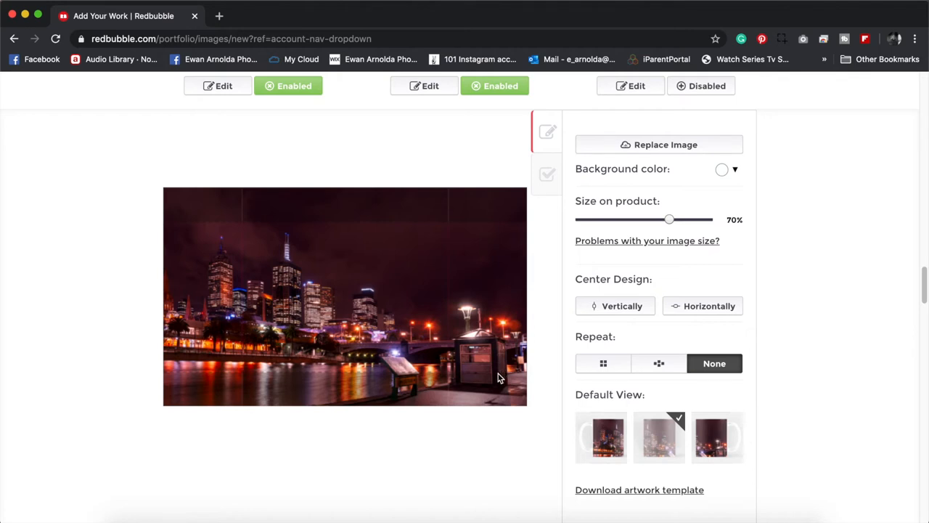
mouse_move(444, 347)
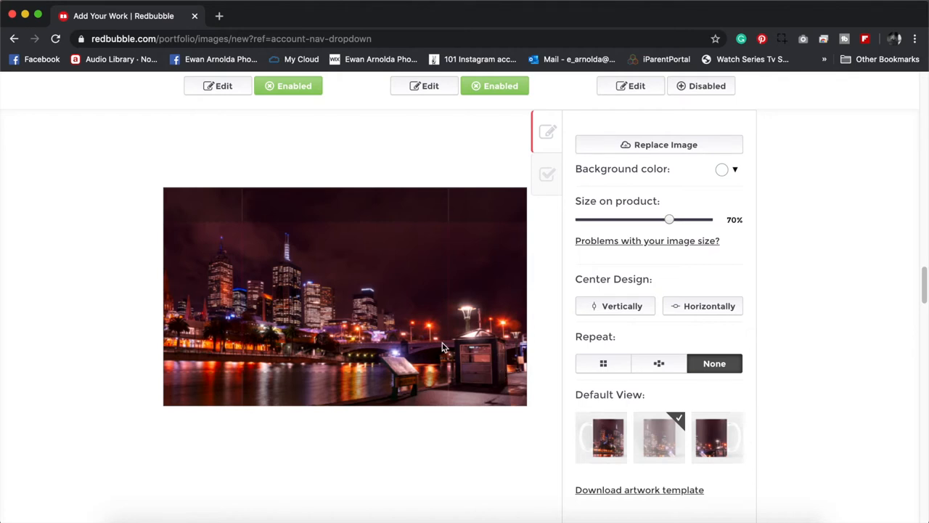
mouse_move(647, 241)
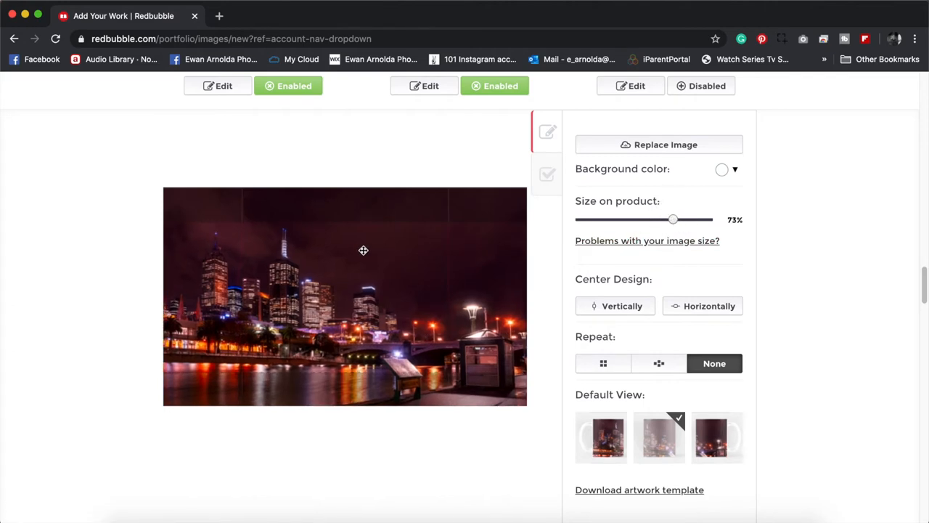
Step: Scroll the product grid past enabled Duvets, Comforters & Shower Curtains down to Tablet Cases & Skins
scroll("down", 3)
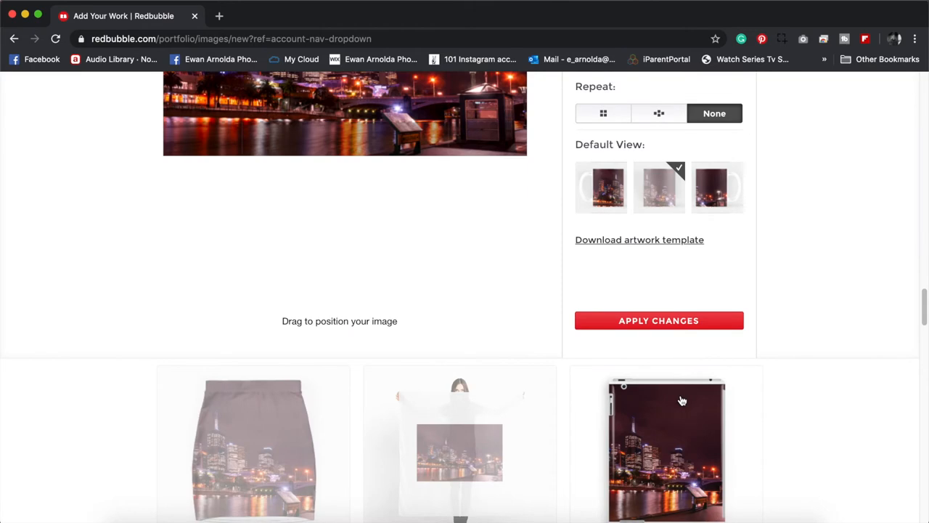
scroll("down", 3)
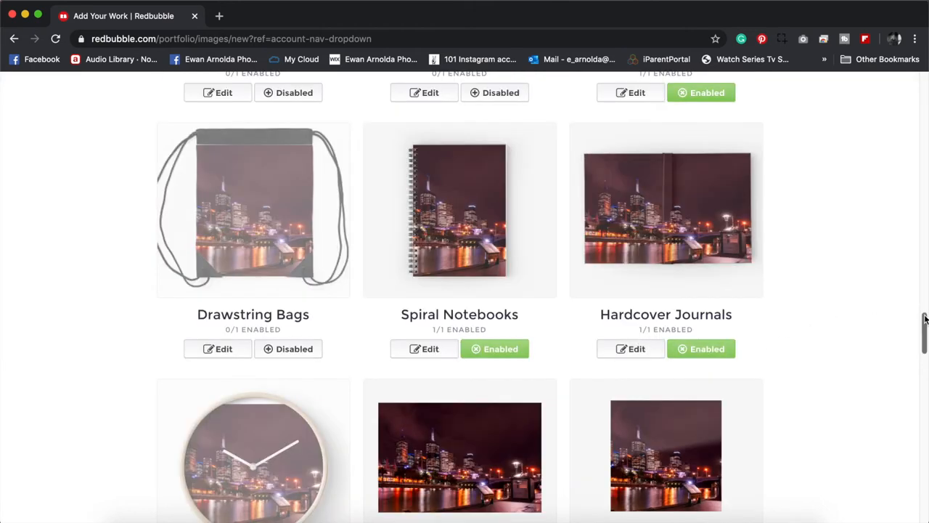
scroll("down", 3)
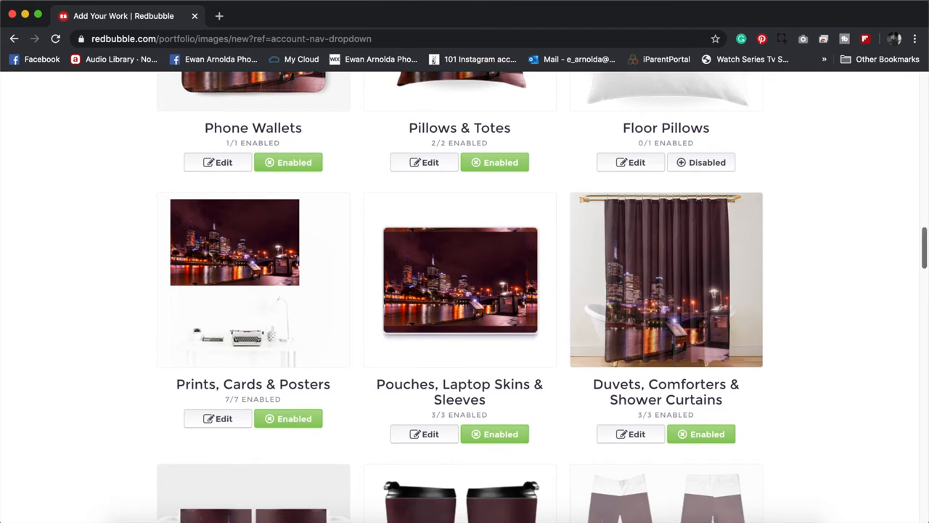
scroll("down", 3)
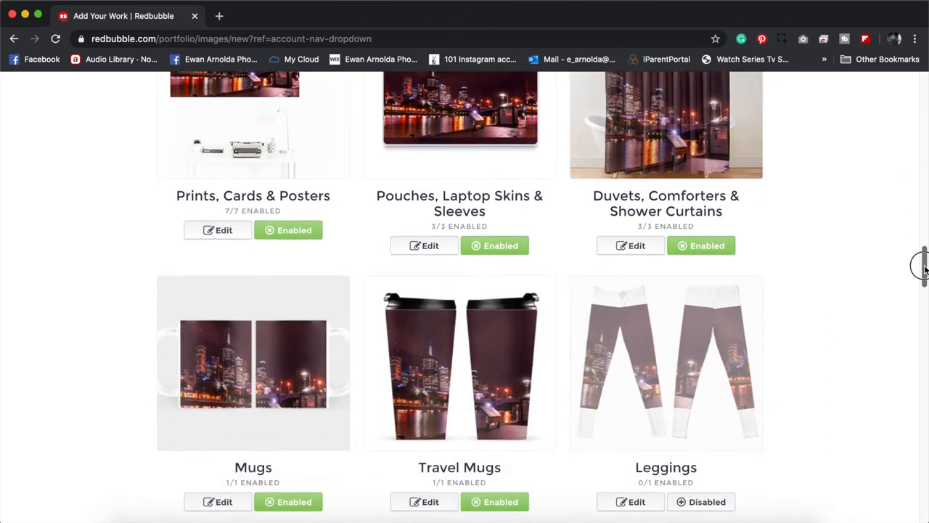
scroll("down", 3)
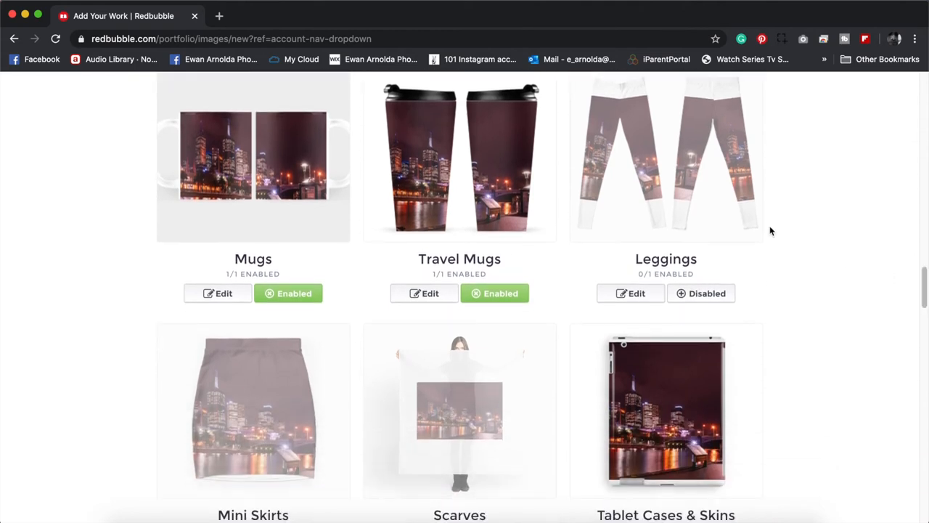
mouse_move(675, 237)
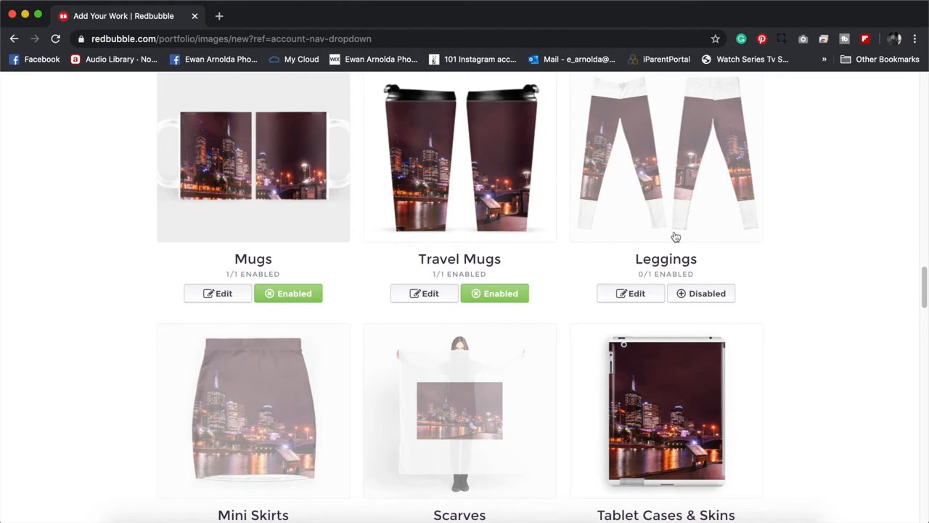
mouse_move(867, 354)
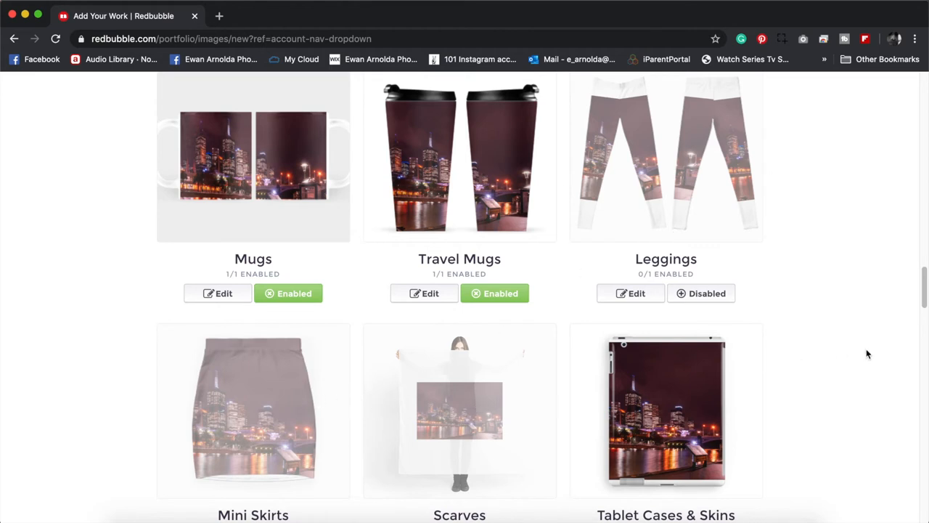
scroll("down", 3)
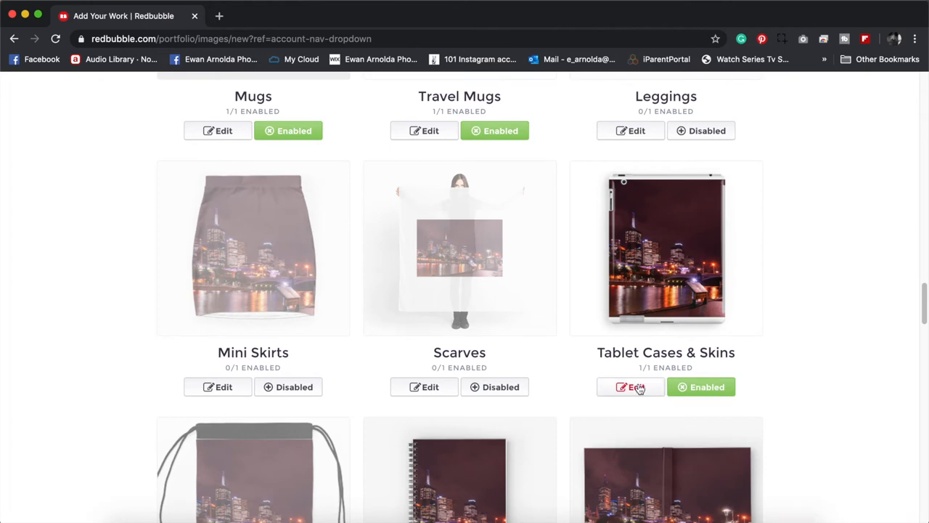
left_click(630, 386)
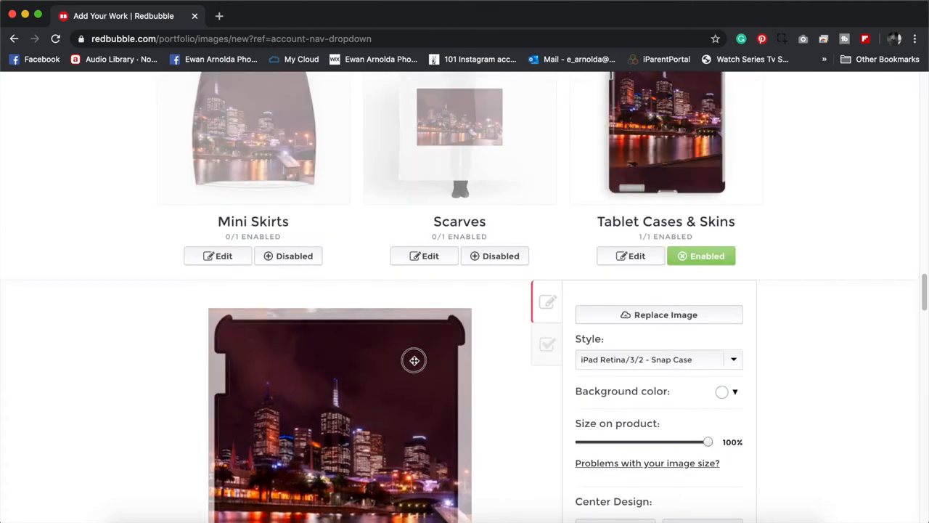
scroll("down", 3)
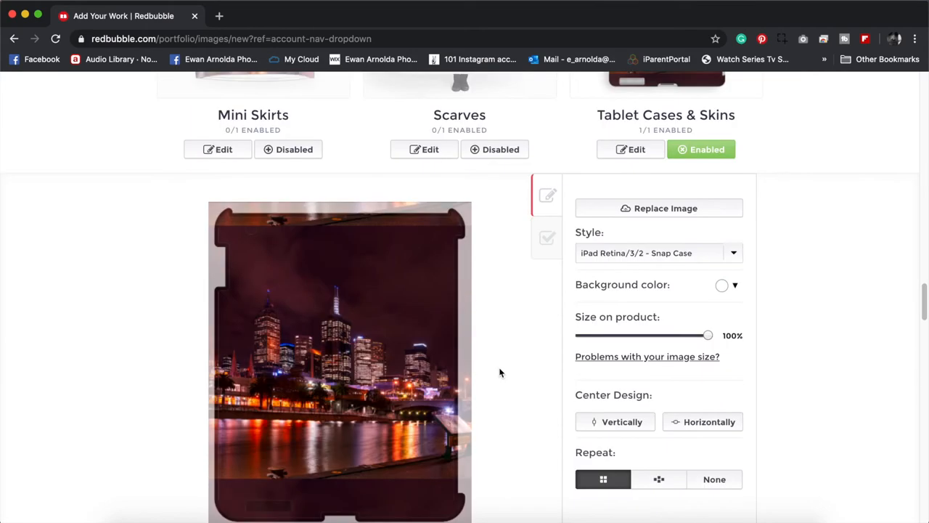
scroll("down", 3)
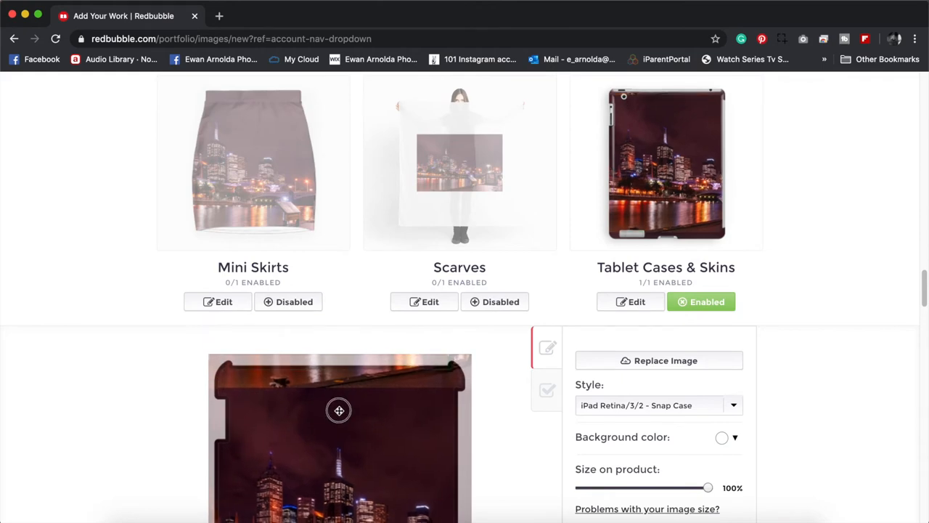
scroll("down", 3)
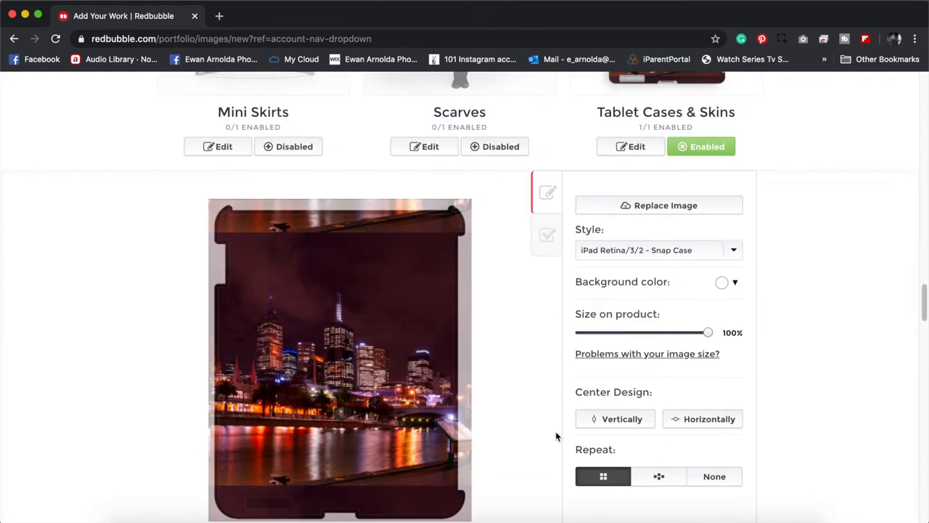
scroll("down", 3)
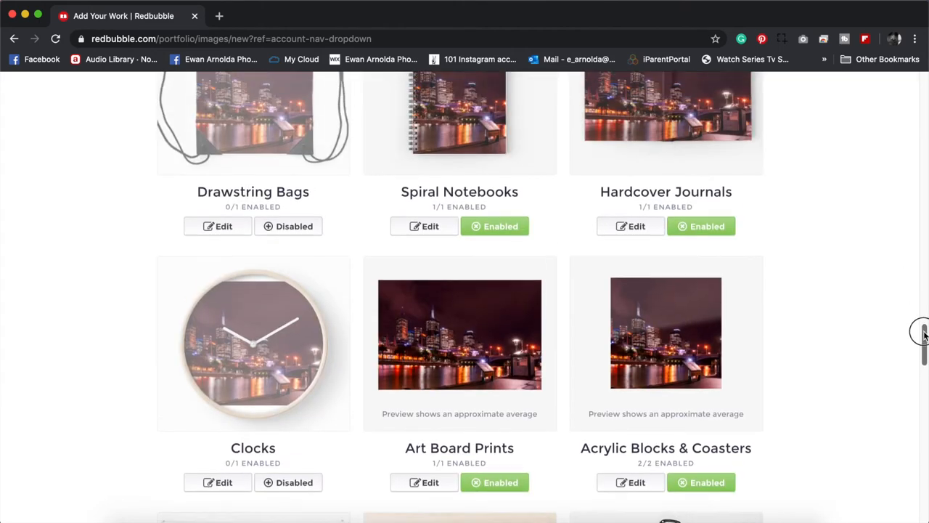
Step: Enable Drawstring Bags, then scroll on past Throw Blankets, Bath Mats and Water Bottles
scroll("down", 3)
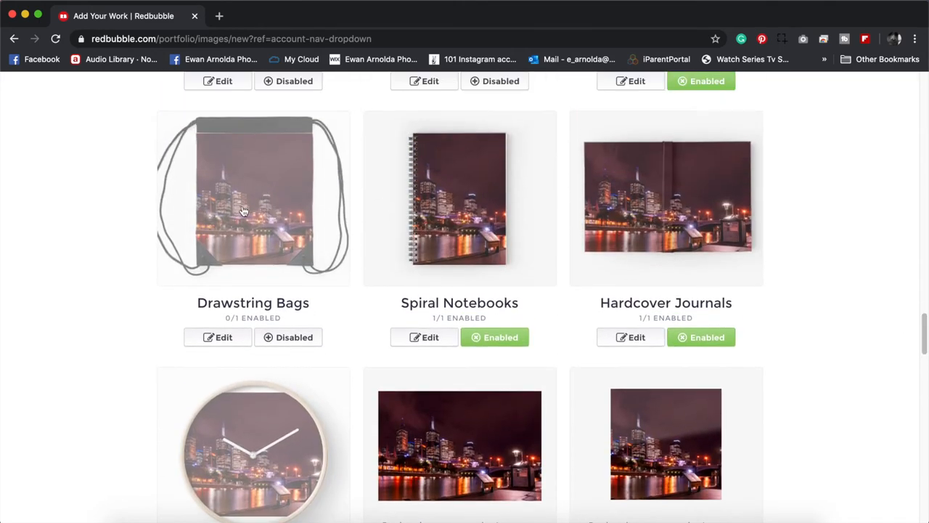
left_click(288, 337)
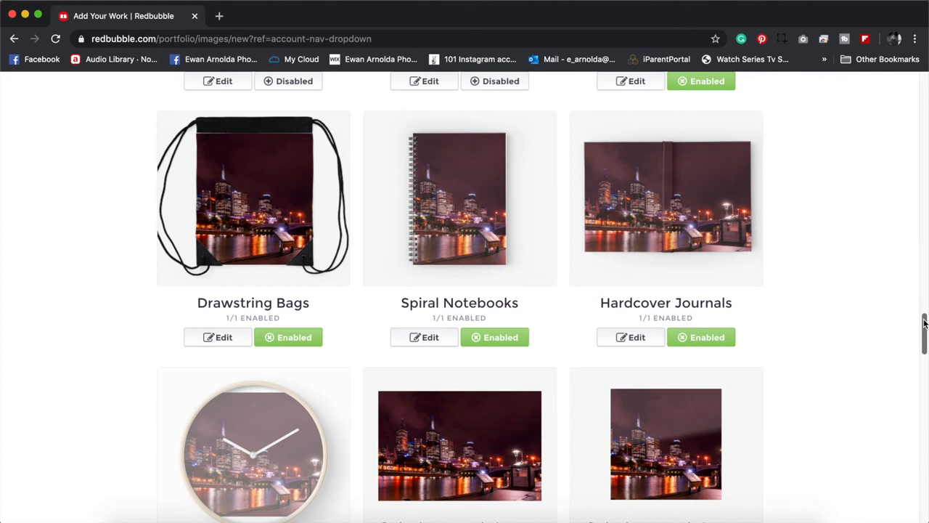
scroll("down", 3)
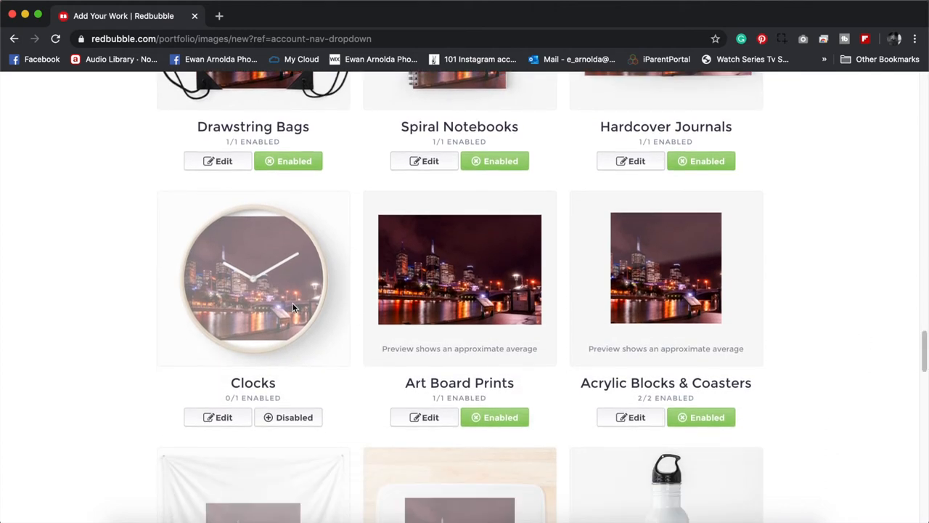
mouse_move(548, 392)
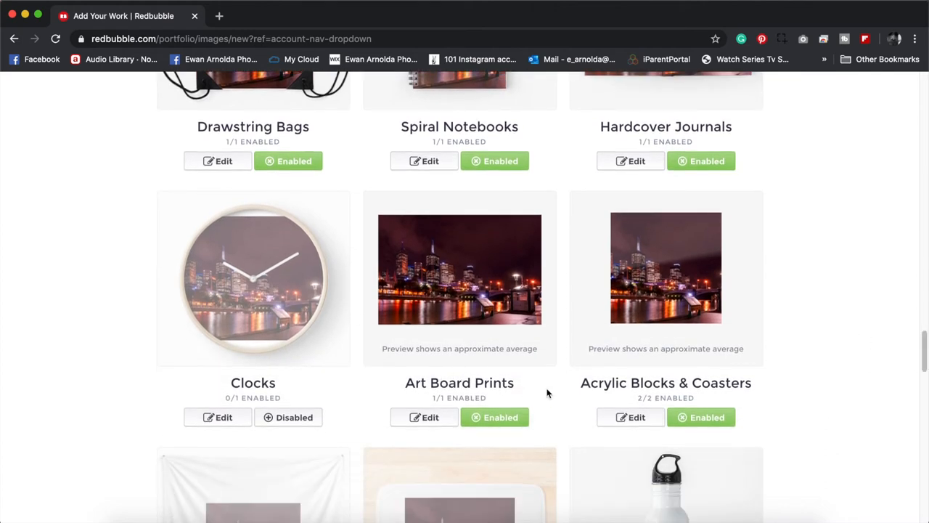
scroll("down", 3)
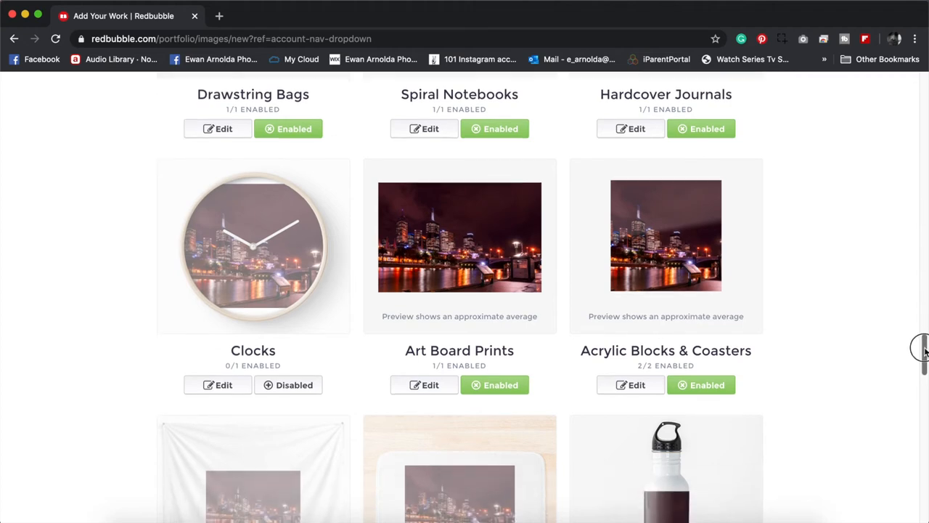
scroll("down", 3)
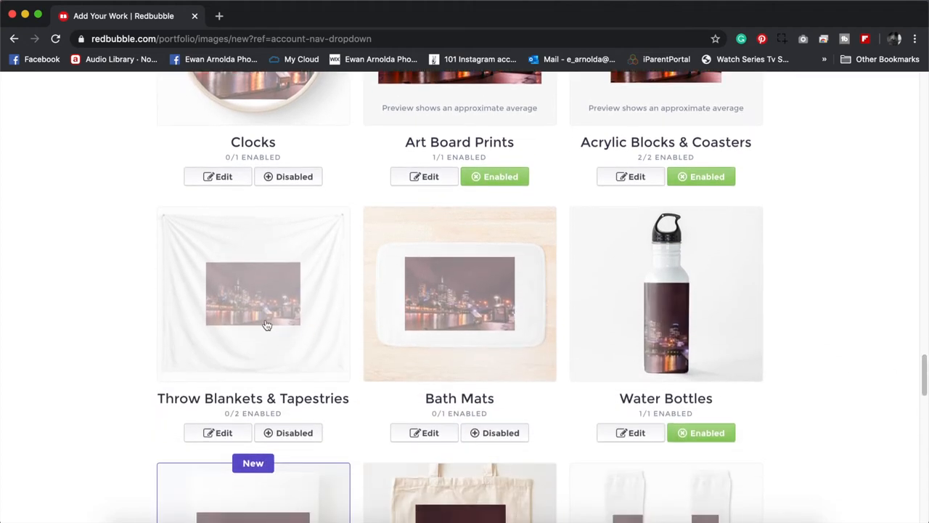
scroll("down", 3)
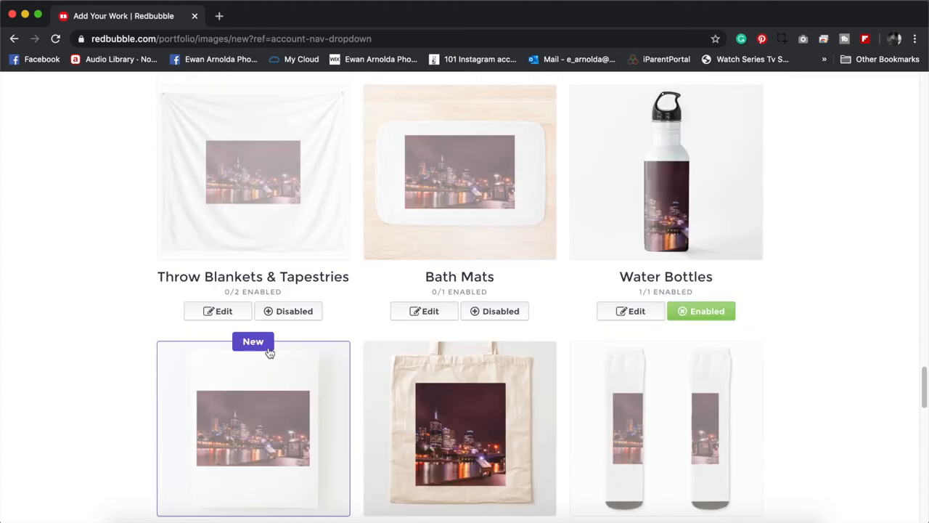
mouse_move(223, 311)
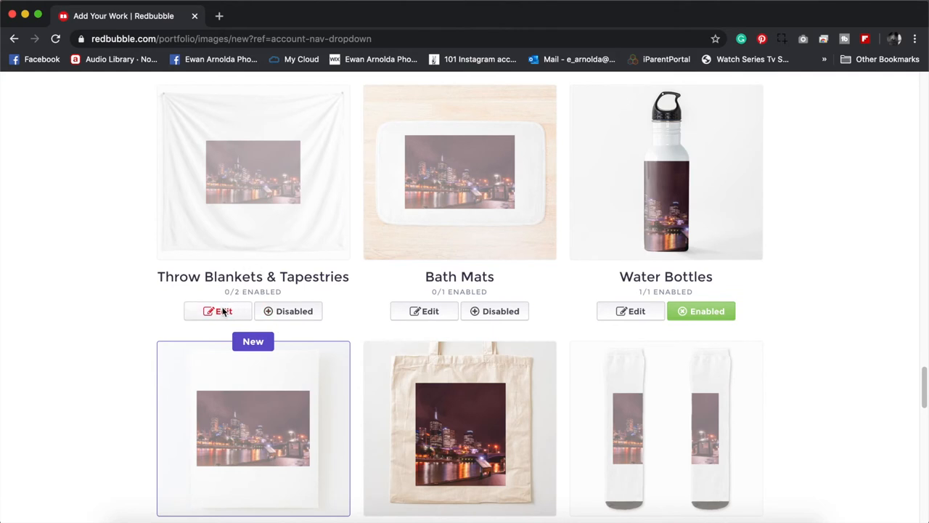
Step: Open the Throw Blankets & Tapestries settings and pick a replacement tapestry image
left_click(218, 311)
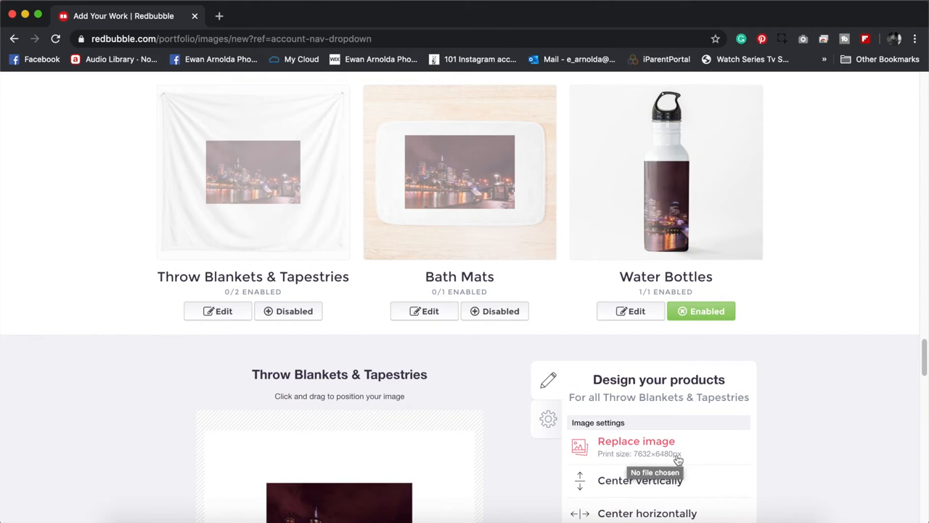
left_click(636, 440)
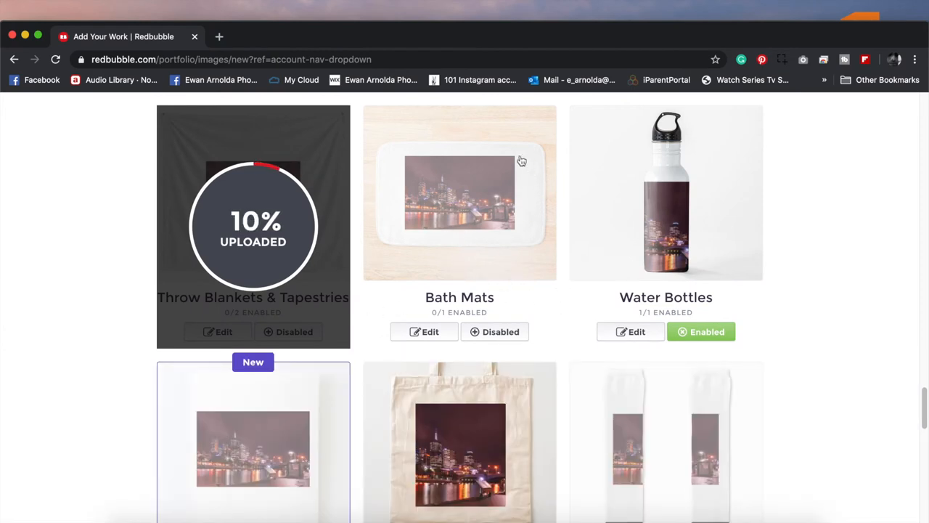
mouse_move(441, 227)
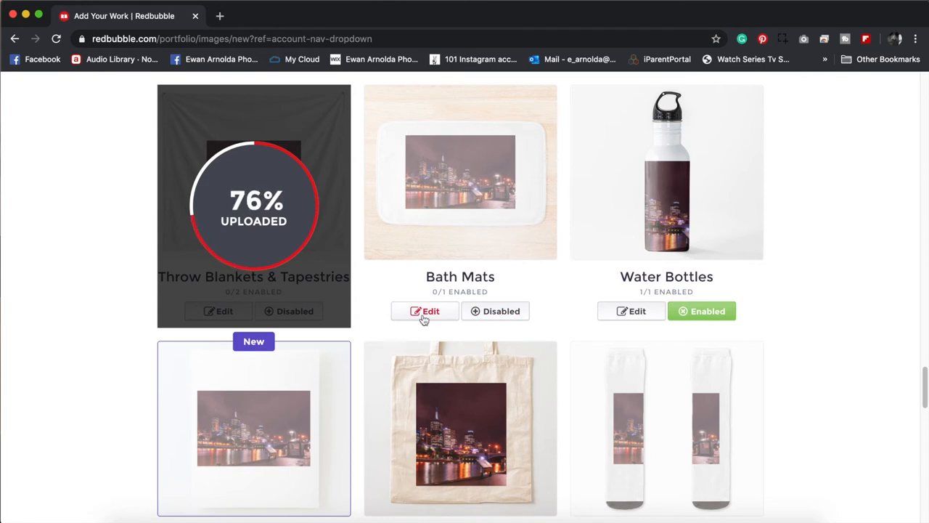
Step: Replace the Bath Mats design with the bath mat image file
left_click(424, 311)
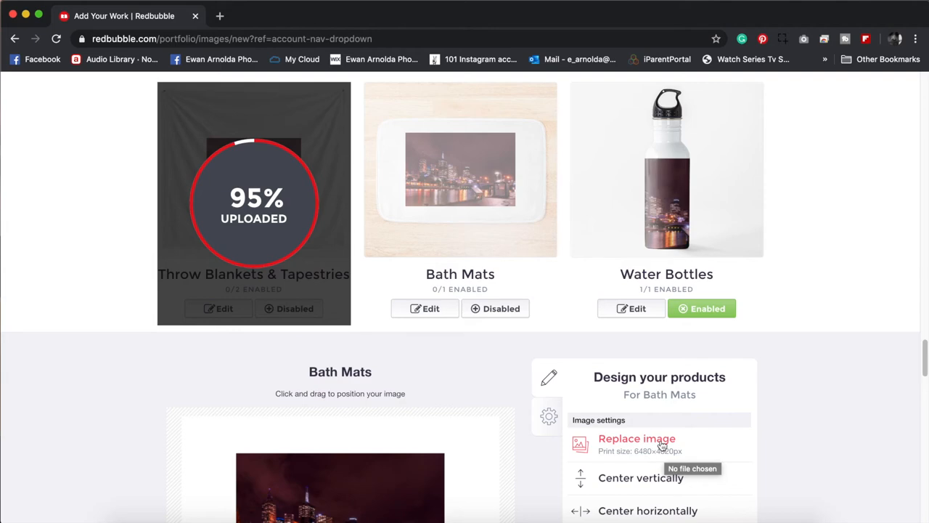
left_click(636, 438)
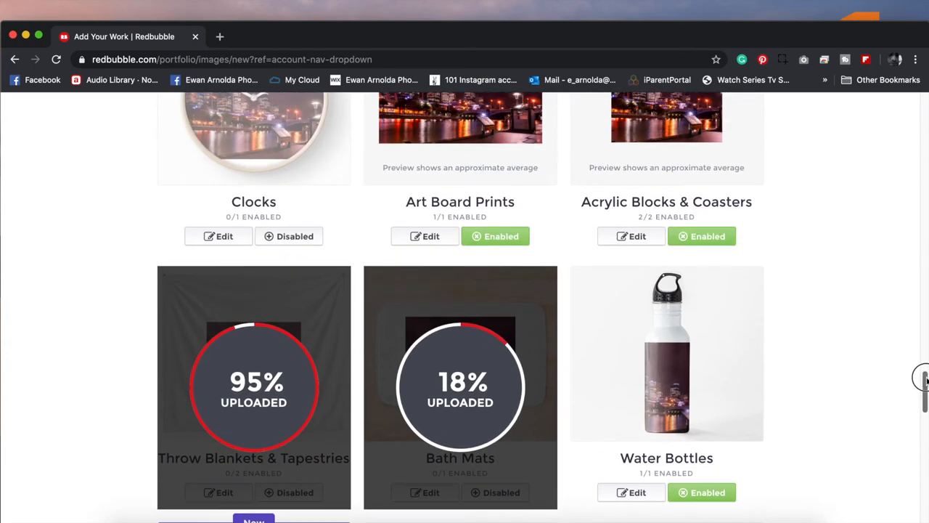
scroll("down", 3)
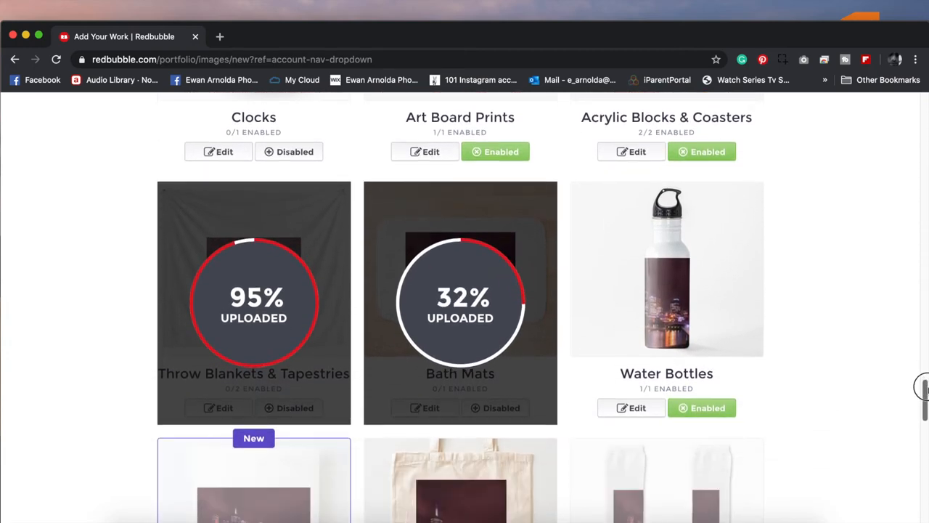
scroll("down", 3)
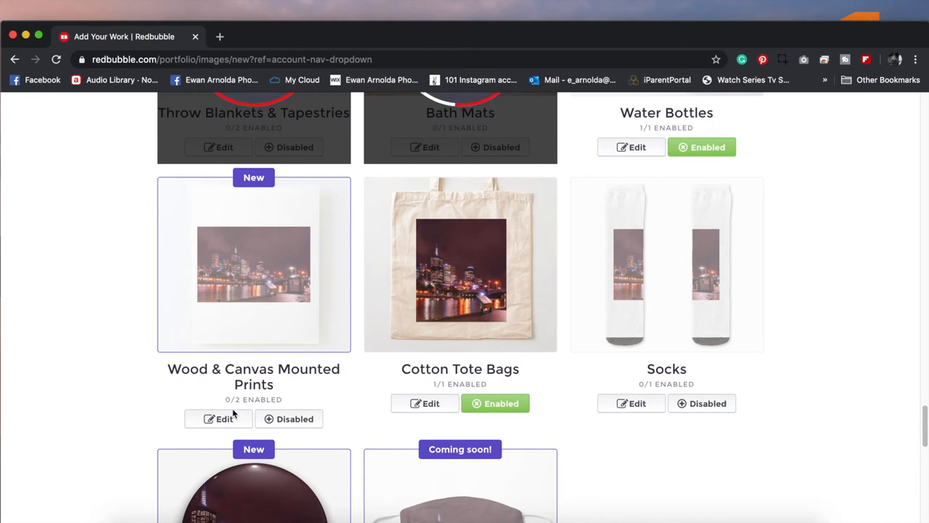
Step: Open the Wood & Canvas Mounted Prints settings and choose a replacement image
left_click(224, 419)
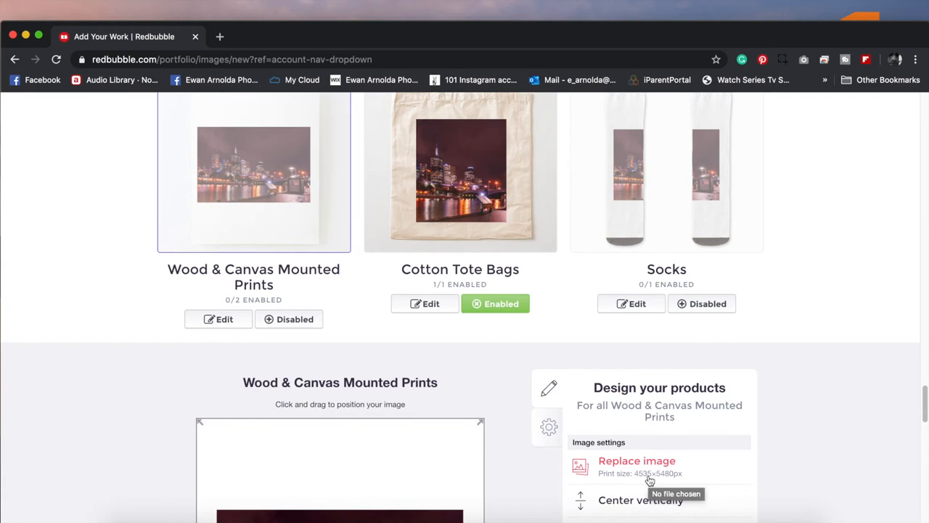
scroll("down", 3)
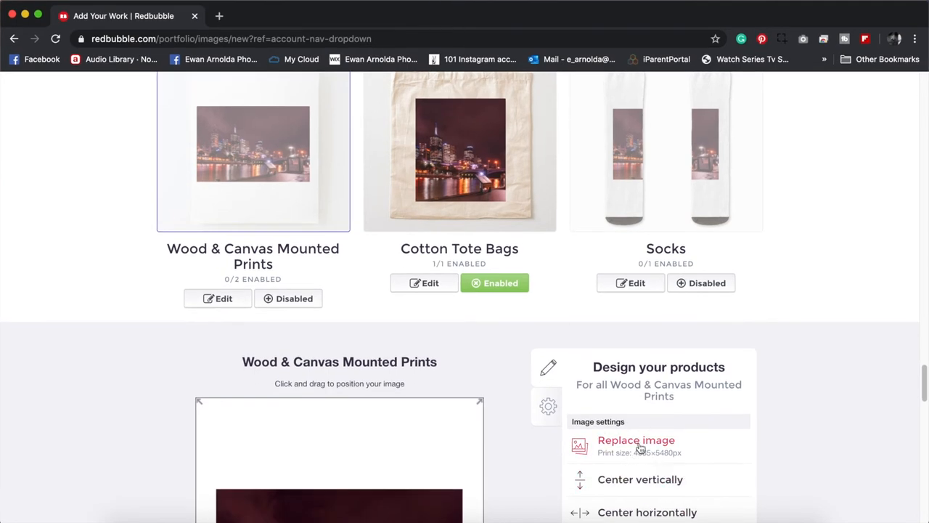
left_click(636, 440)
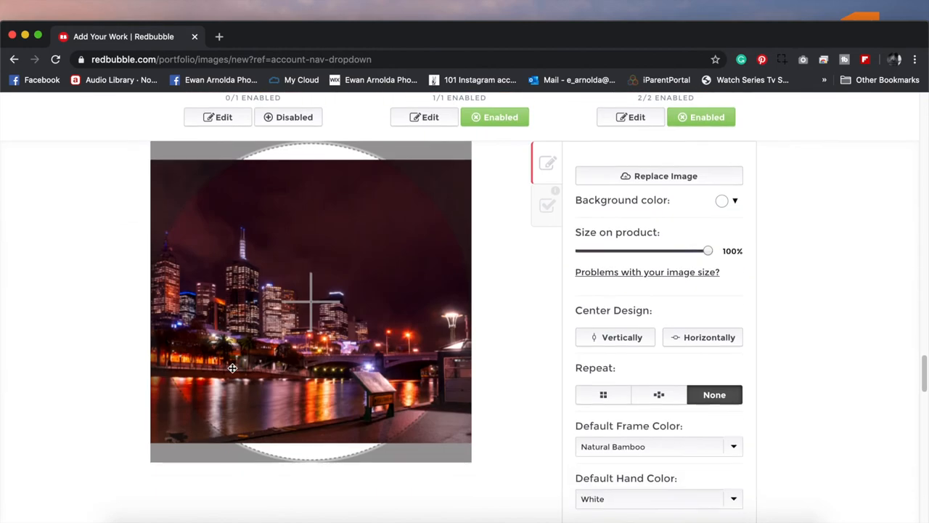
Step: Scroll the Clocks design panel and open the Replace Image file picker
scroll("down", 3)
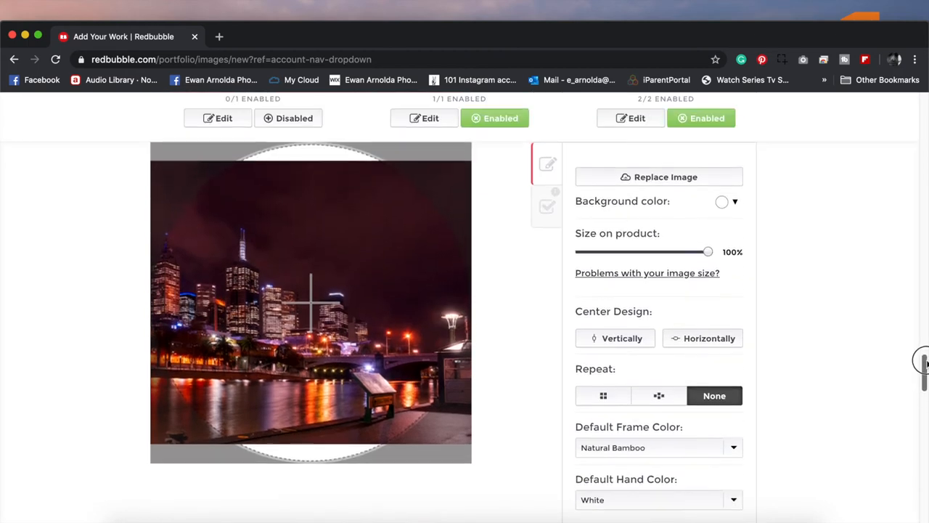
scroll("down", 3)
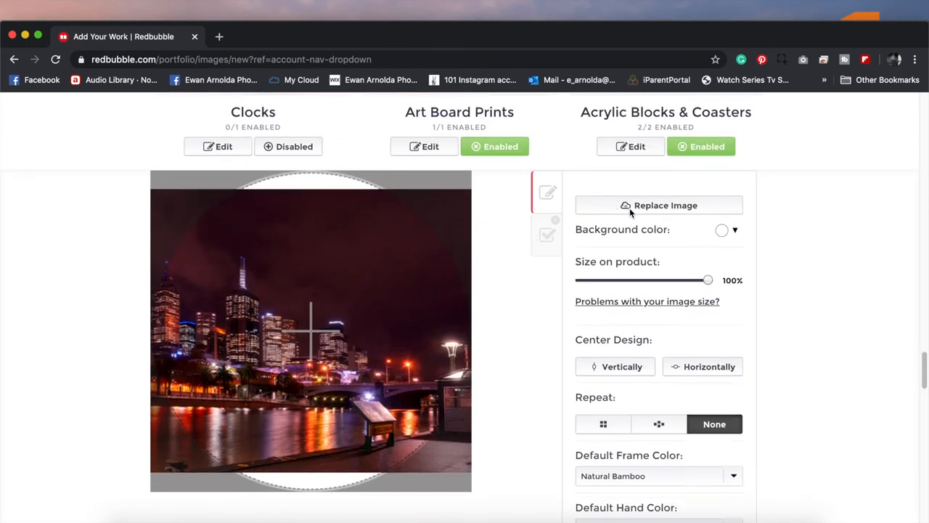
left_click(658, 205)
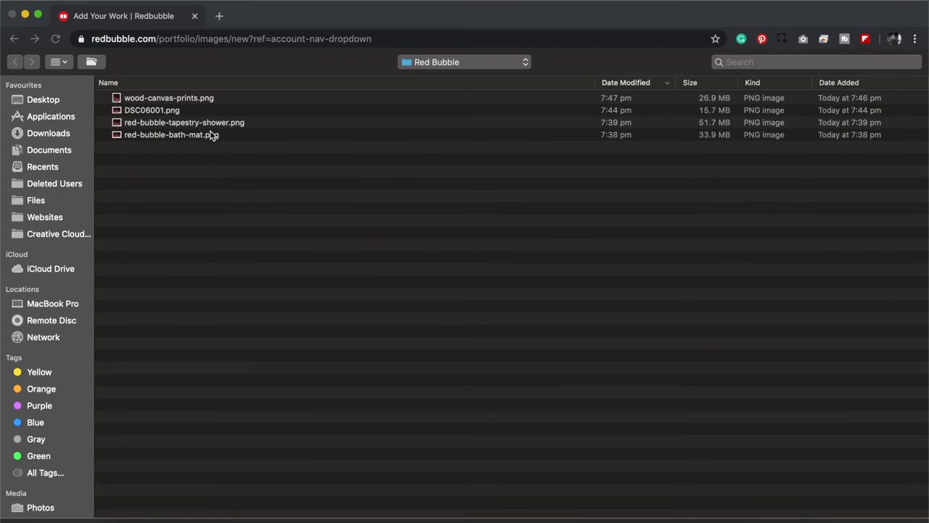
Step: Select the replacement PNG from the Red Bubble folder so uploads complete
left_click(183, 122)
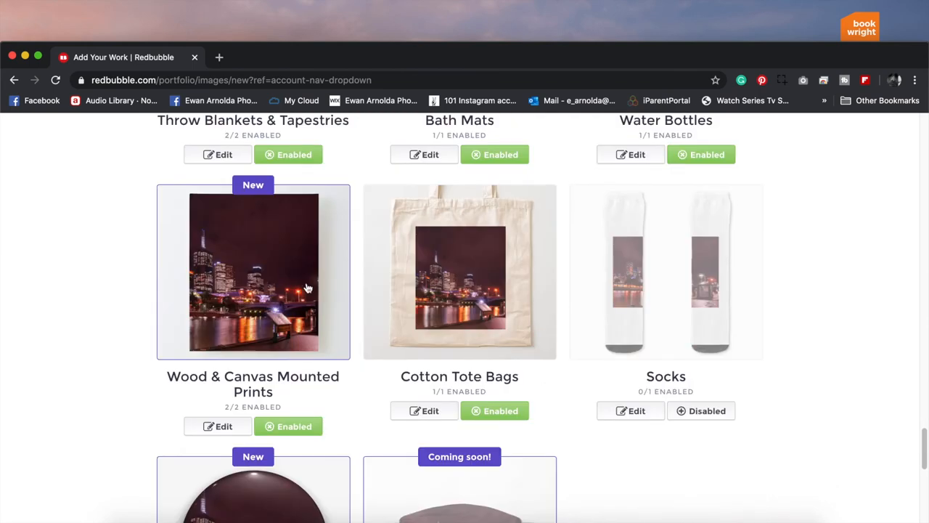
mouse_move(280, 296)
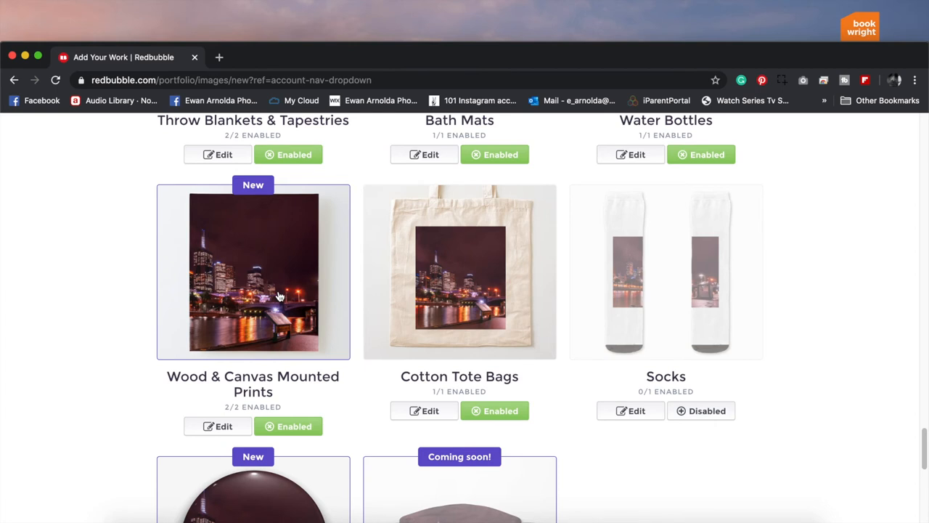
mouse_move(285, 307)
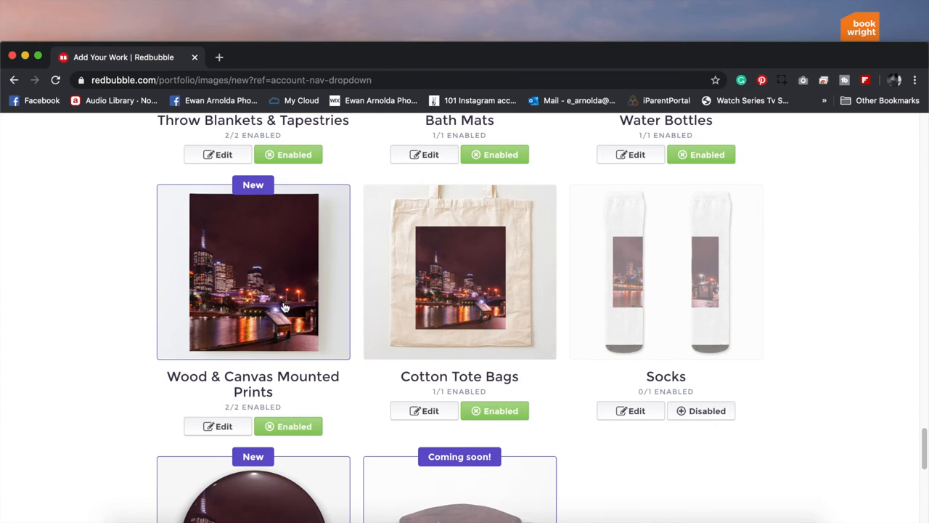
mouse_move(479, 307)
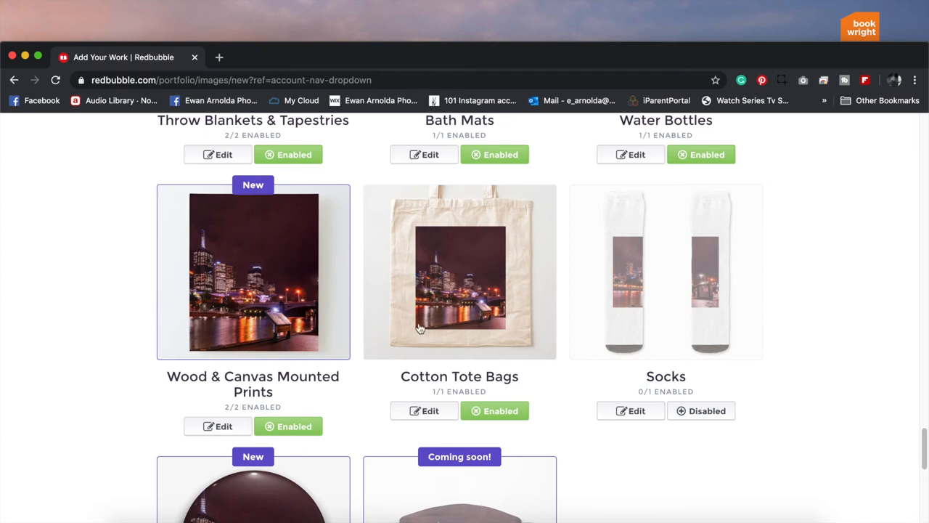
mouse_move(414, 320)
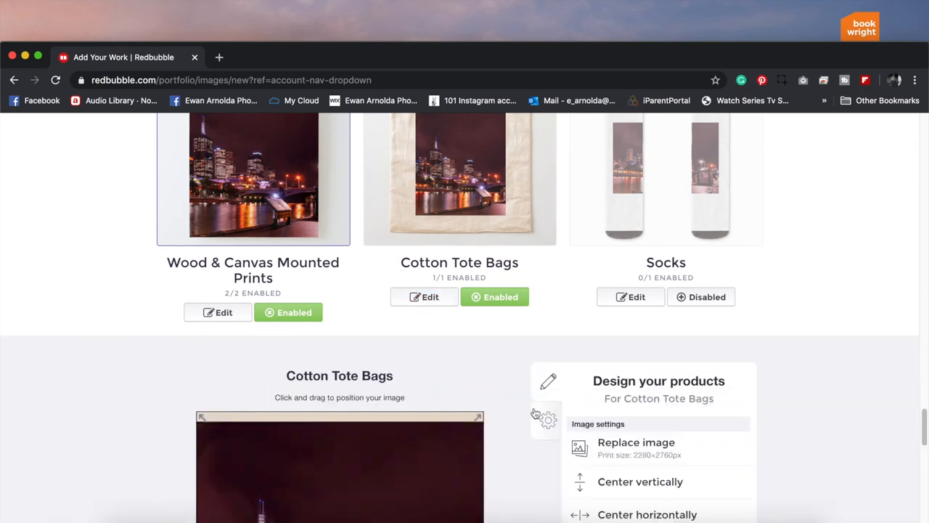
scroll("down", 3)
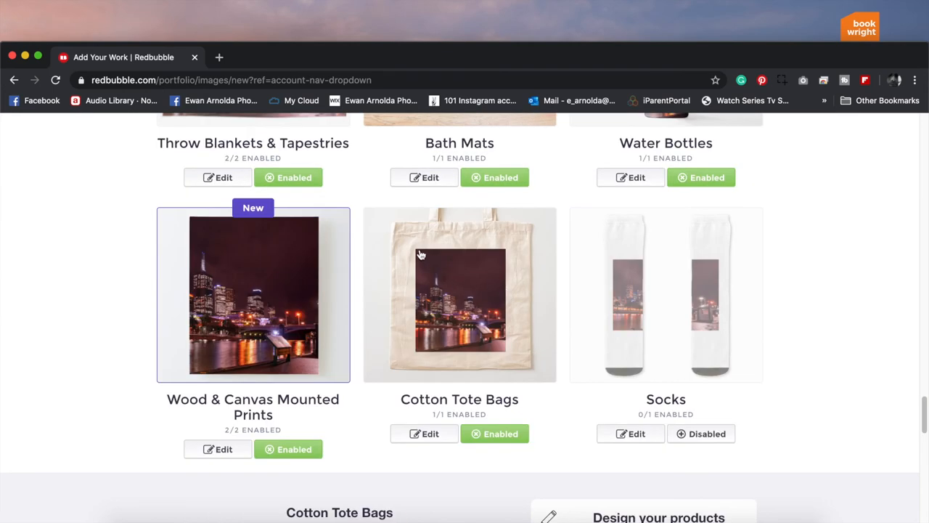
mouse_move(537, 268)
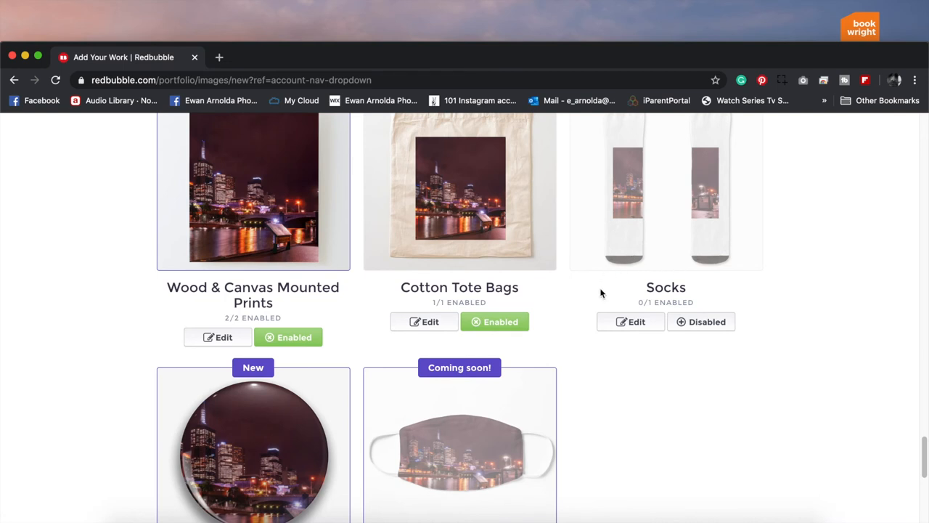
mouse_move(614, 292)
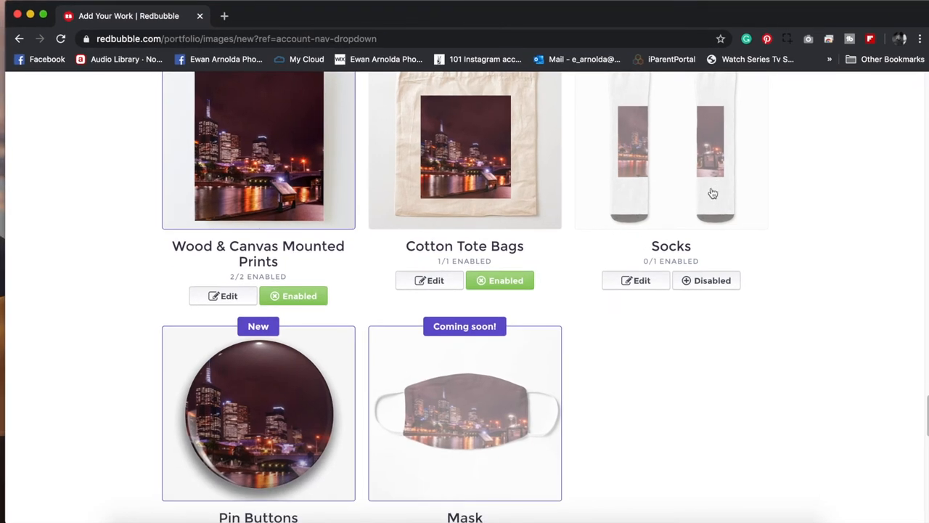
Step: Review the Pin Buttons design panel and apply its settings, keeping Pin Buttons enabled
scroll("down", 3)
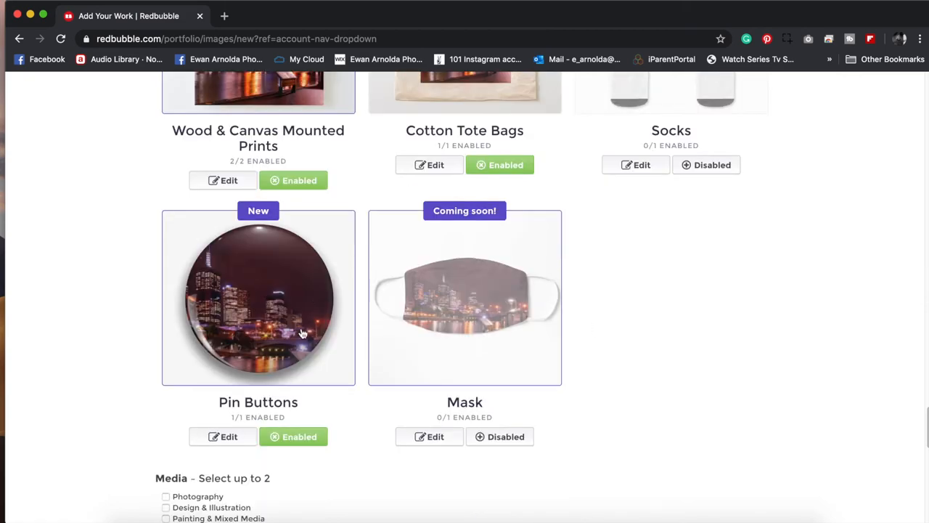
scroll("down", 3)
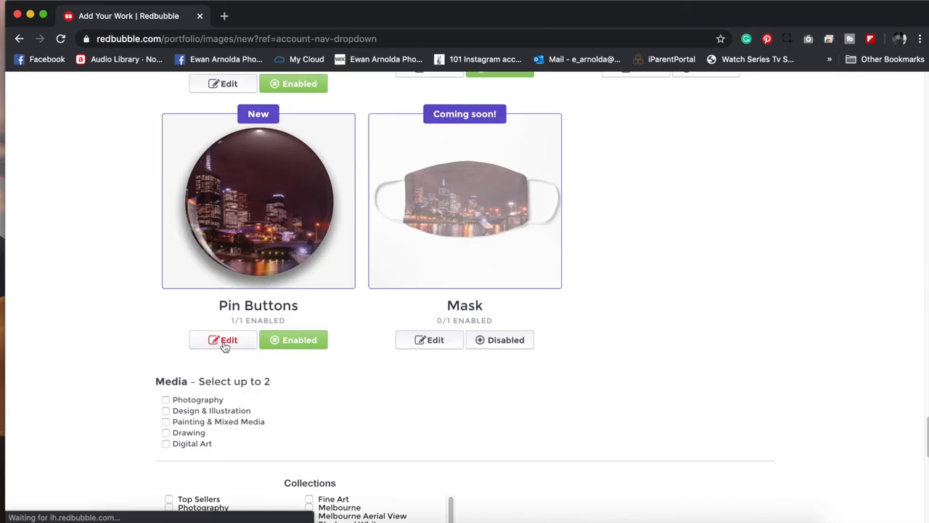
left_click(223, 339)
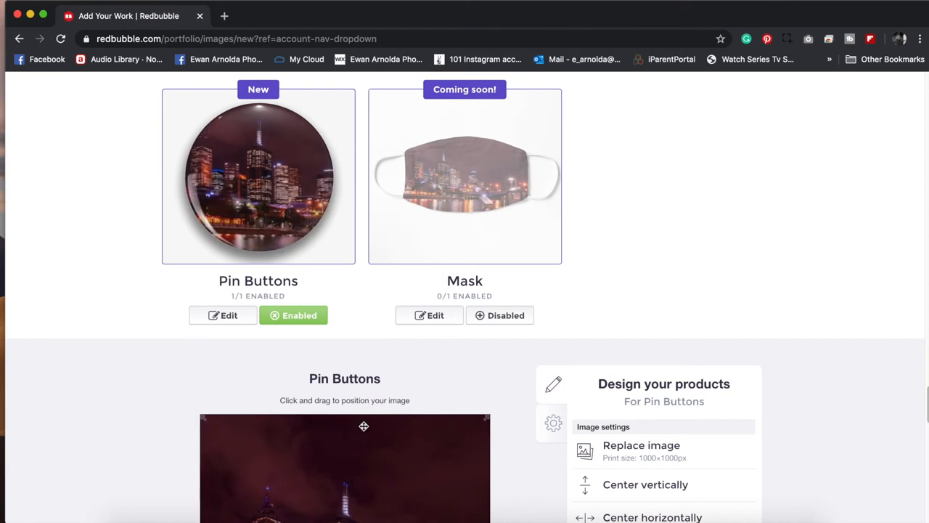
scroll("down", 3)
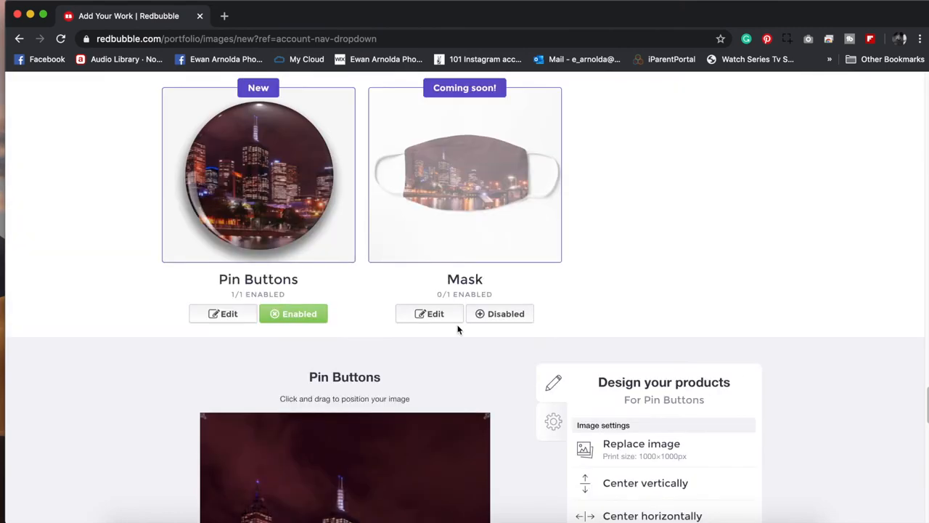
scroll("down", 3)
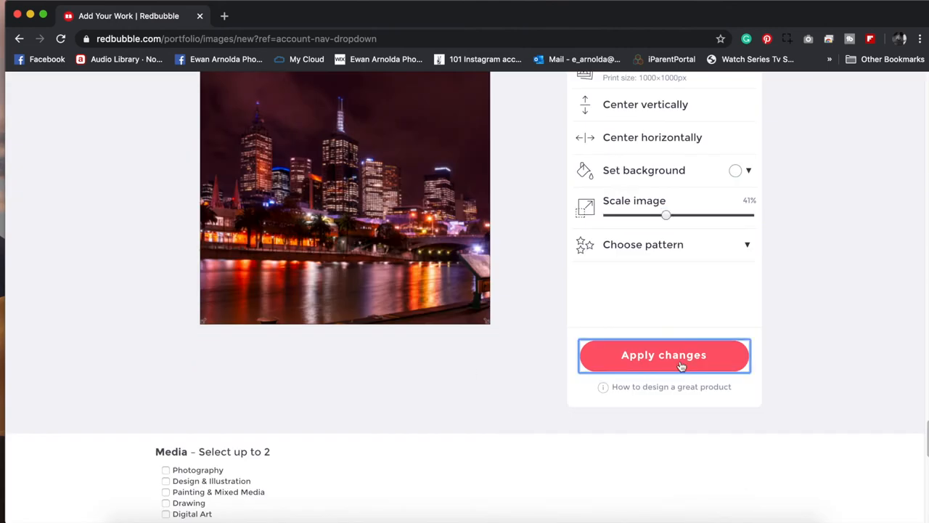
left_click(663, 354)
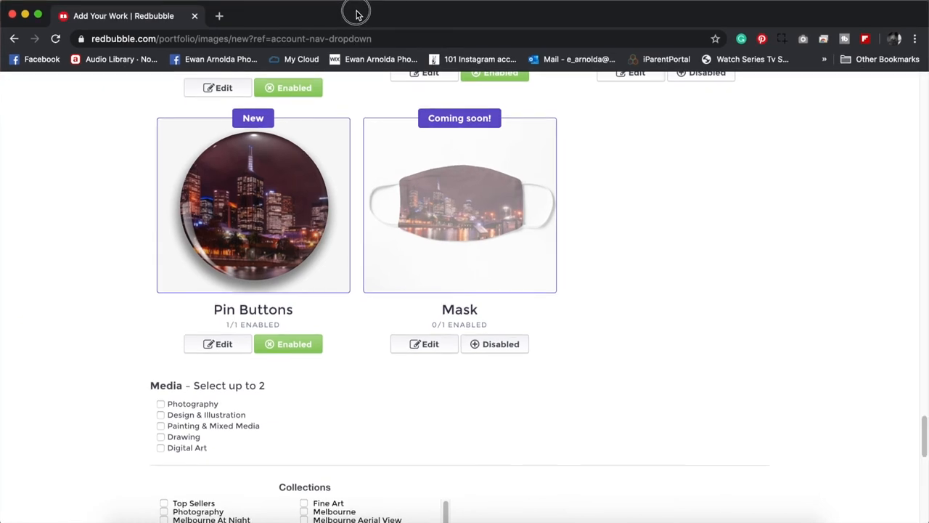
Step: Switch the Mask product from Disabled to Enabled so it shows 1/1 enabled
left_click(494, 343)
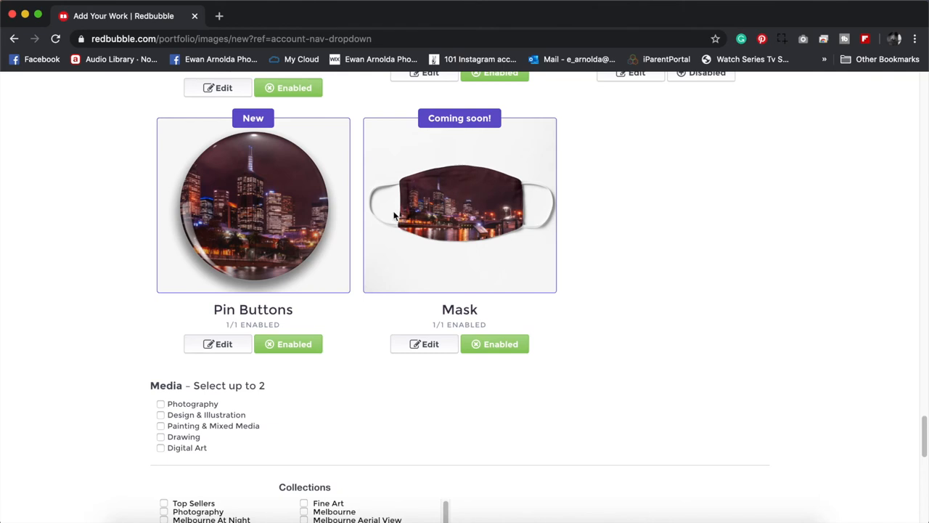
mouse_move(477, 282)
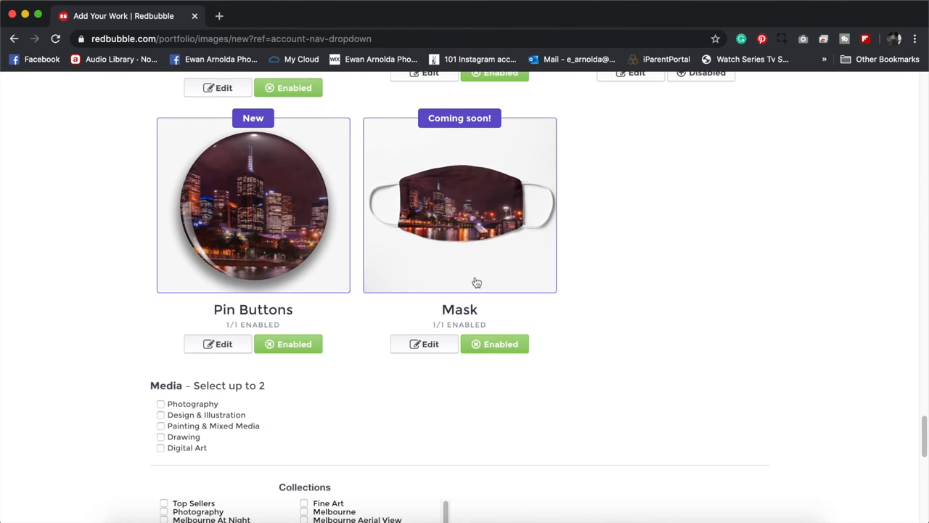
scroll("up", 3)
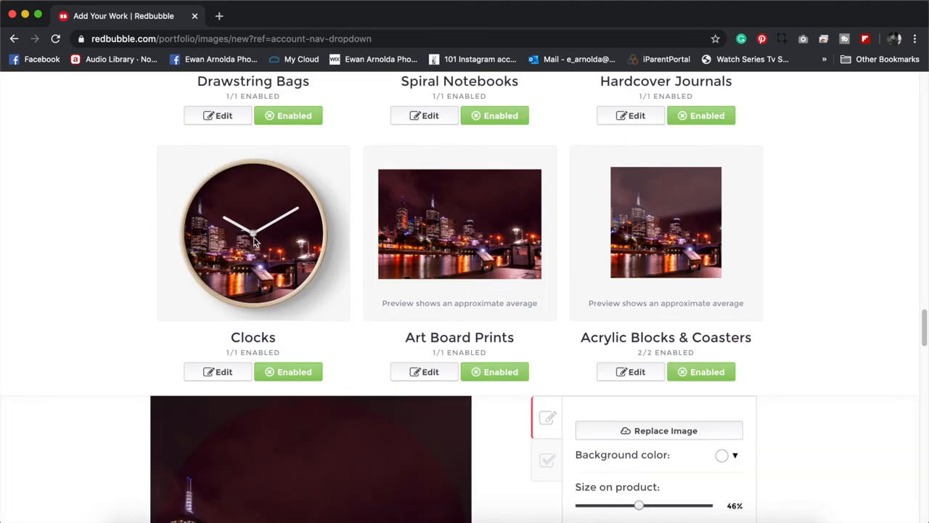
scroll("down", 3)
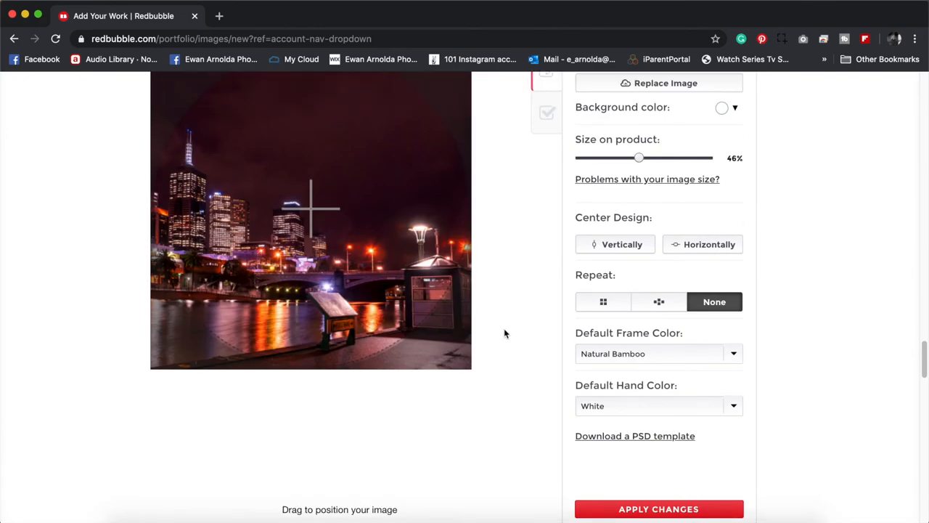
scroll("down", 3)
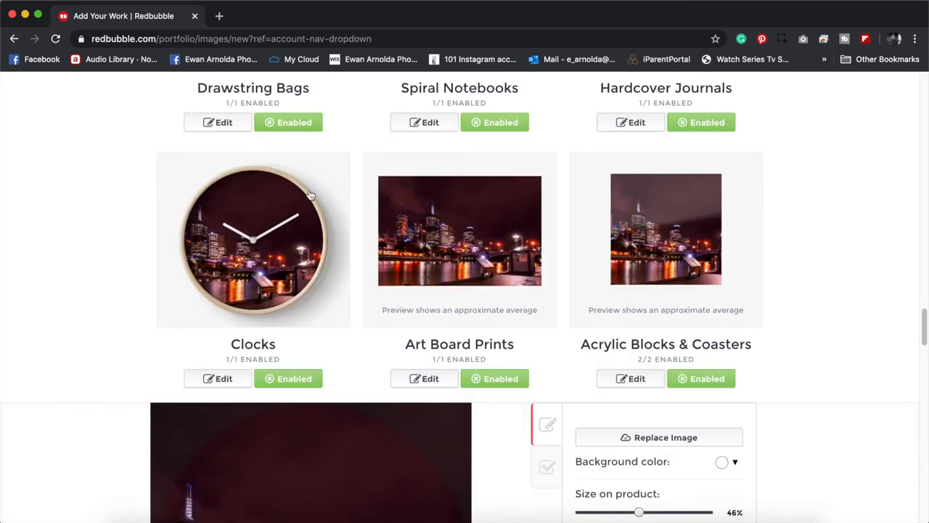
scroll("down", 3)
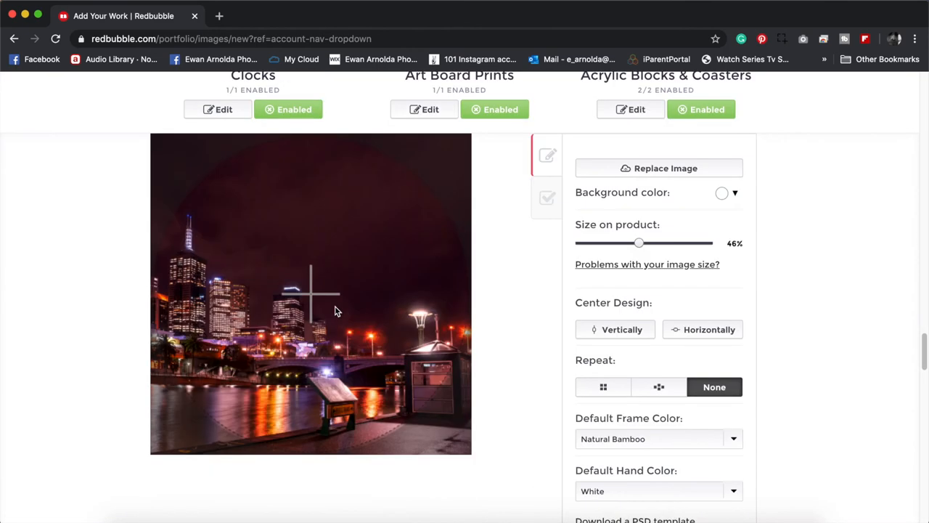
scroll("down", 3)
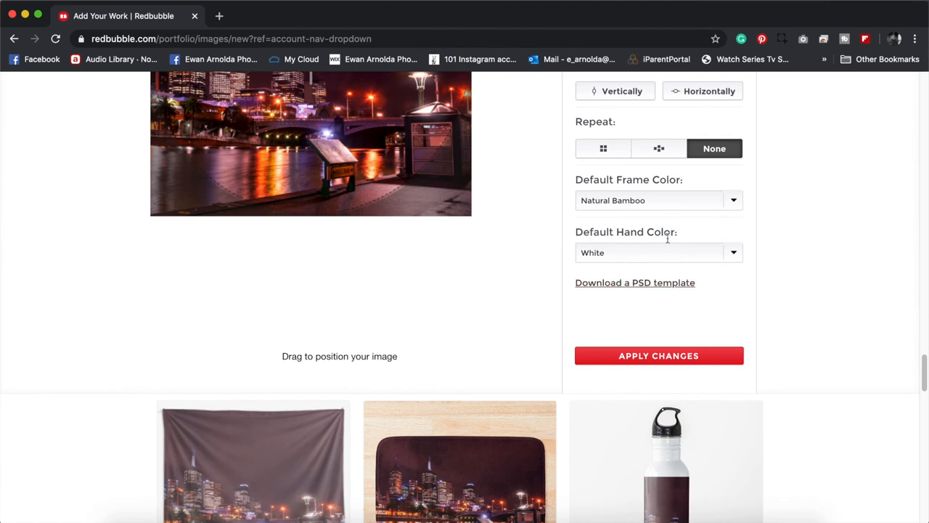
left_click(657, 252)
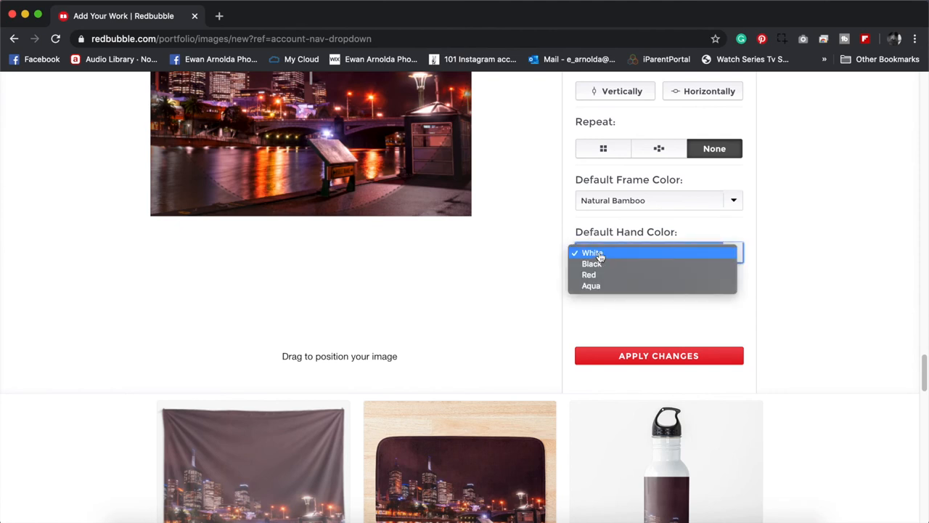
mouse_move(600, 257)
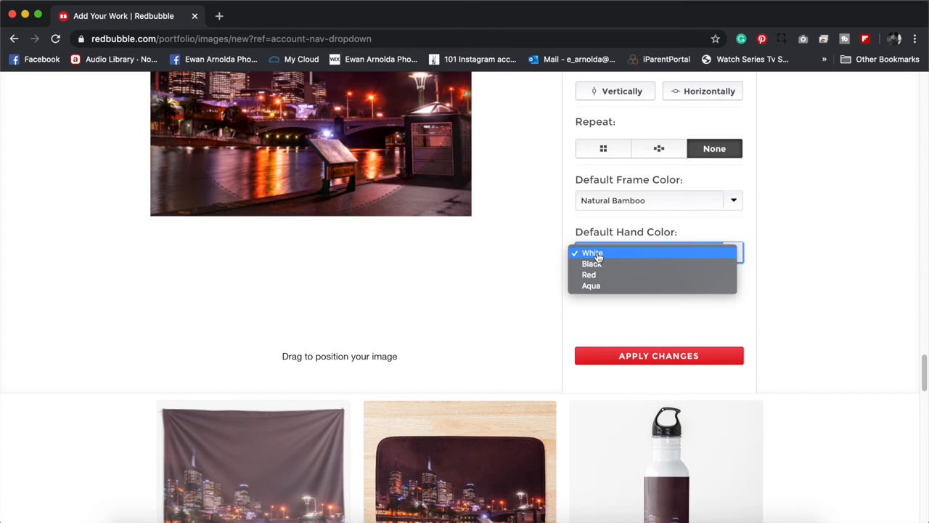
mouse_move(590, 275)
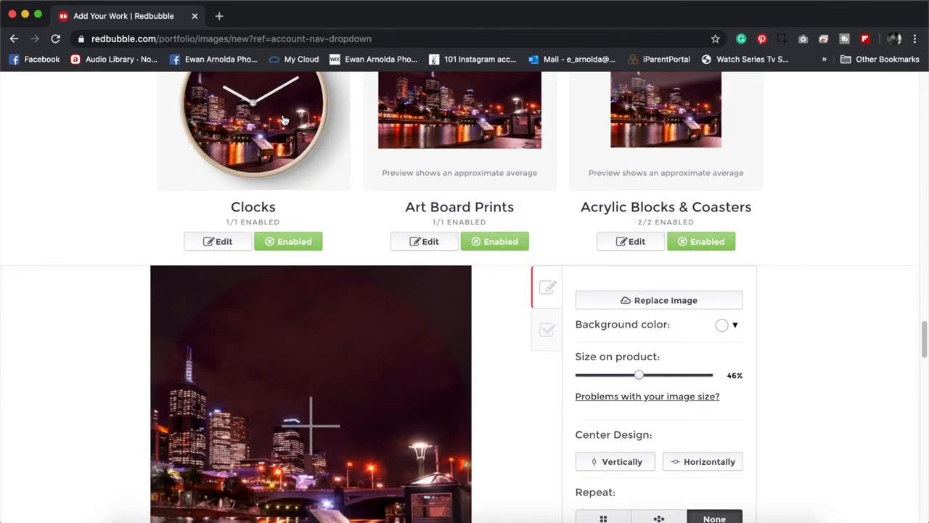
mouse_move(265, 114)
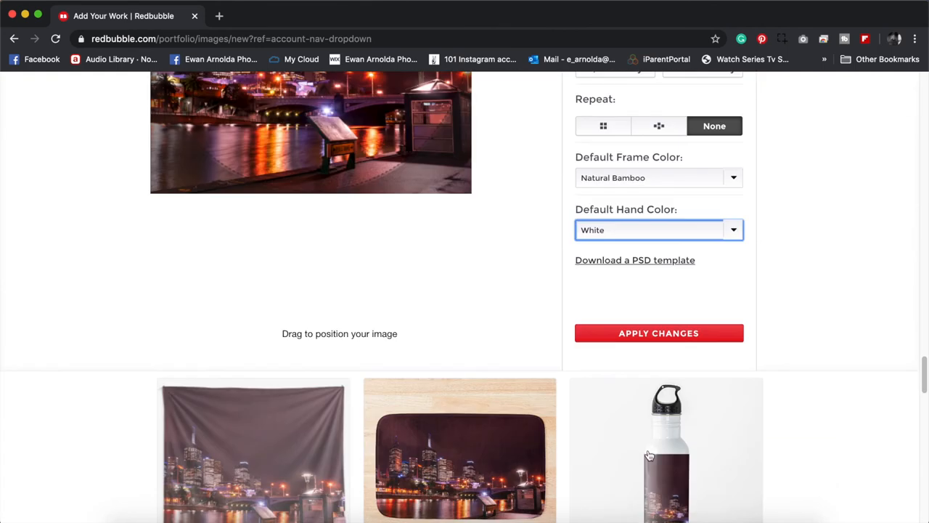
scroll("down", 3)
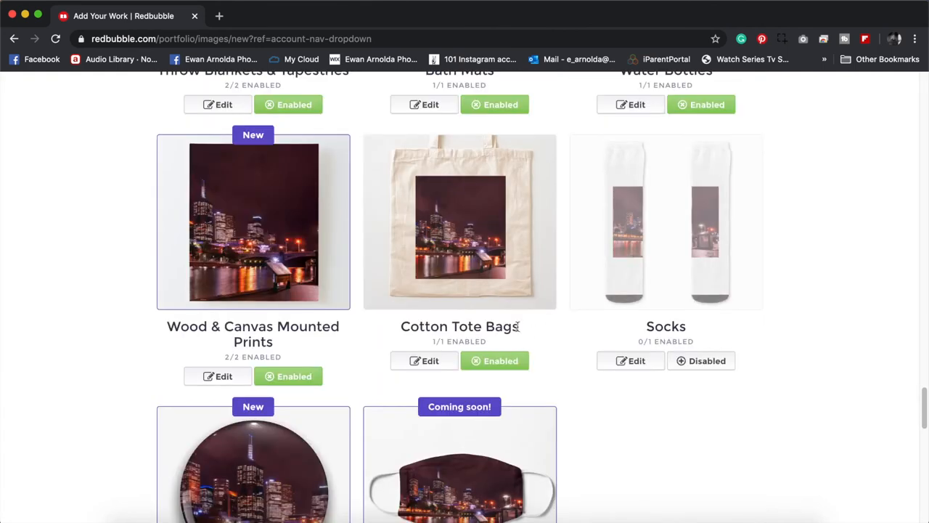
Step: Apply the Floor Pillows design changes and scroll down toward Pouches, Laptop Skins & Sleeves
scroll("down", 3)
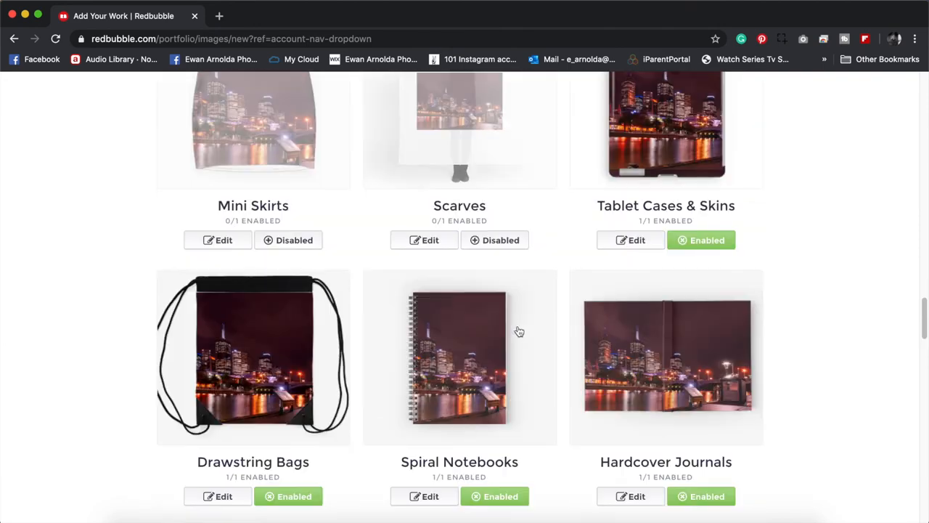
scroll("down", 3)
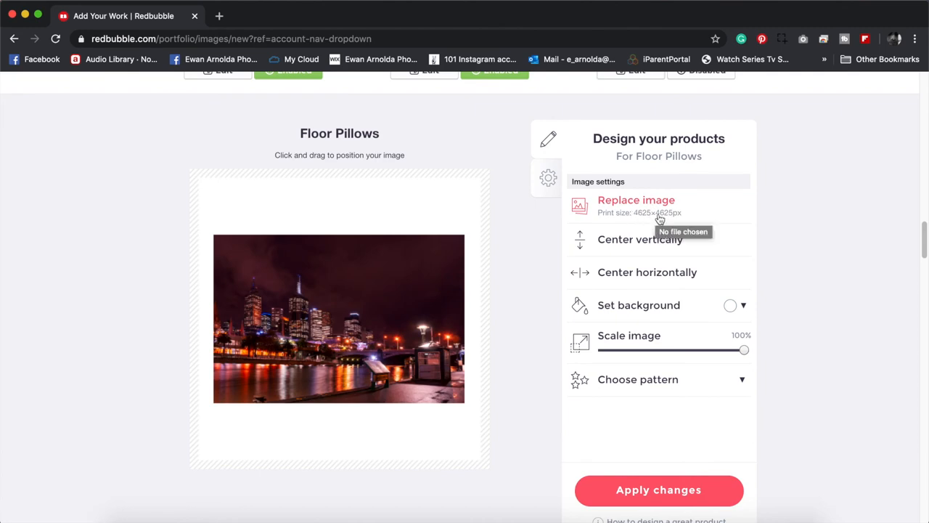
left_click(636, 200)
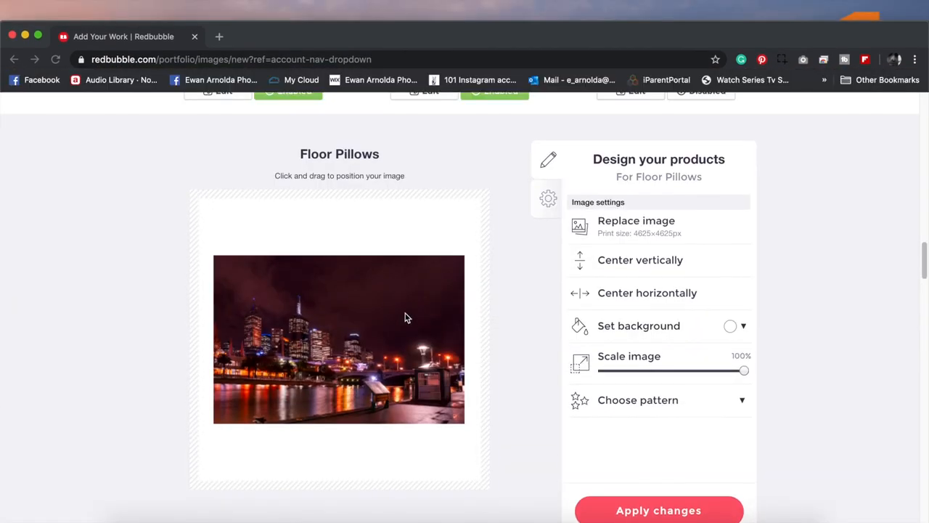
left_click(659, 510)
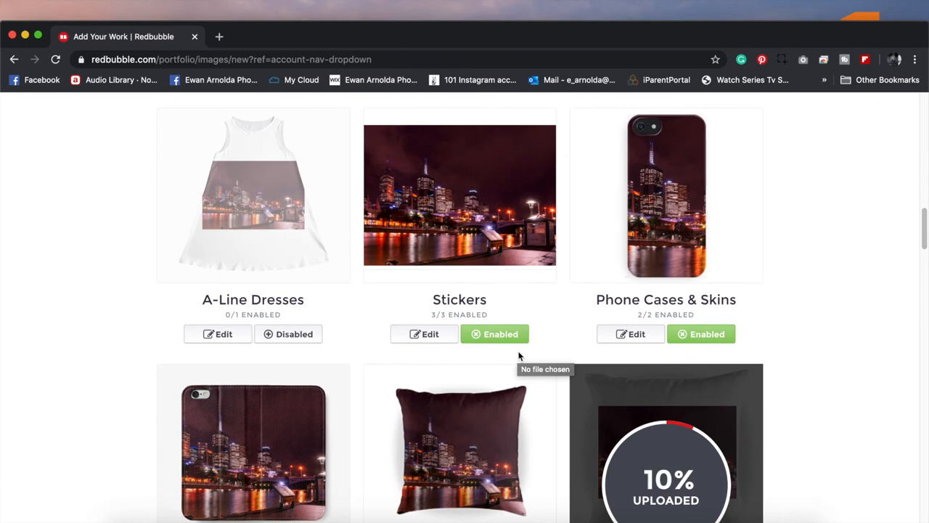
scroll("down", 3)
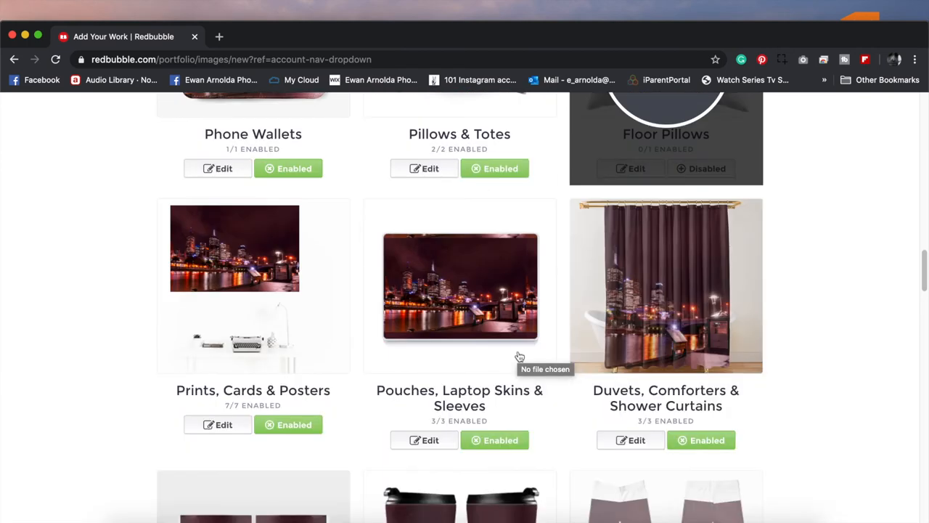
scroll("down", 3)
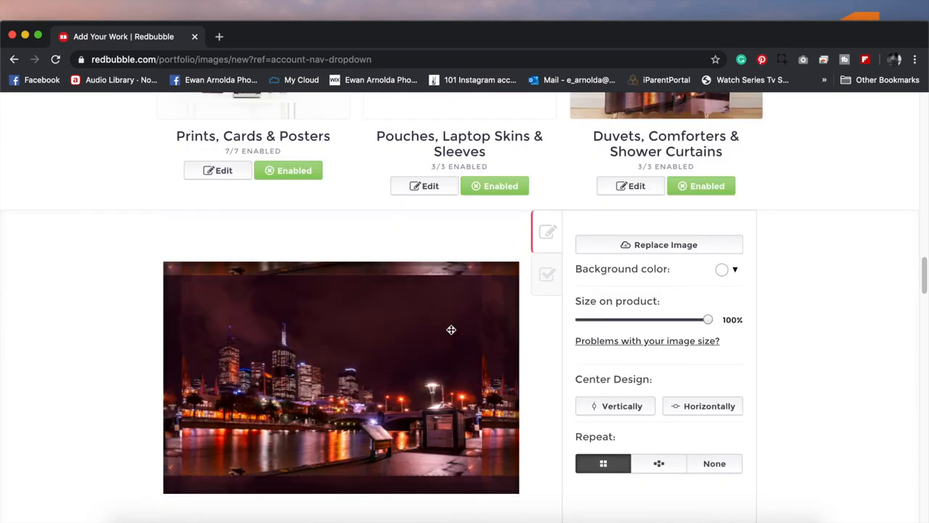
Step: Keep Laptop Sleeve, Laptop Skin and Zipper Pouch available at 22.5% markup, then close the panel
left_click(548, 275)
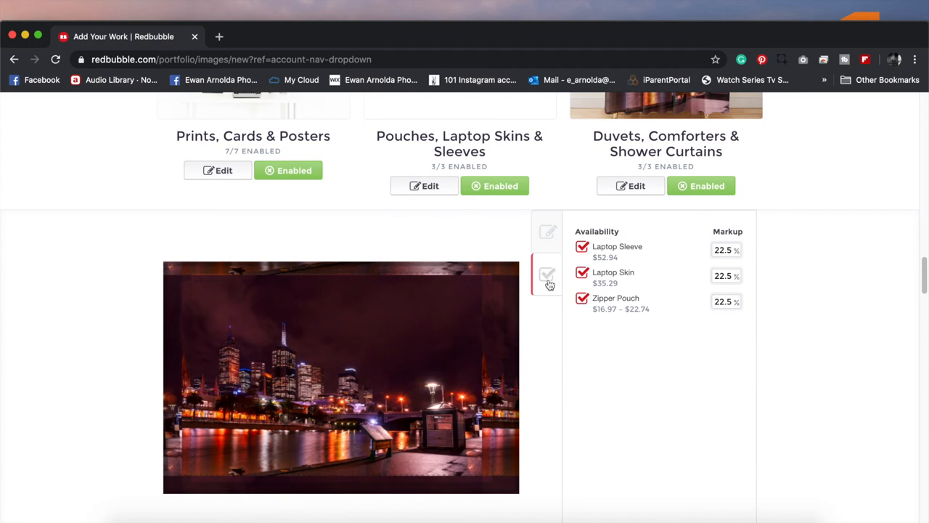
mouse_move(591, 256)
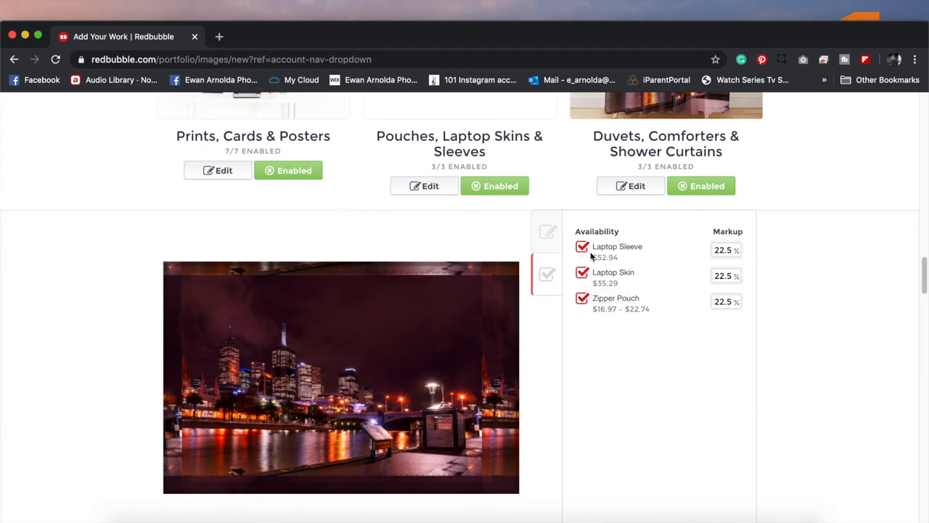
mouse_move(485, 242)
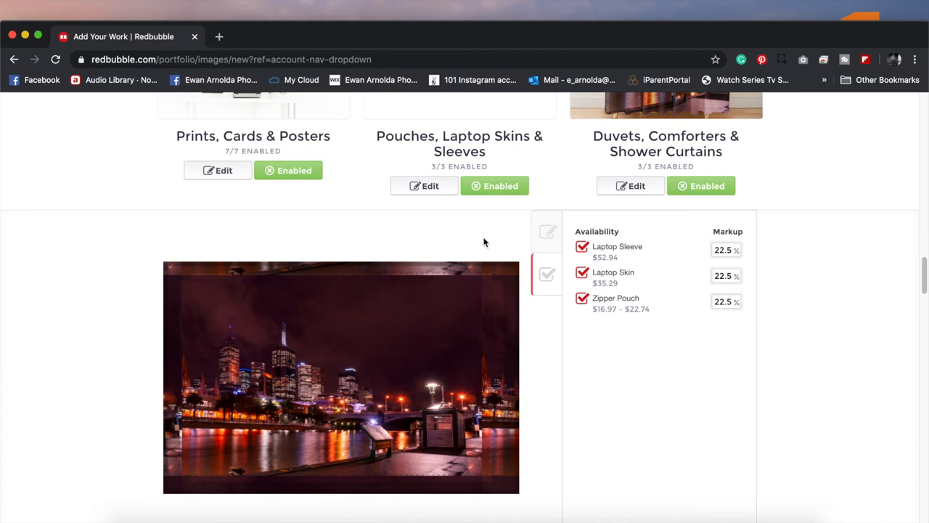
mouse_move(468, 154)
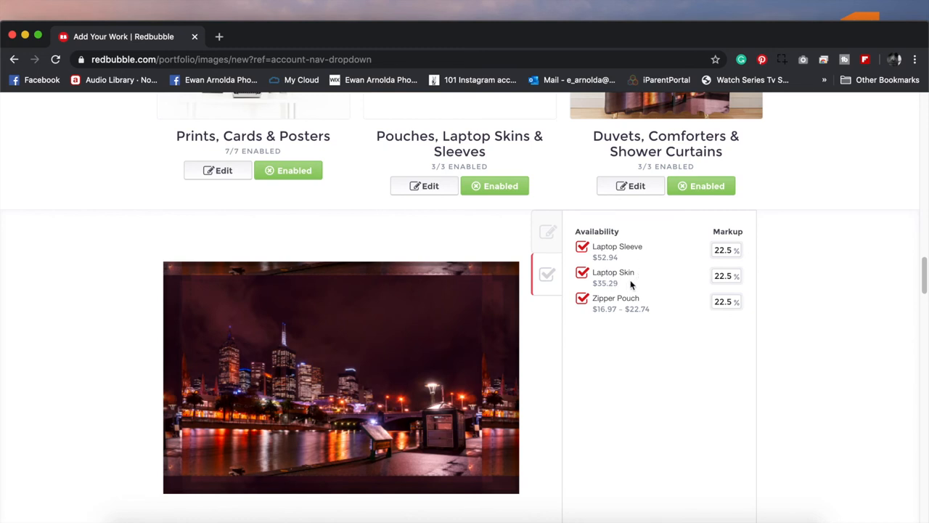
mouse_move(631, 299)
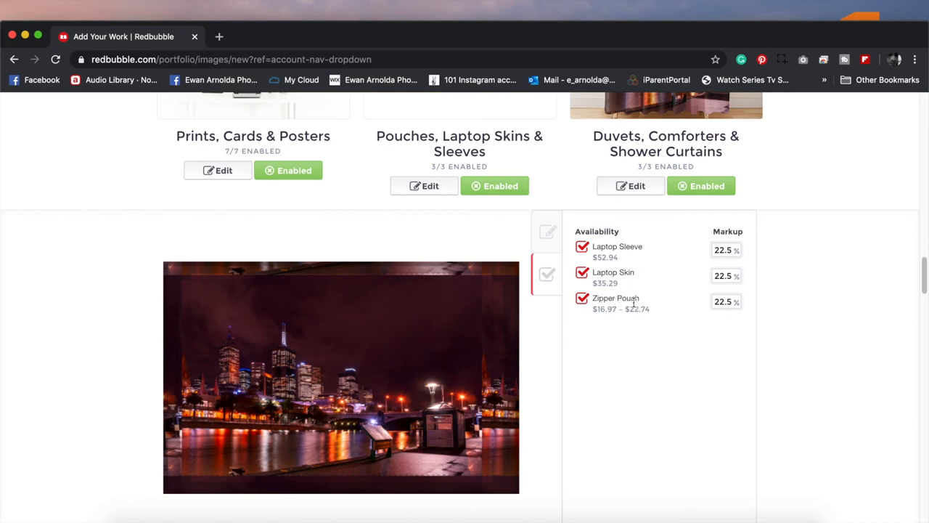
mouse_move(751, 282)
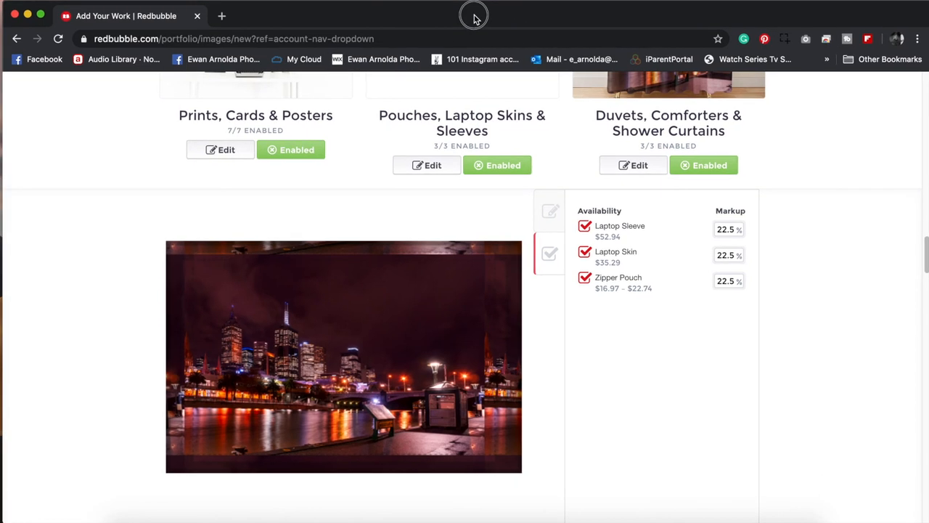
left_click(728, 228)
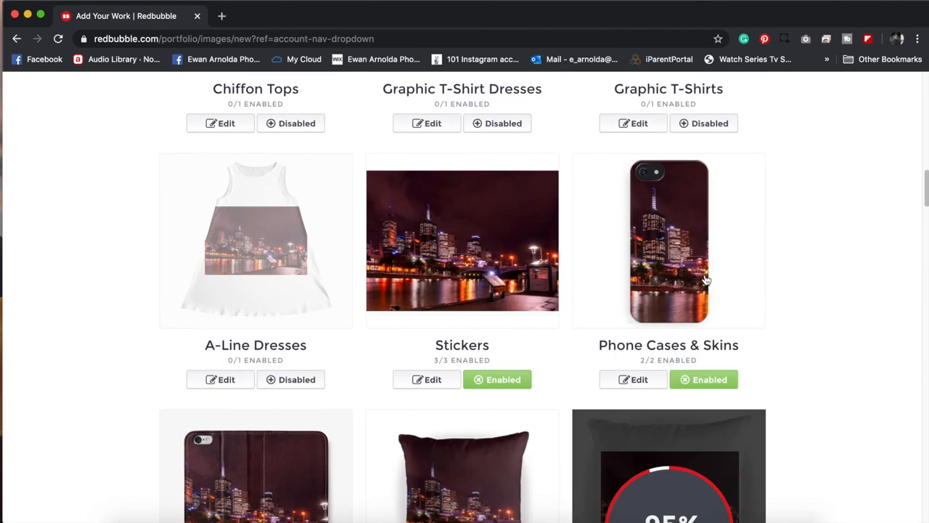
Step: Scroll the product grid while the Floor Pillows upload completes and shows 1/1 Enabled
scroll("down", 3)
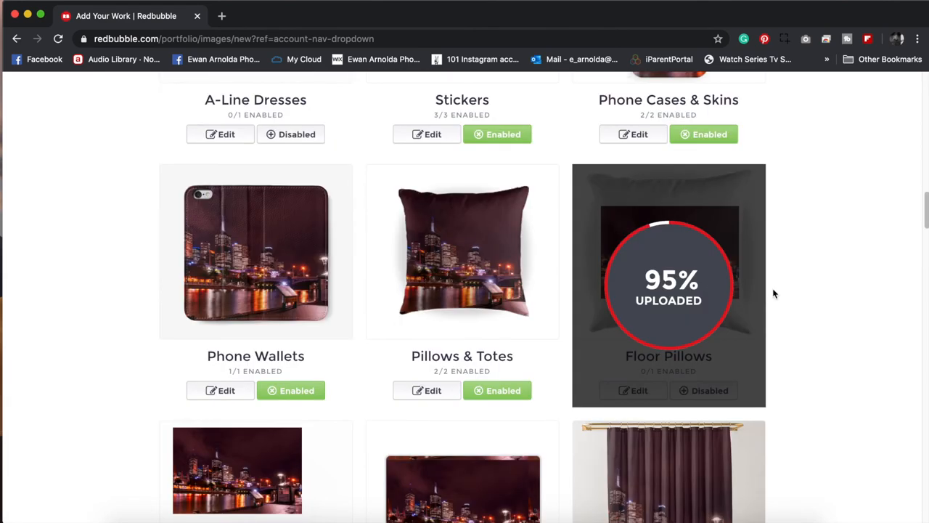
mouse_move(764, 292)
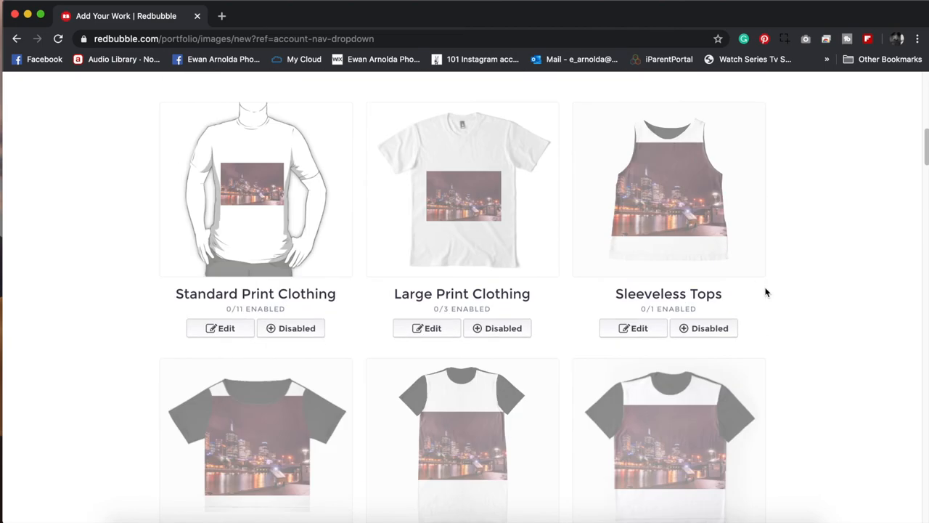
scroll("down", 3)
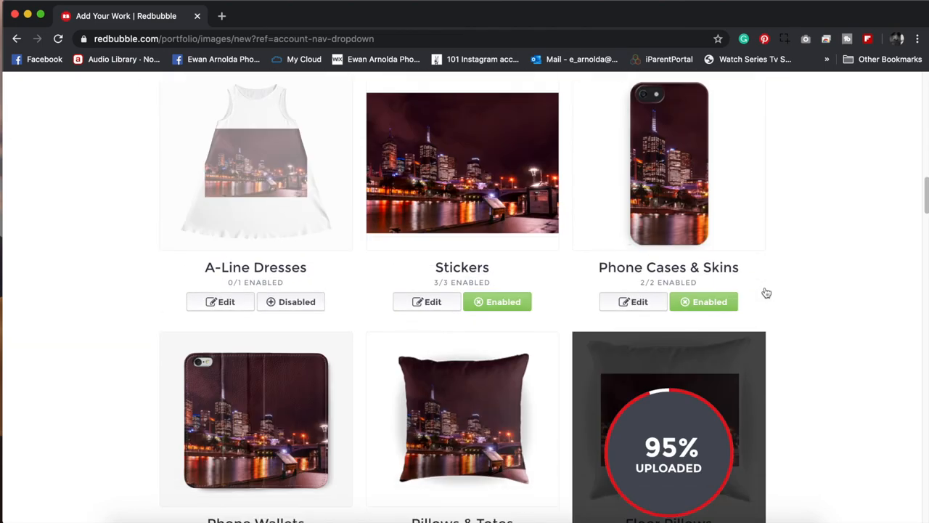
scroll("down", 3)
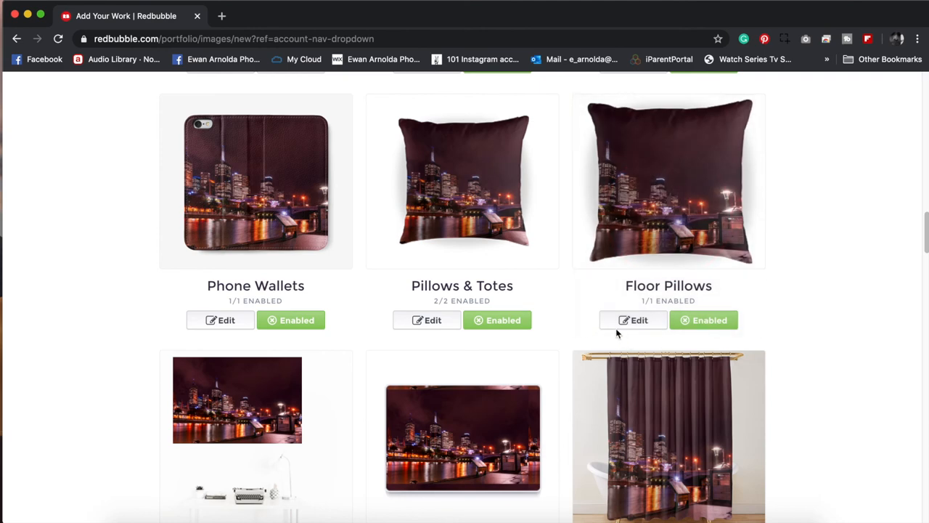
Step: Shift the Floor Pillows photo, scale it to 75%, and apply the changes
left_click(632, 320)
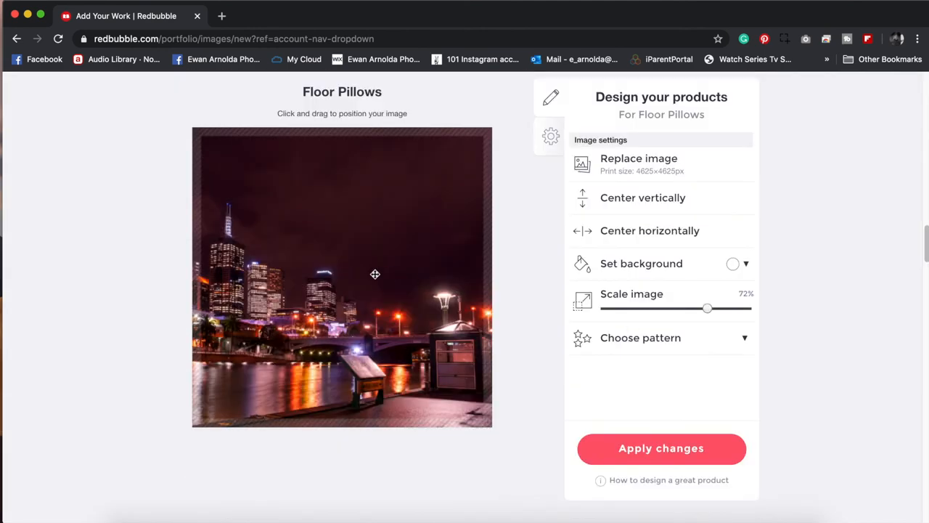
left_click_drag(375, 273, 401, 272)
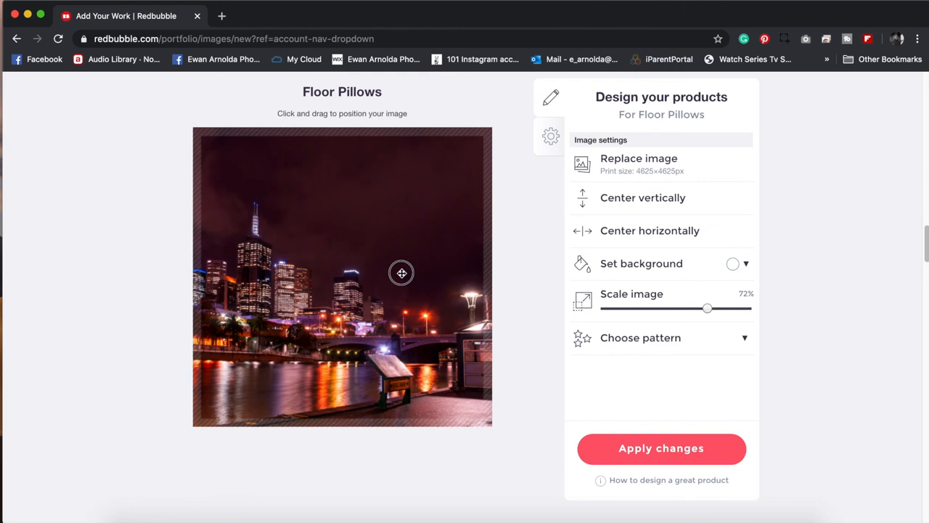
left_click_drag(706, 308, 712, 308)
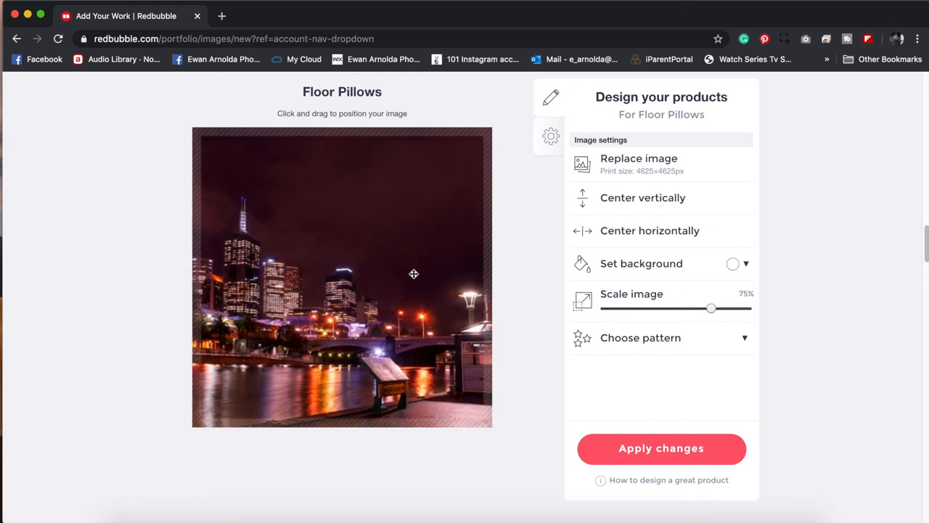
left_click(662, 448)
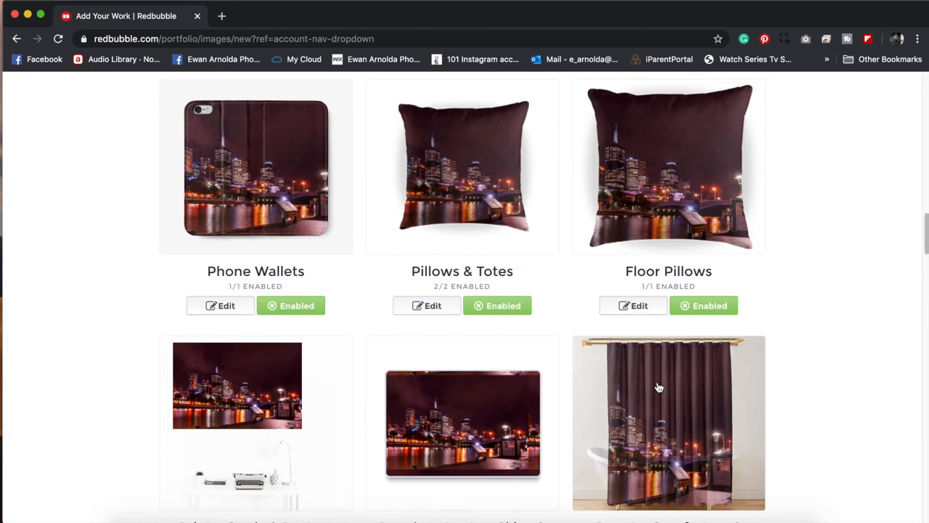
mouse_move(637, 376)
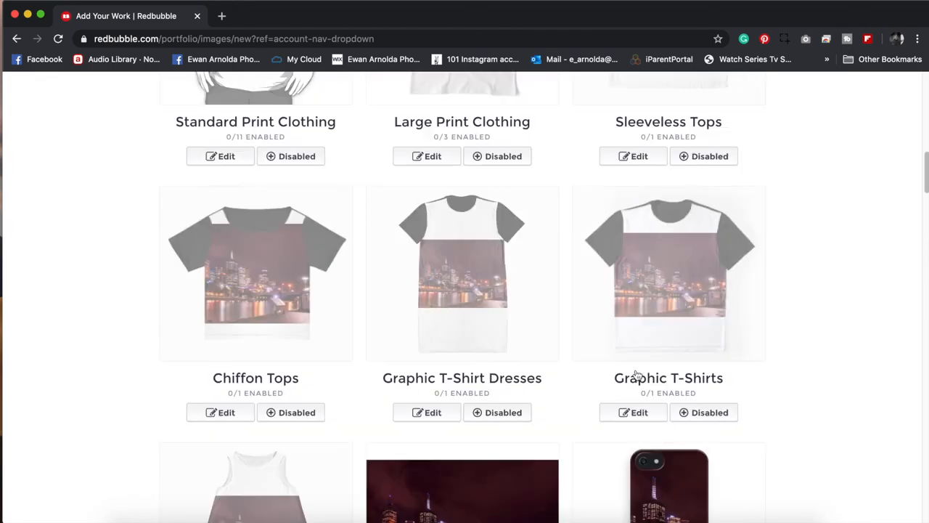
Step: Scroll past Mugs and Tablet Cases to the 96% design editor below Hardcover Journals
scroll("down", 3)
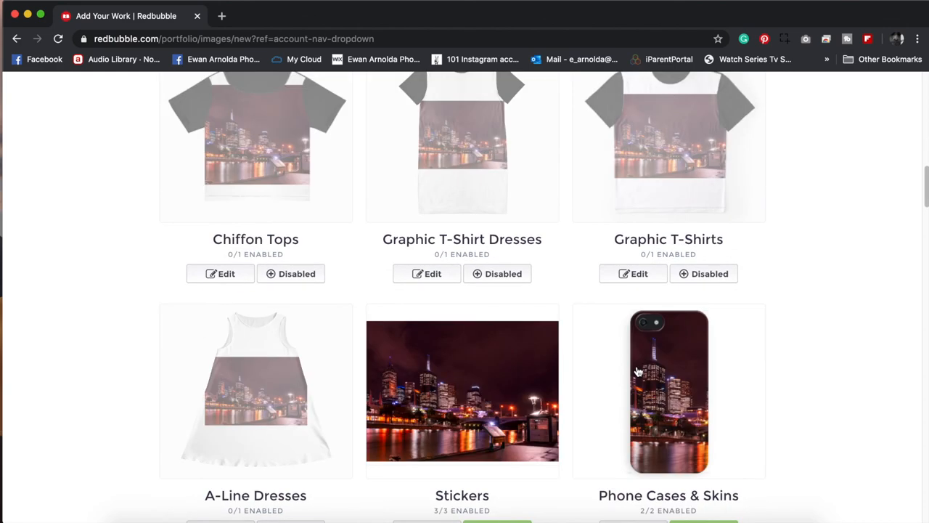
scroll("down", 3)
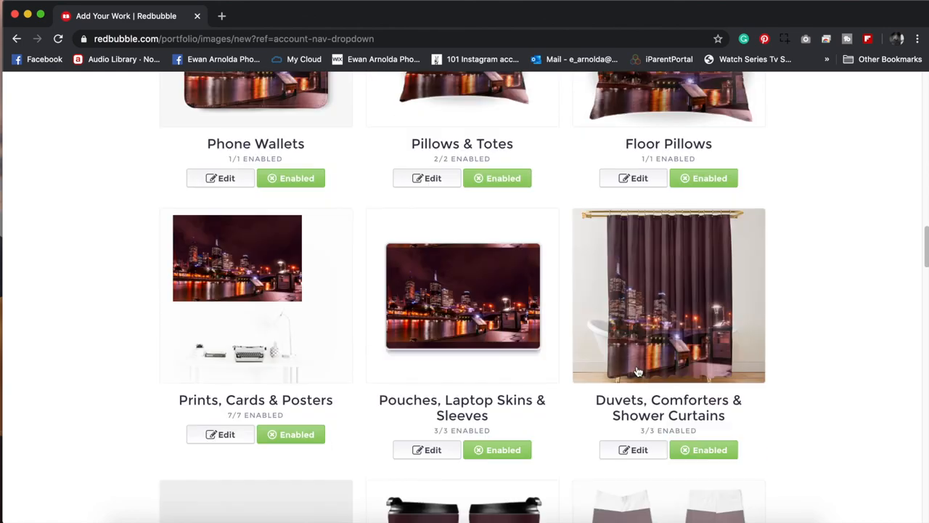
scroll("down", 3)
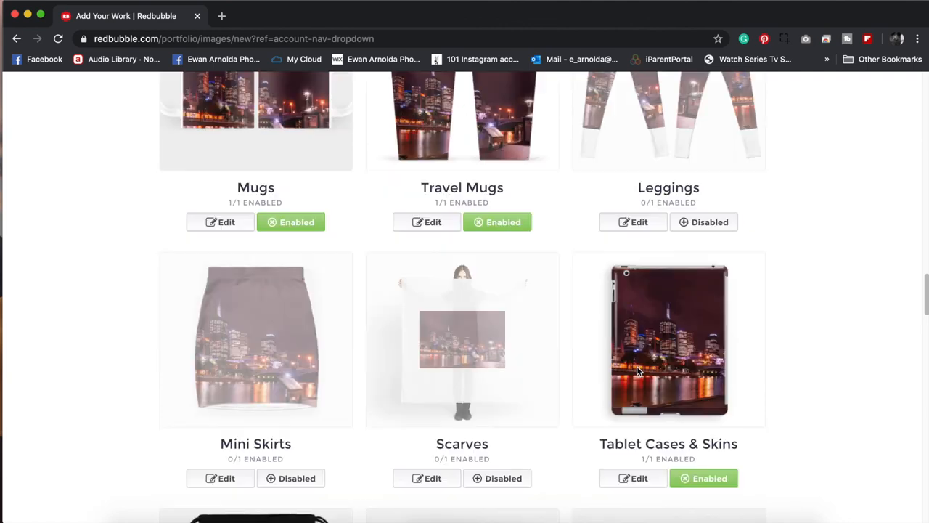
scroll("down", 3)
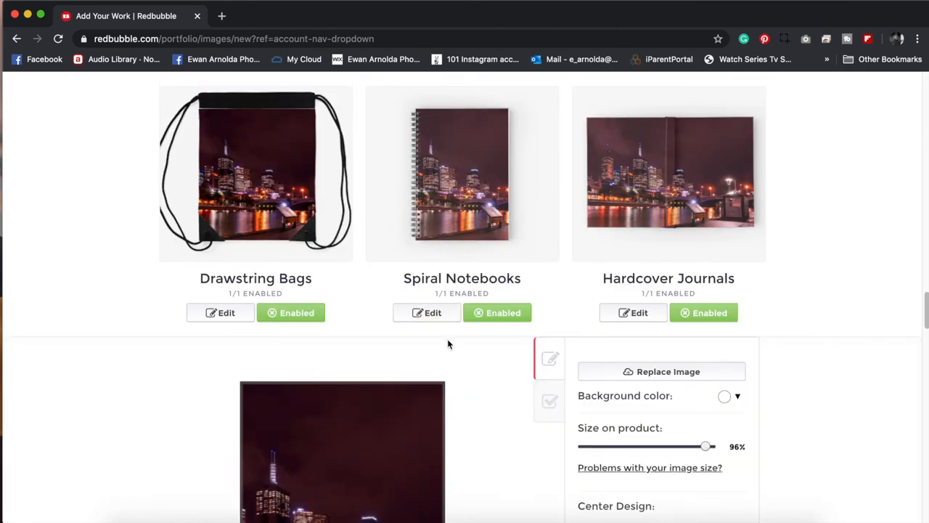
scroll("down", 3)
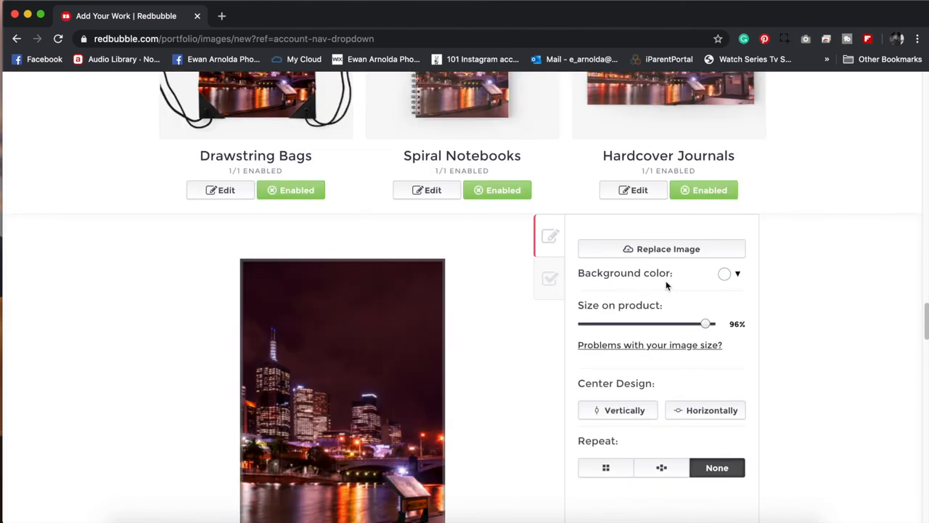
left_click(737, 274)
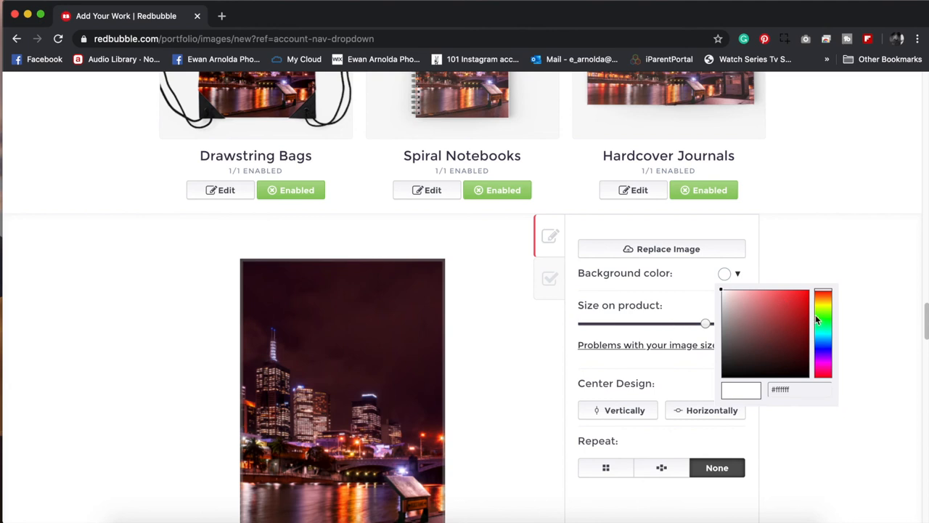
mouse_move(798, 304)
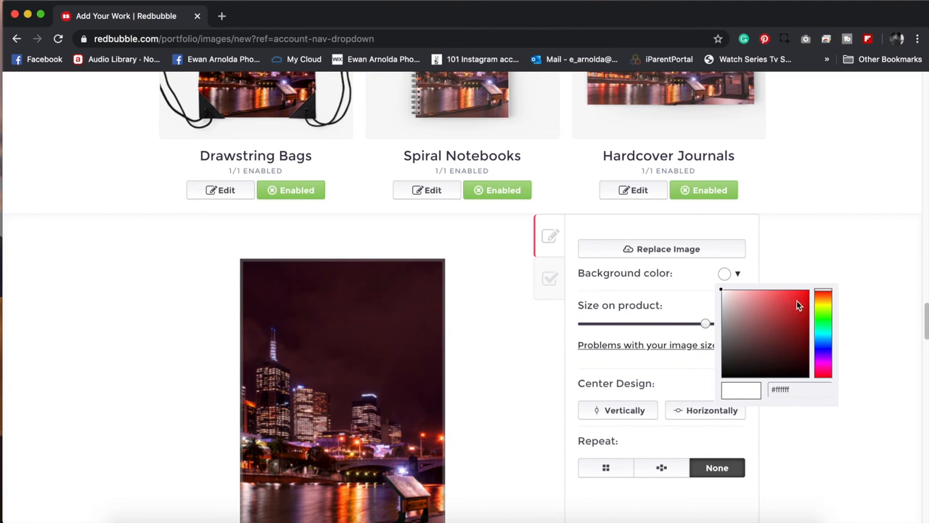
mouse_move(762, 305)
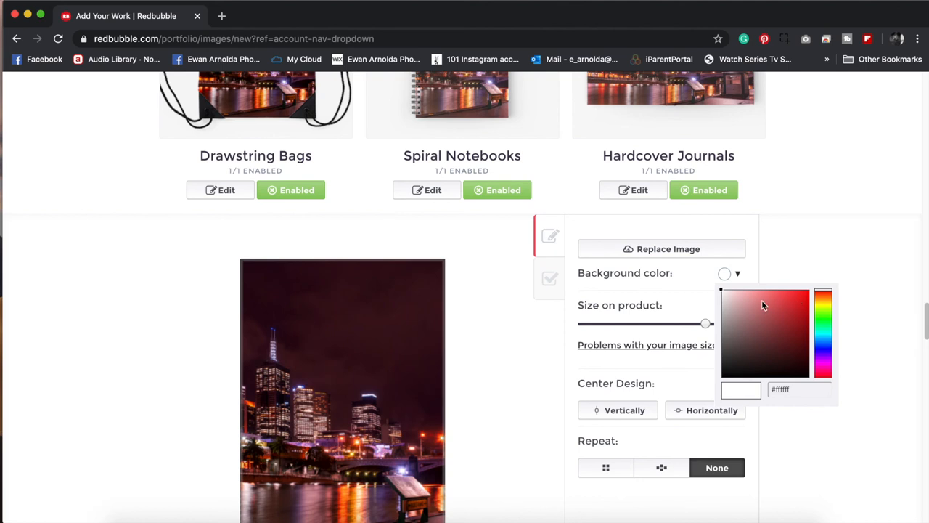
mouse_move(797, 304)
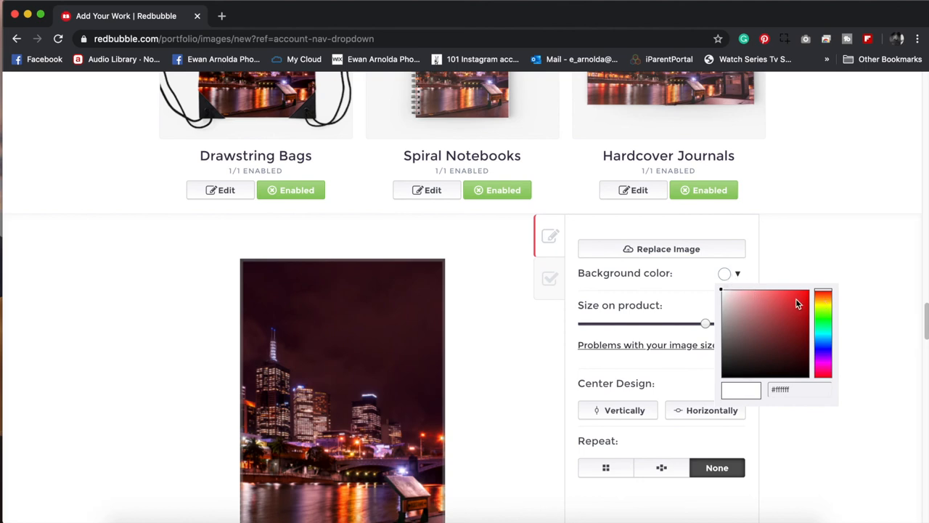
scroll("up", 3)
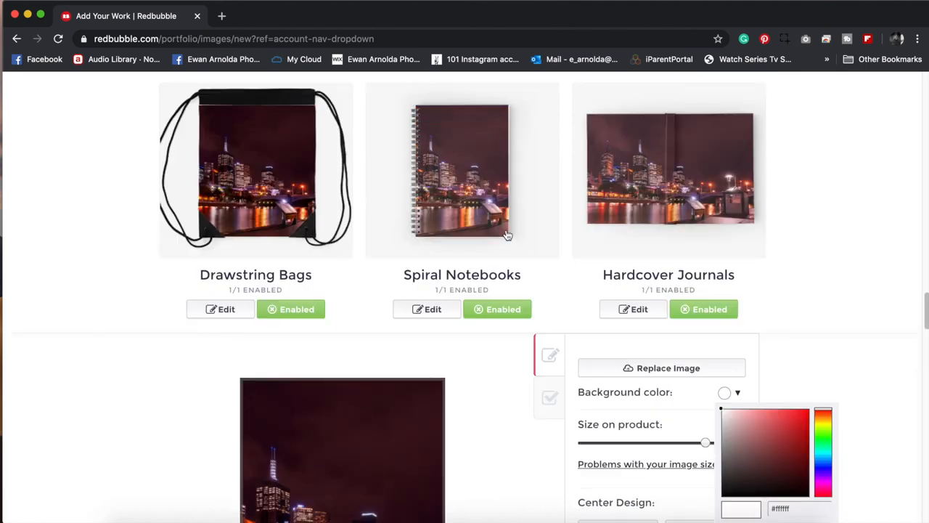
mouse_move(464, 203)
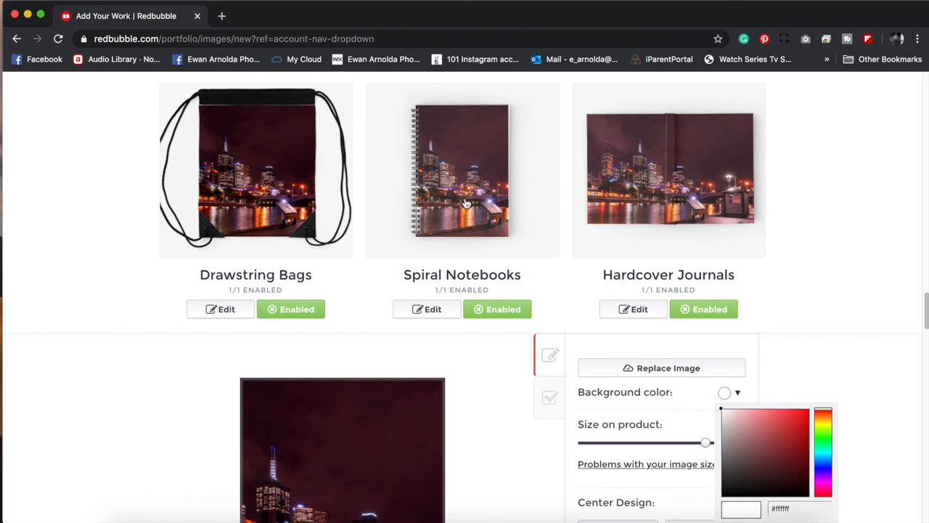
mouse_move(662, 299)
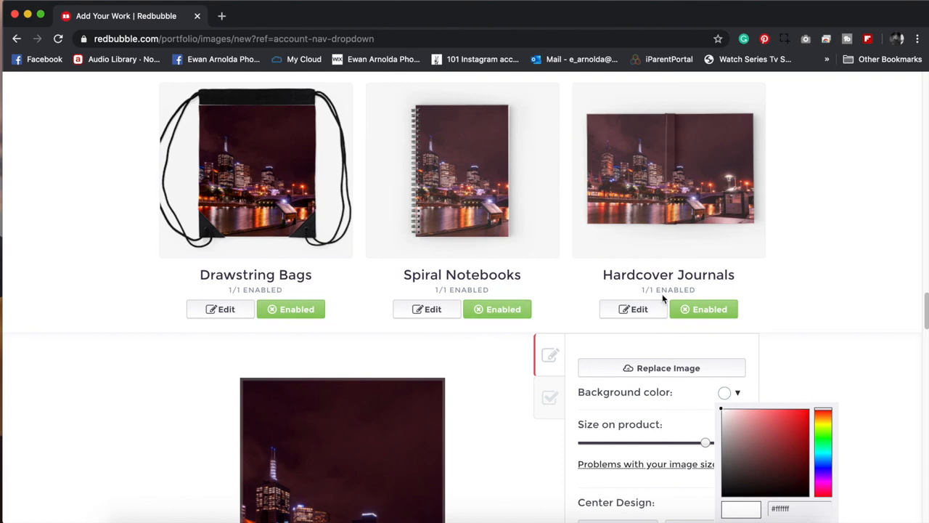
scroll("down", 3)
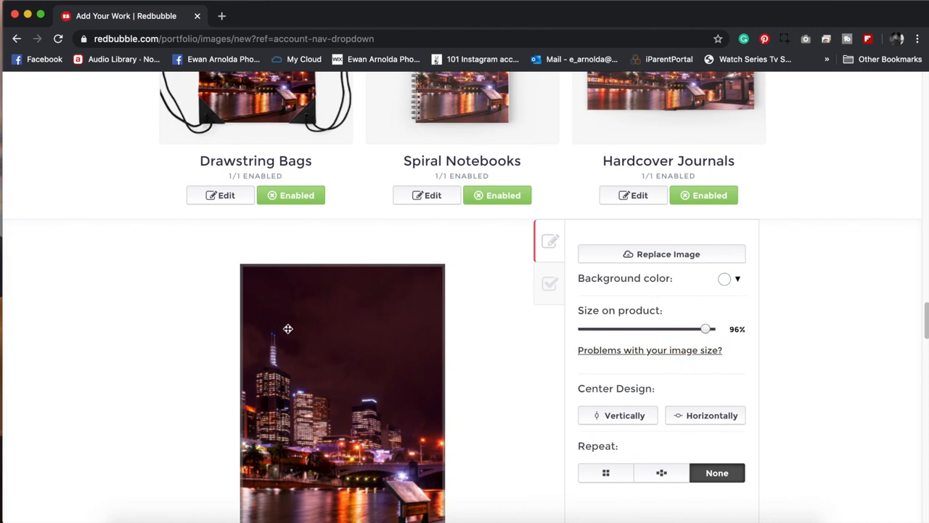
mouse_move(511, 402)
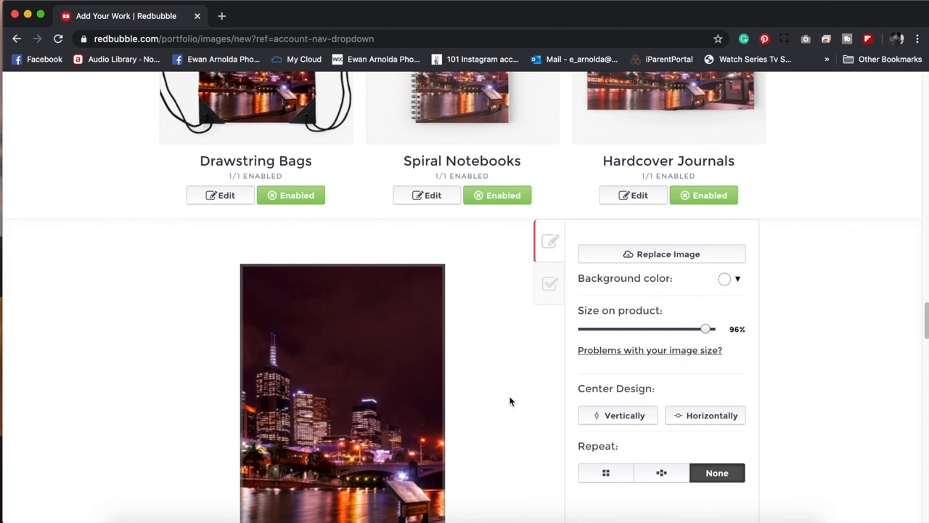
scroll("down", 3)
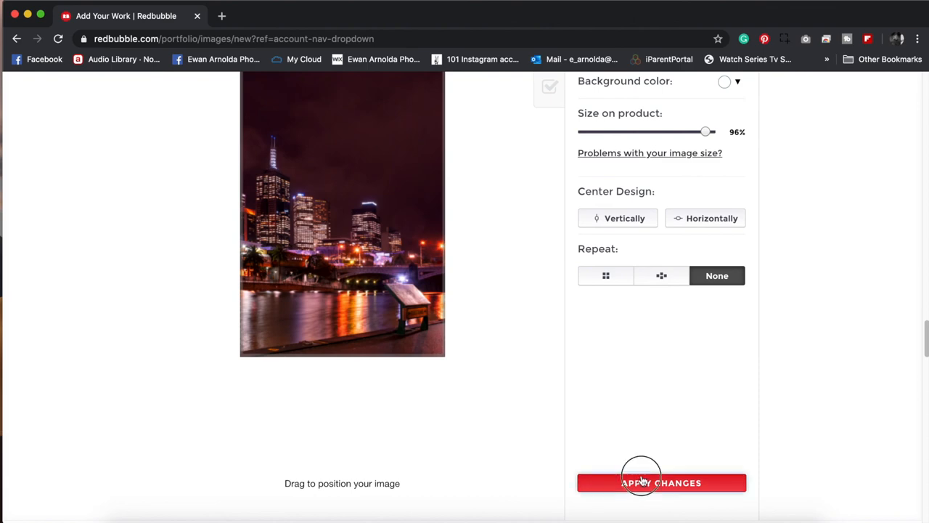
Step: Save the design settings and set the work's media to Photography
left_click(661, 481)
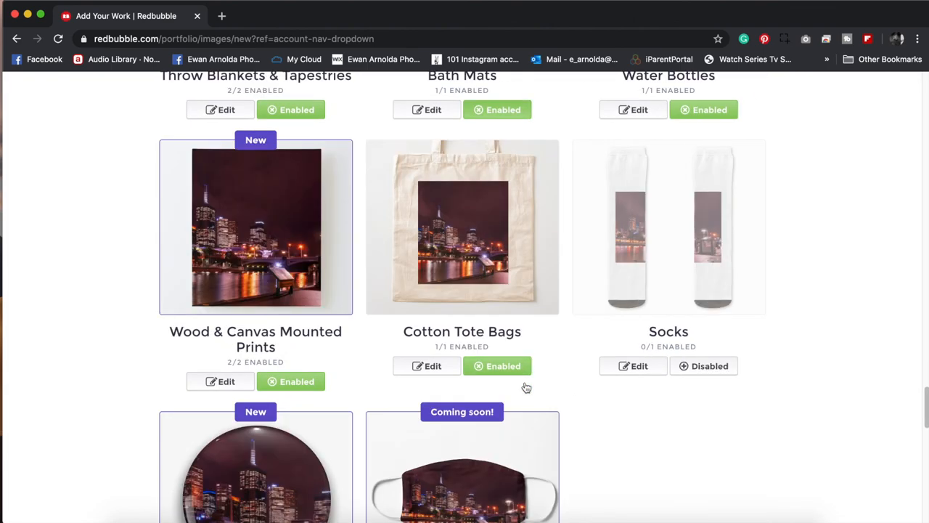
scroll("down", 3)
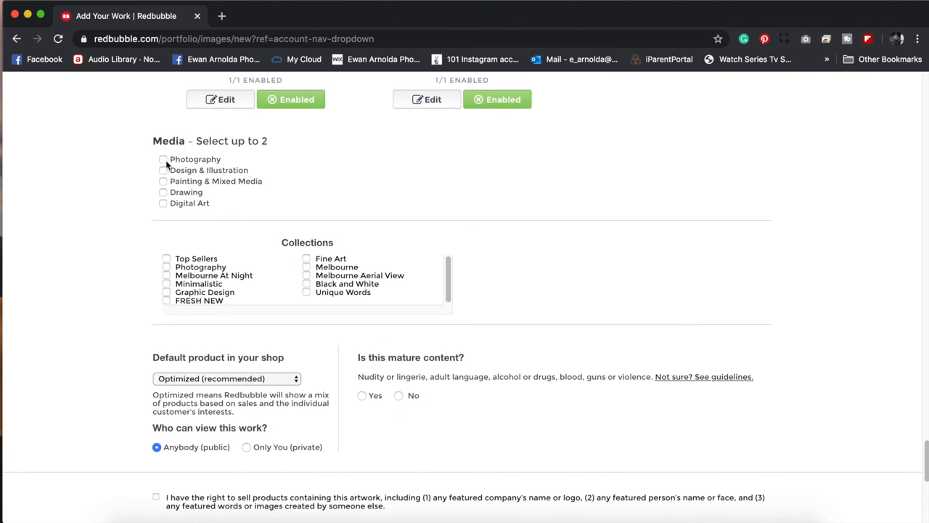
left_click(162, 159)
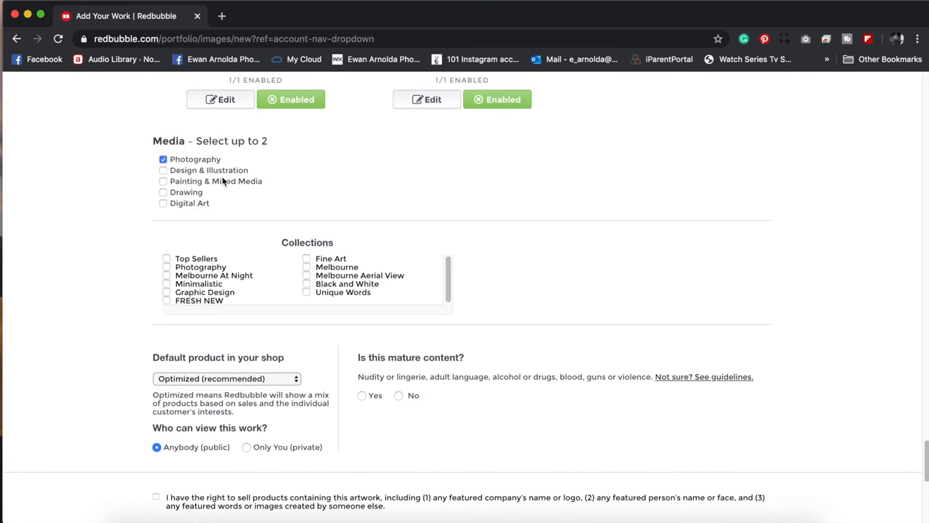
mouse_move(301, 245)
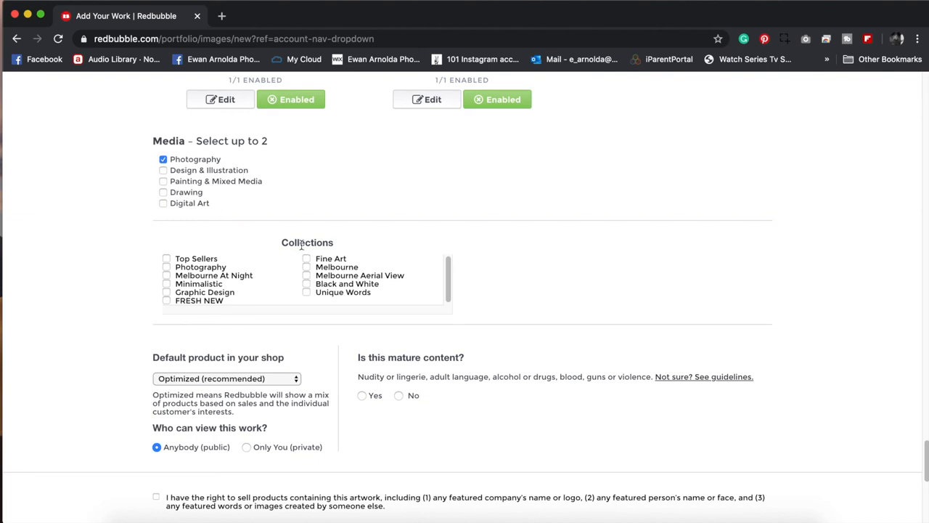
mouse_move(344, 249)
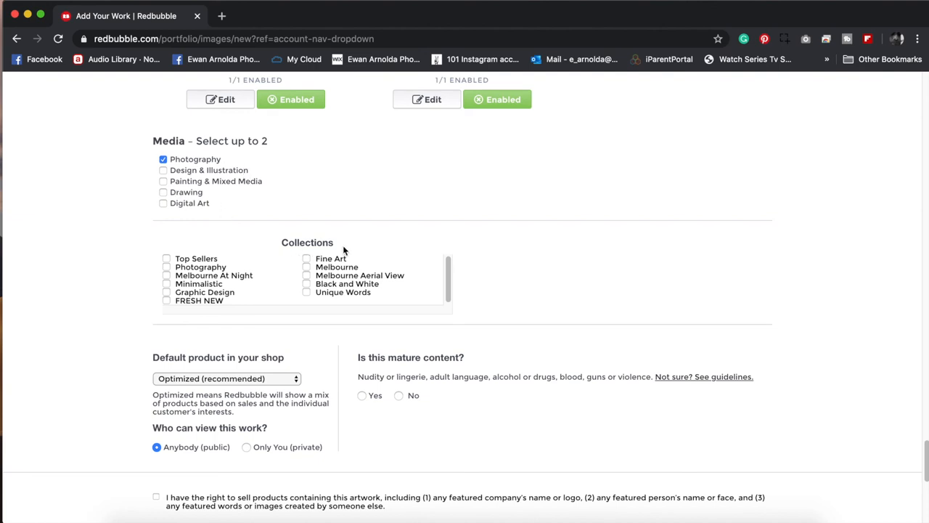
mouse_move(186, 268)
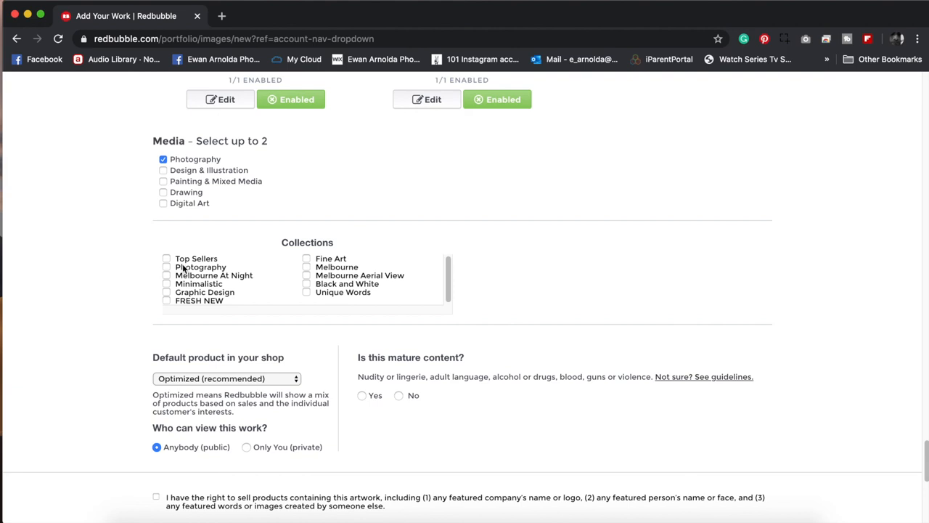
mouse_move(220, 283)
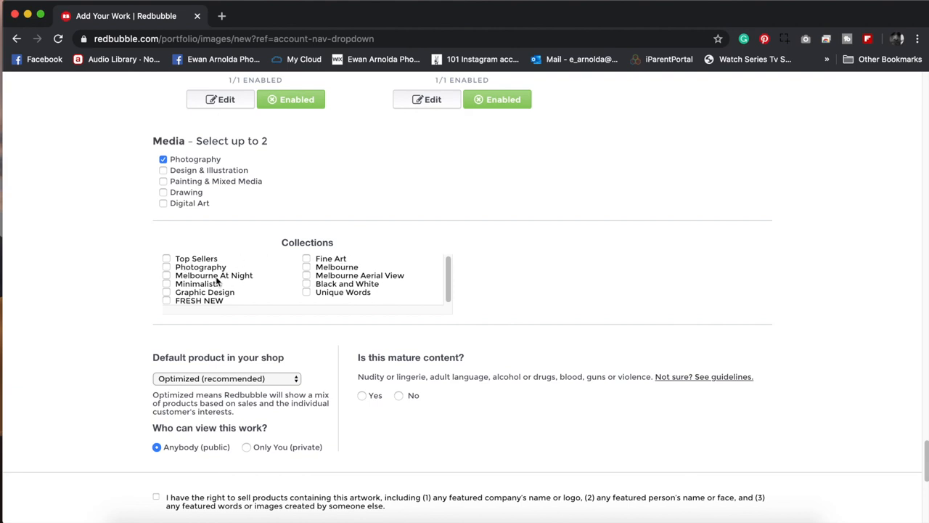
mouse_move(180, 279)
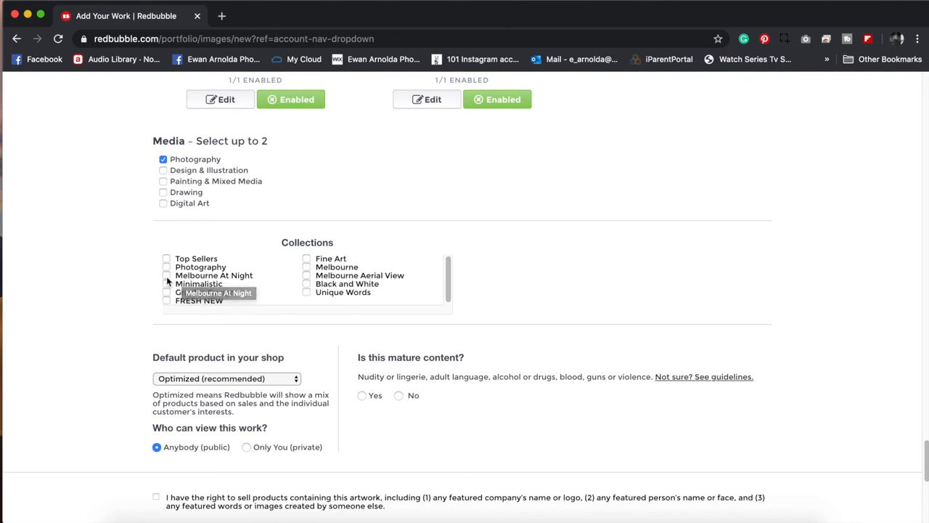
Step: Add the work to the Melbourne At Night collection
left_click(166, 275)
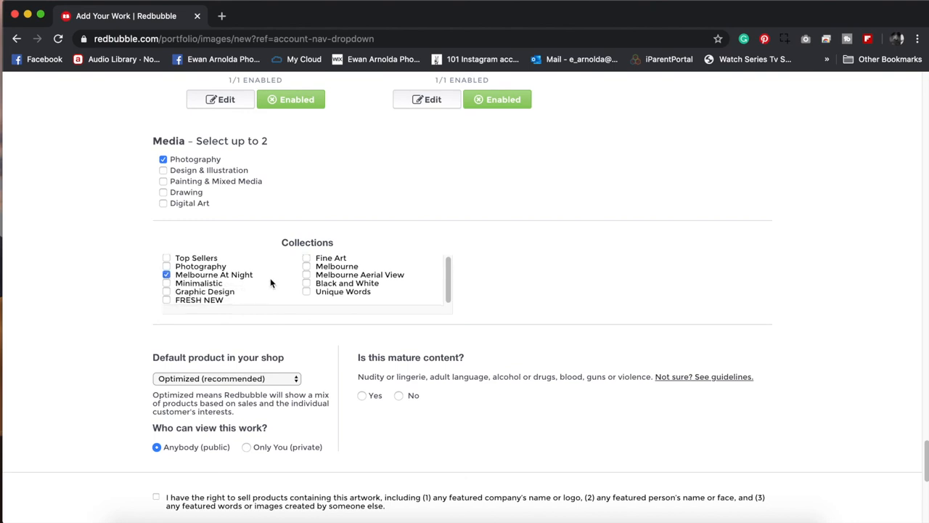
scroll("down", 3)
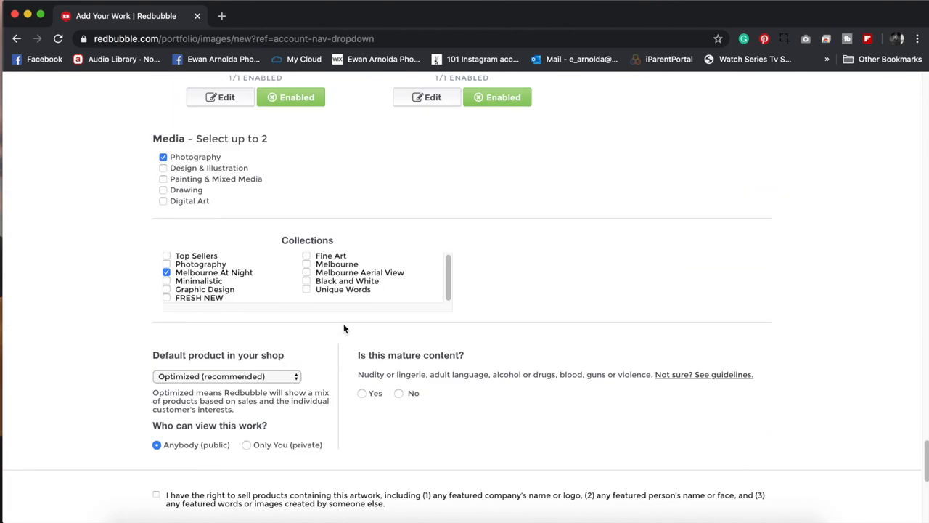
scroll("down", 3)
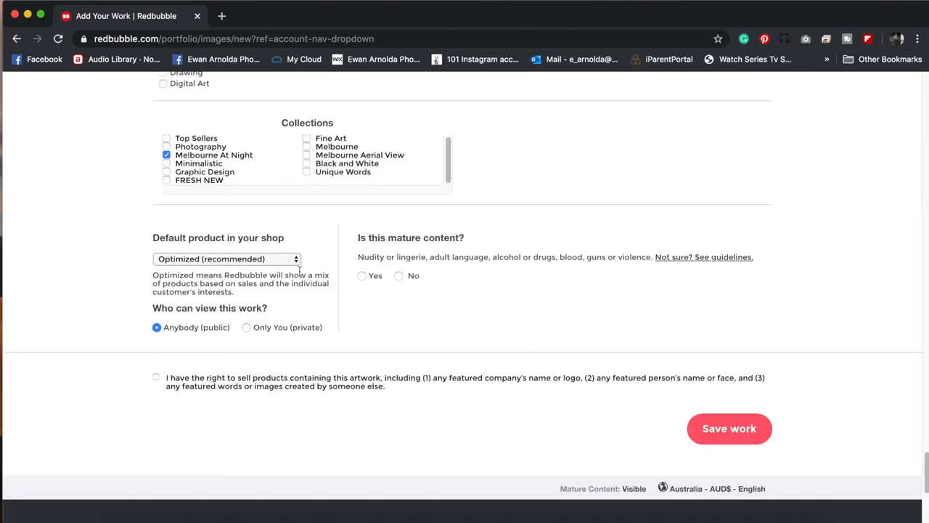
Step: Choose Framed Prints in the default shop product dropdown
left_click(226, 258)
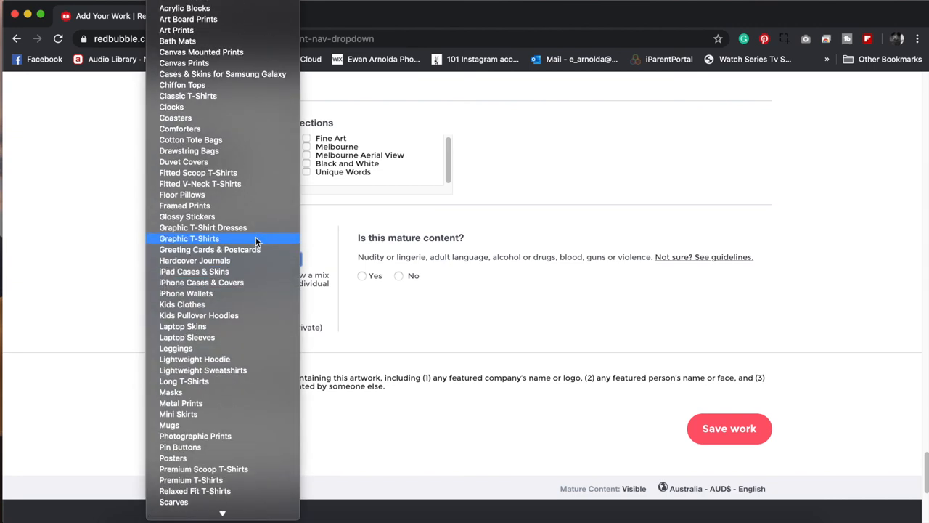
mouse_move(259, 242)
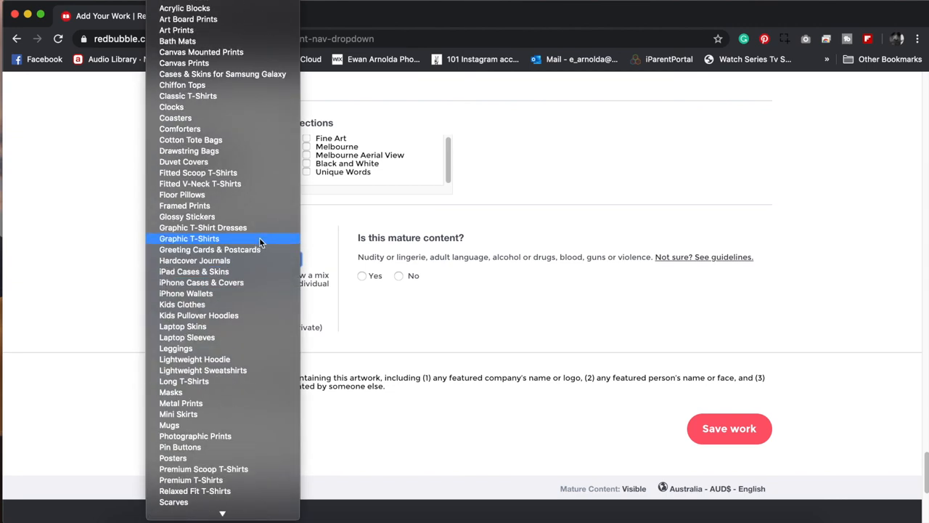
mouse_move(184, 206)
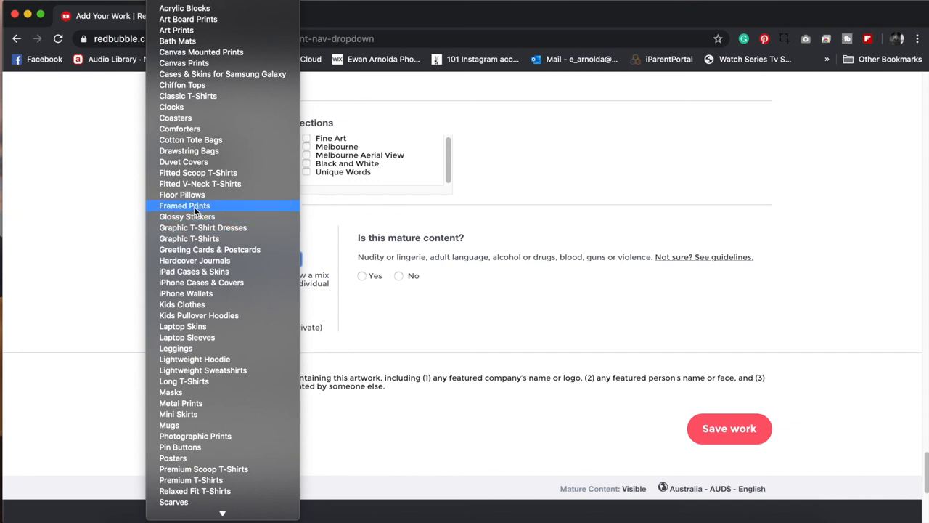
left_click(184, 206)
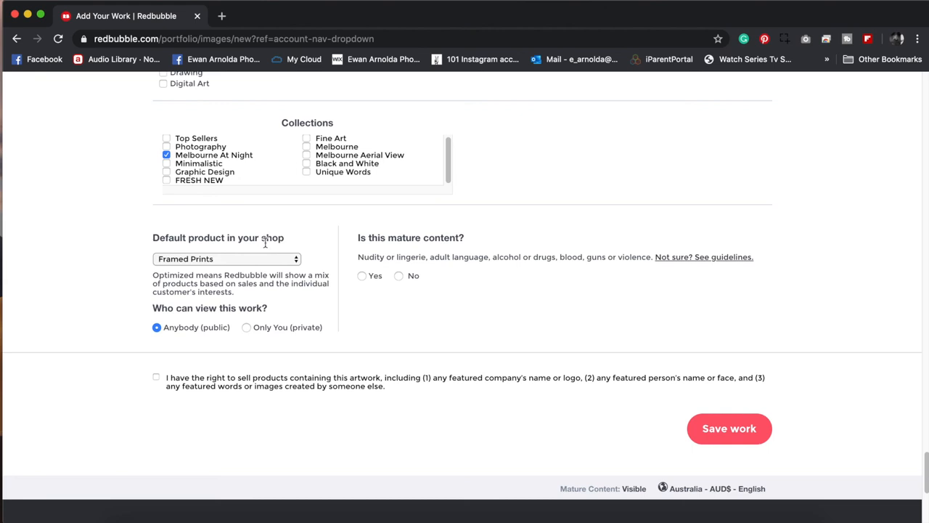
Step: Mark the work as not mature content and tick the right-to-sell declaration
scroll("down", 3)
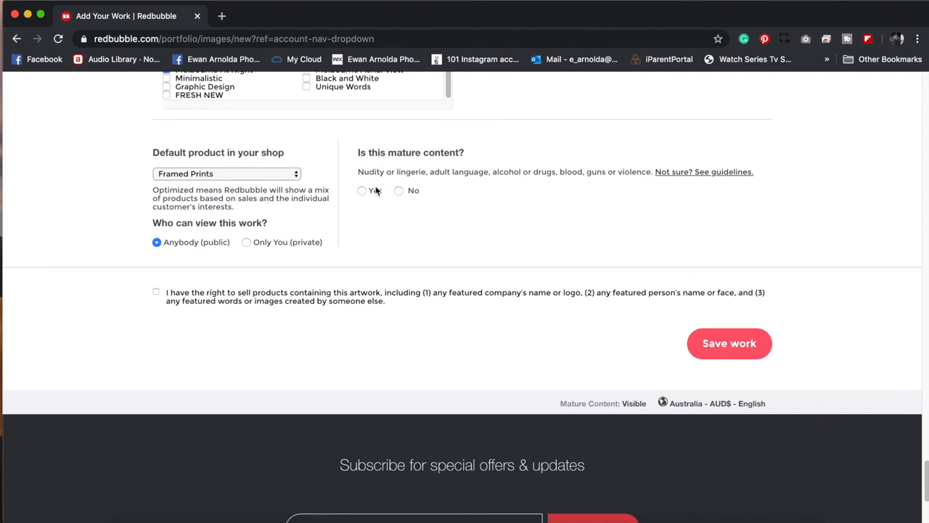
left_click(399, 190)
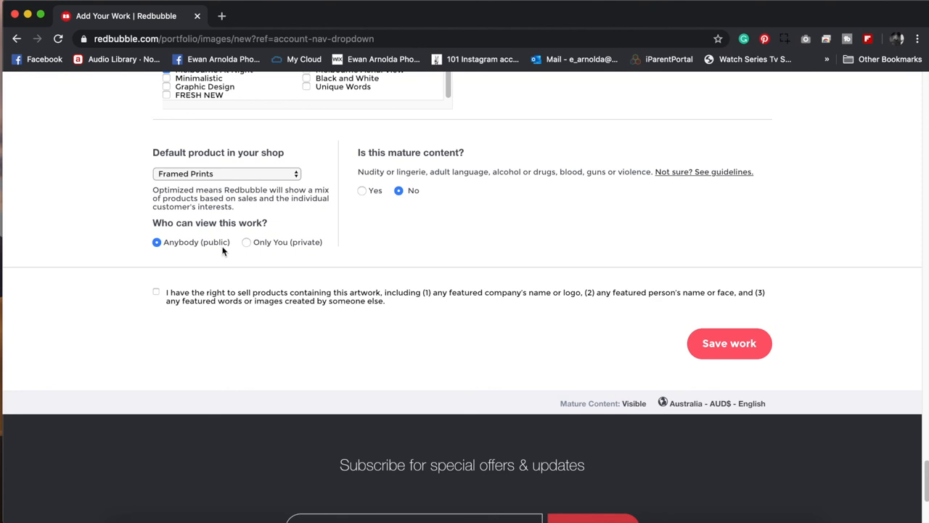
left_click(156, 292)
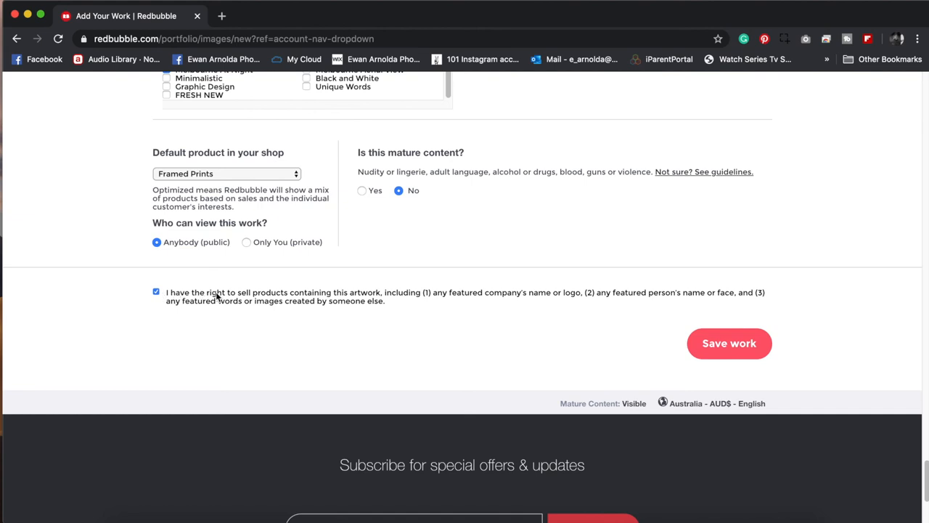
mouse_move(228, 297)
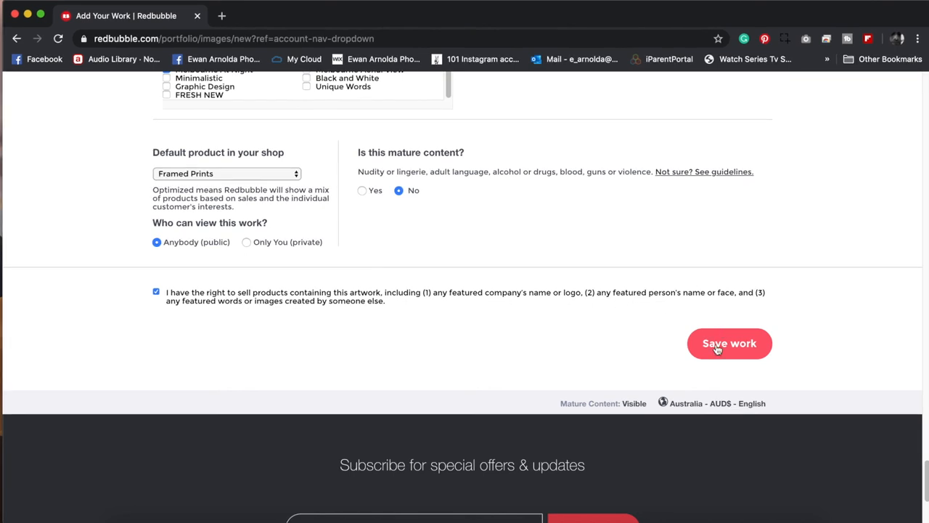
mouse_move(719, 350)
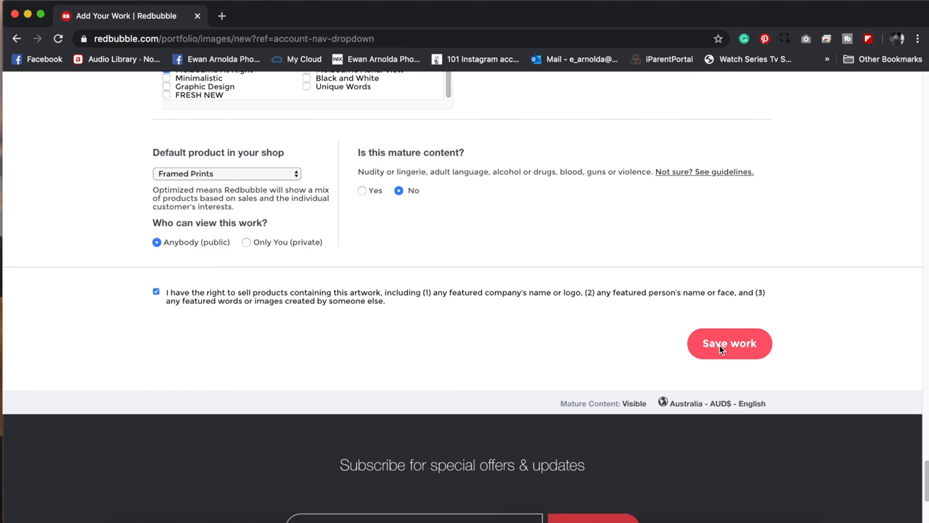
mouse_move(721, 350)
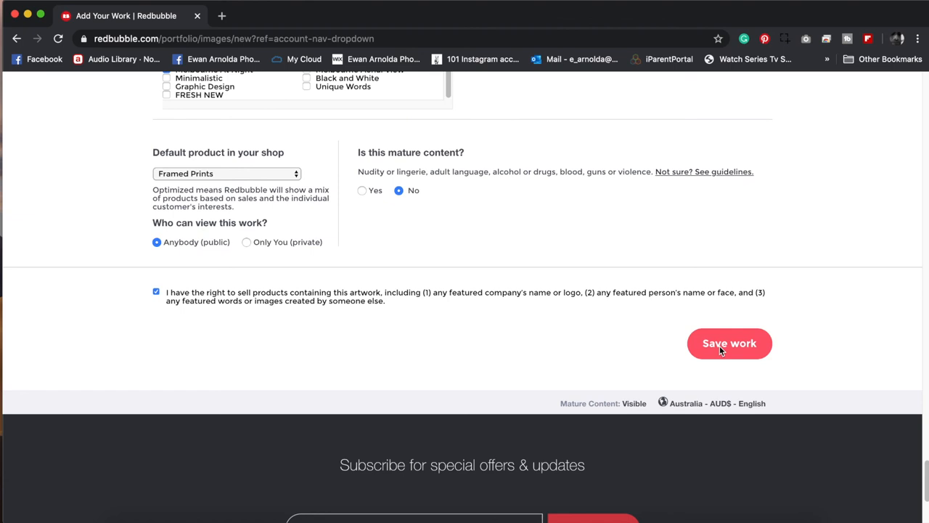
mouse_move(724, 352)
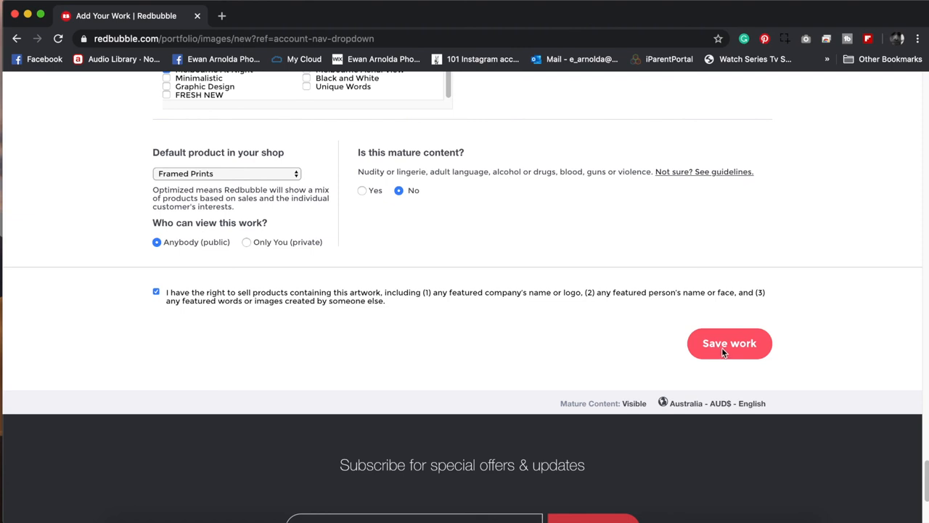
mouse_move(664, 345)
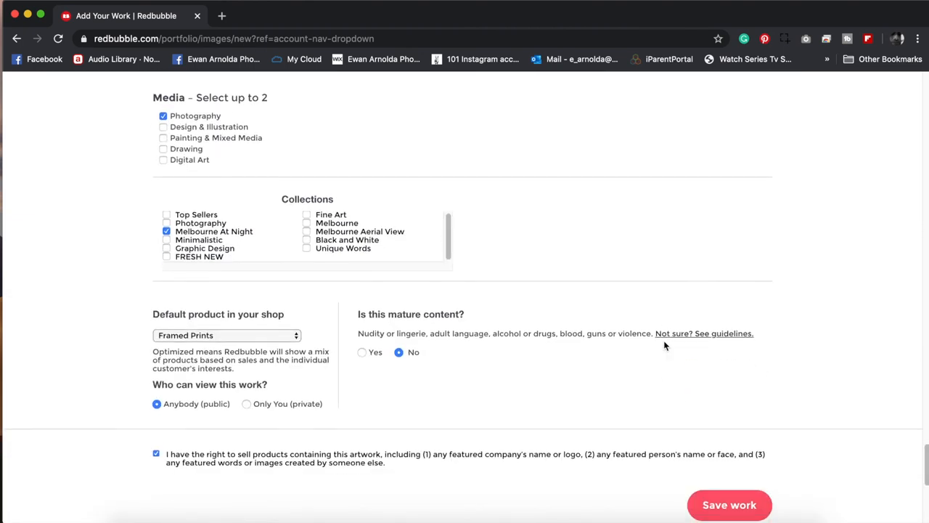
scroll("down", 3)
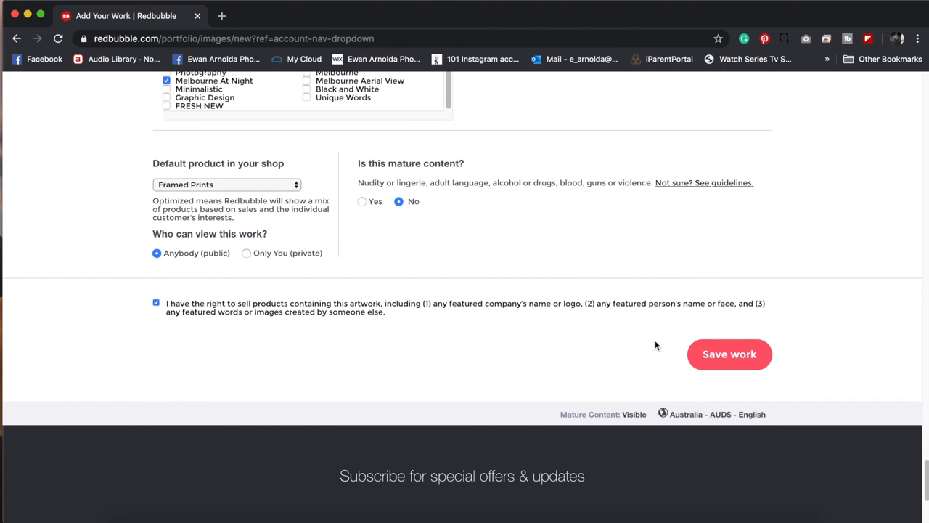
mouse_move(649, 344)
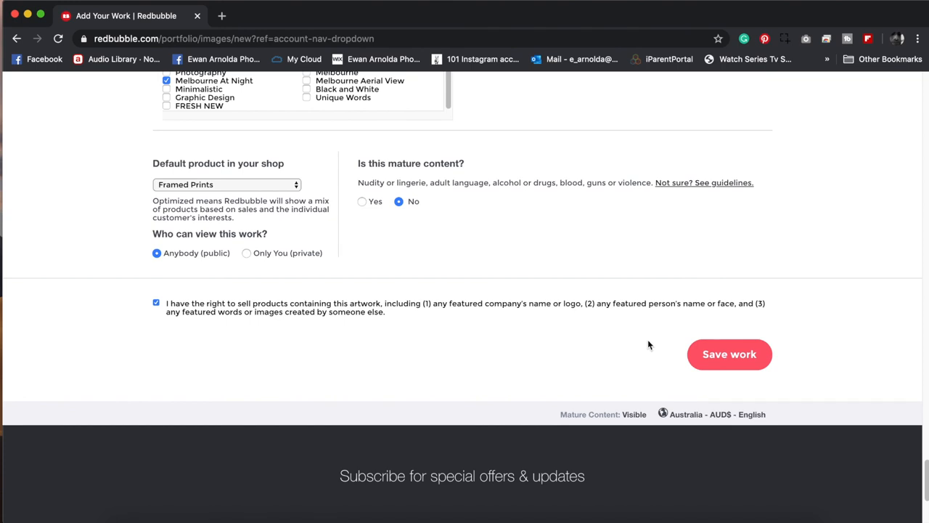
mouse_move(608, 86)
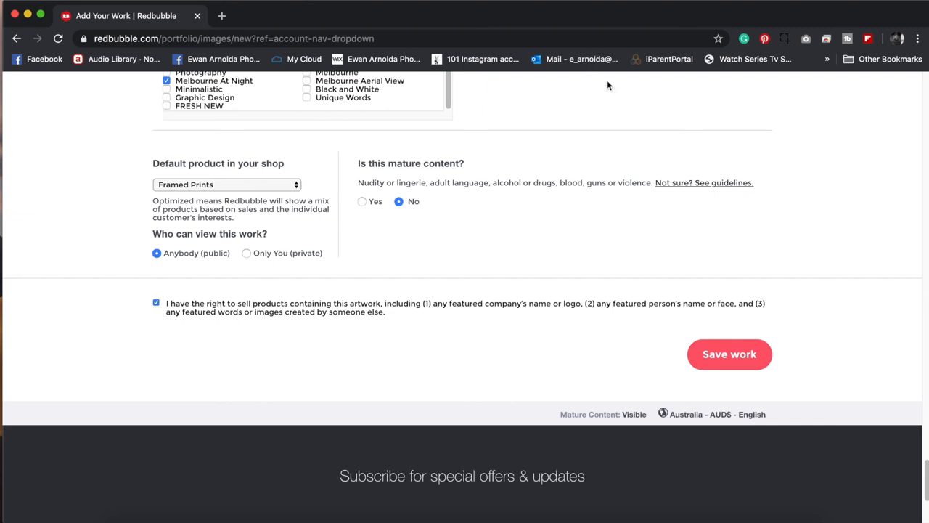